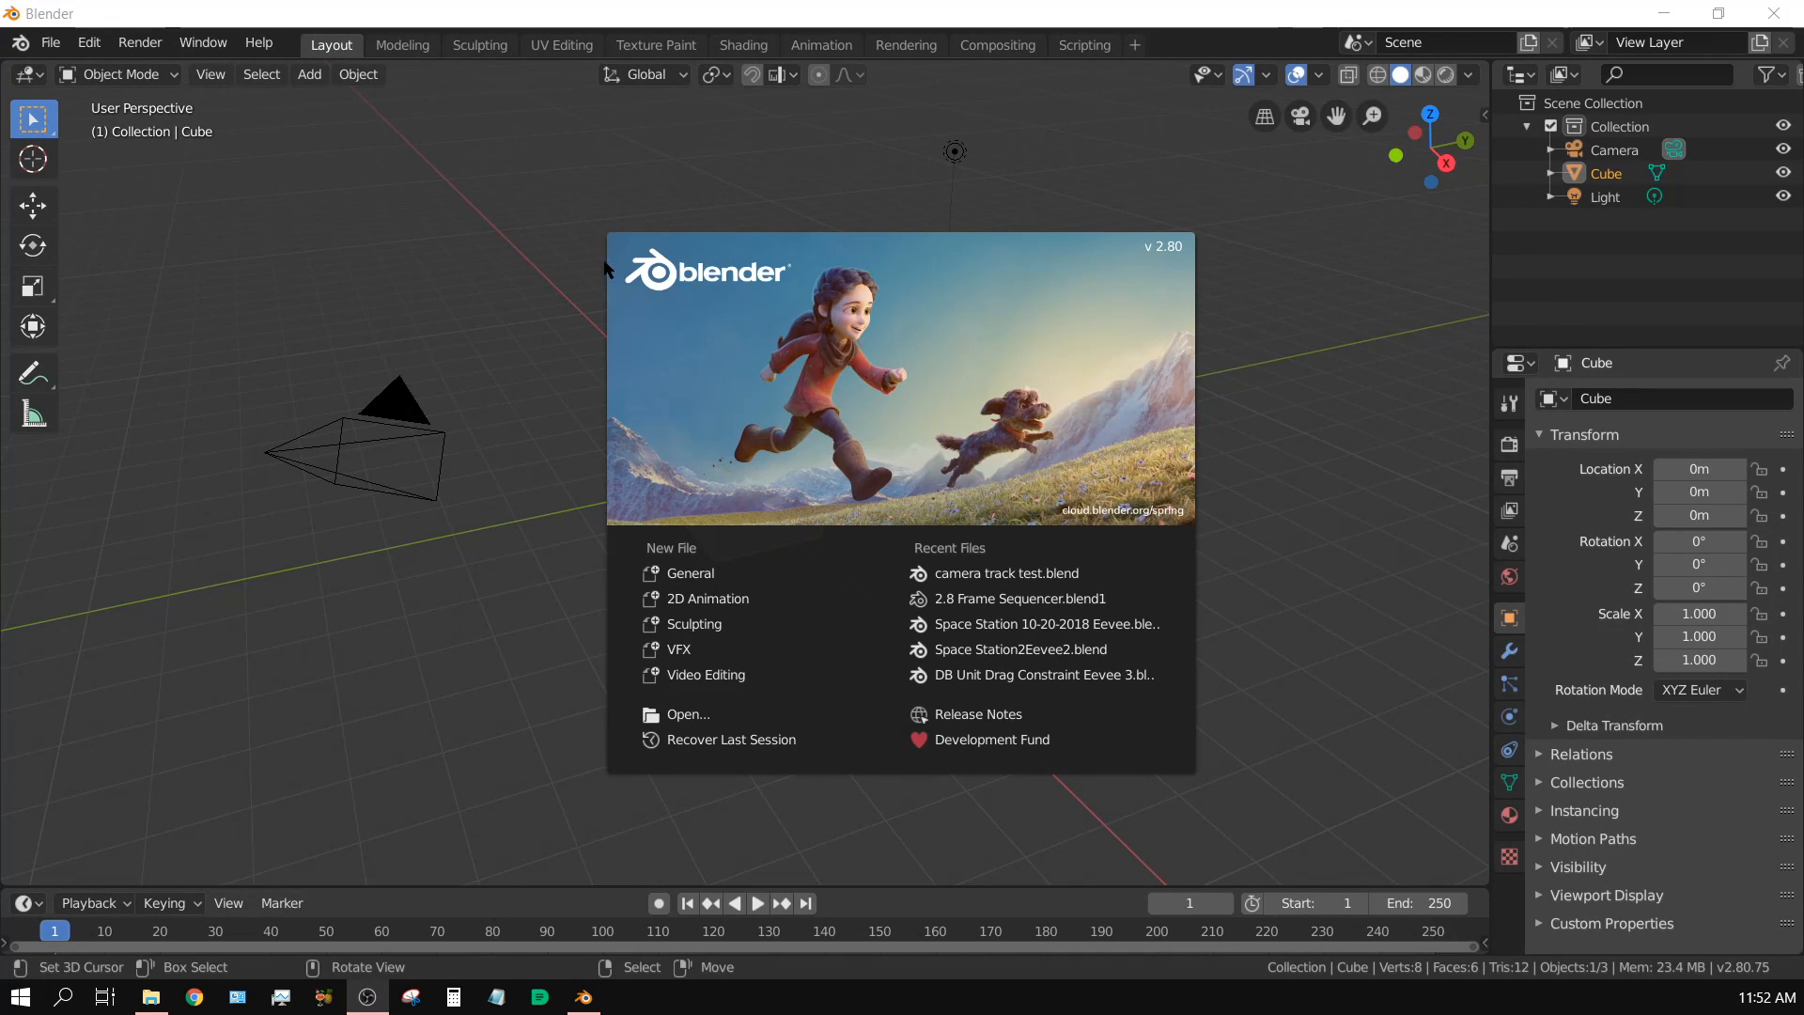
{"action": "mouse_move", "coordinate": [1136, 829]}
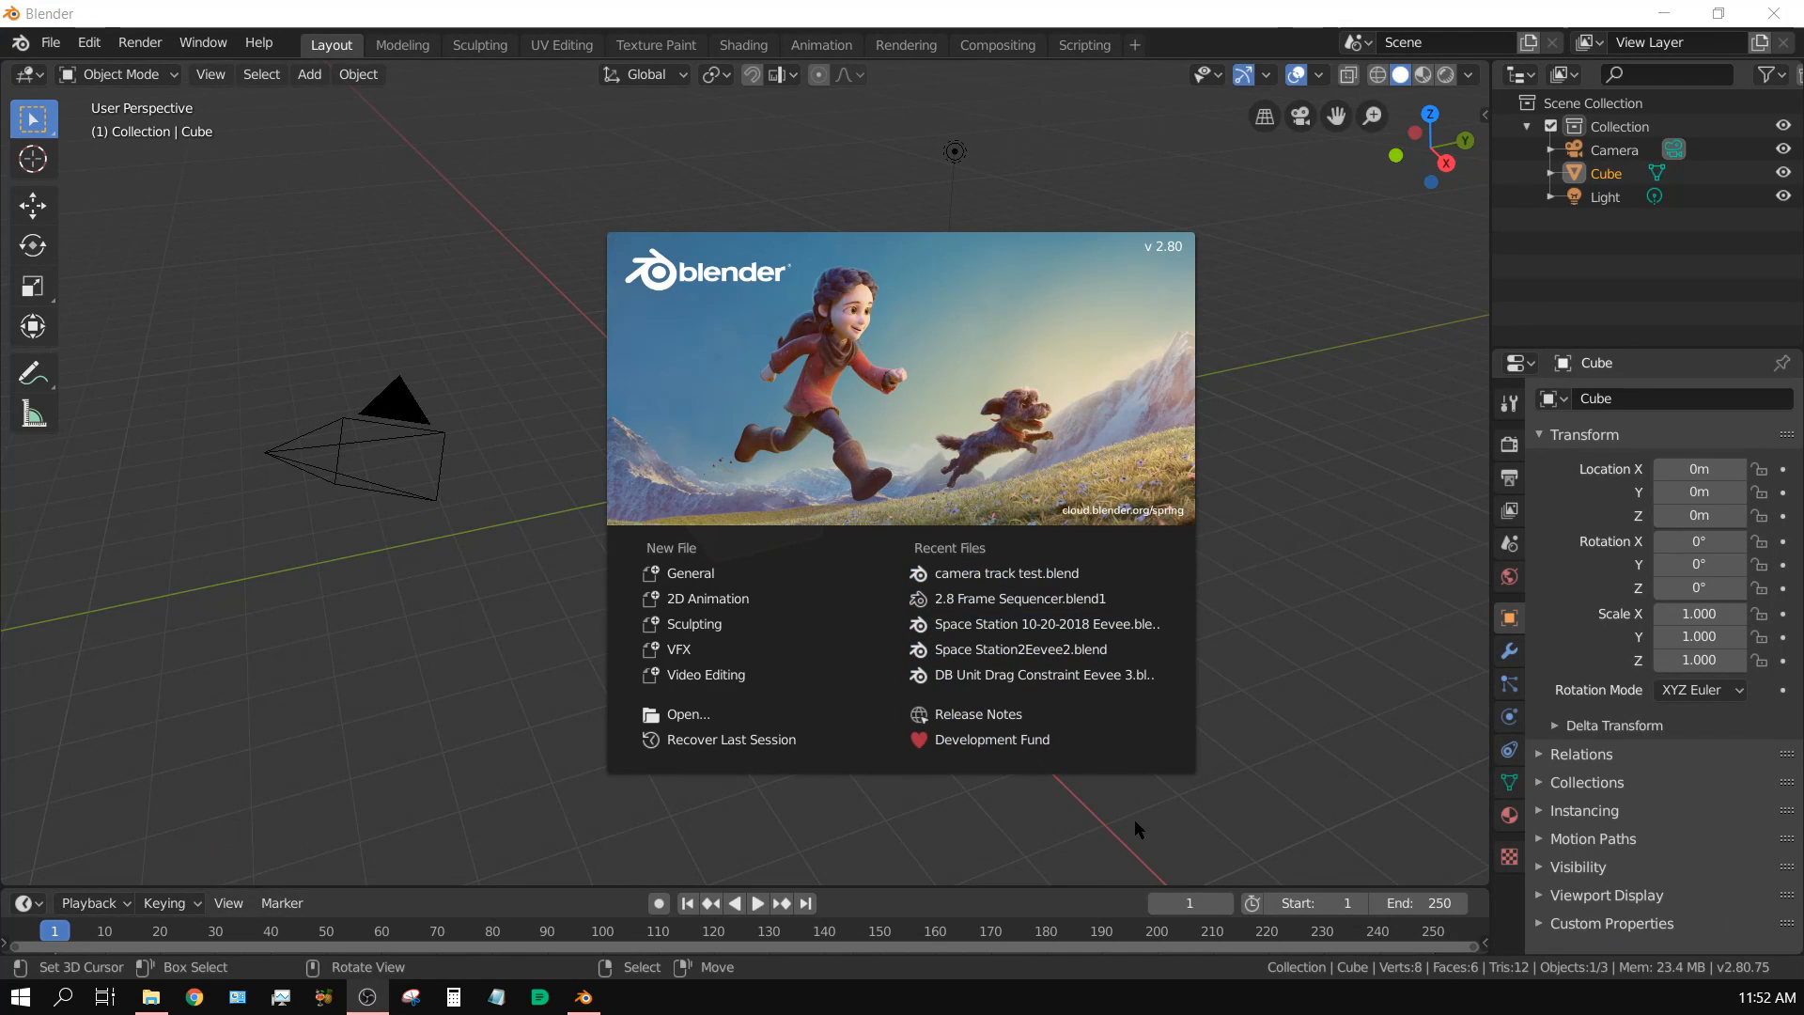
{"action": "mouse_move", "coordinate": [1136, 866]}
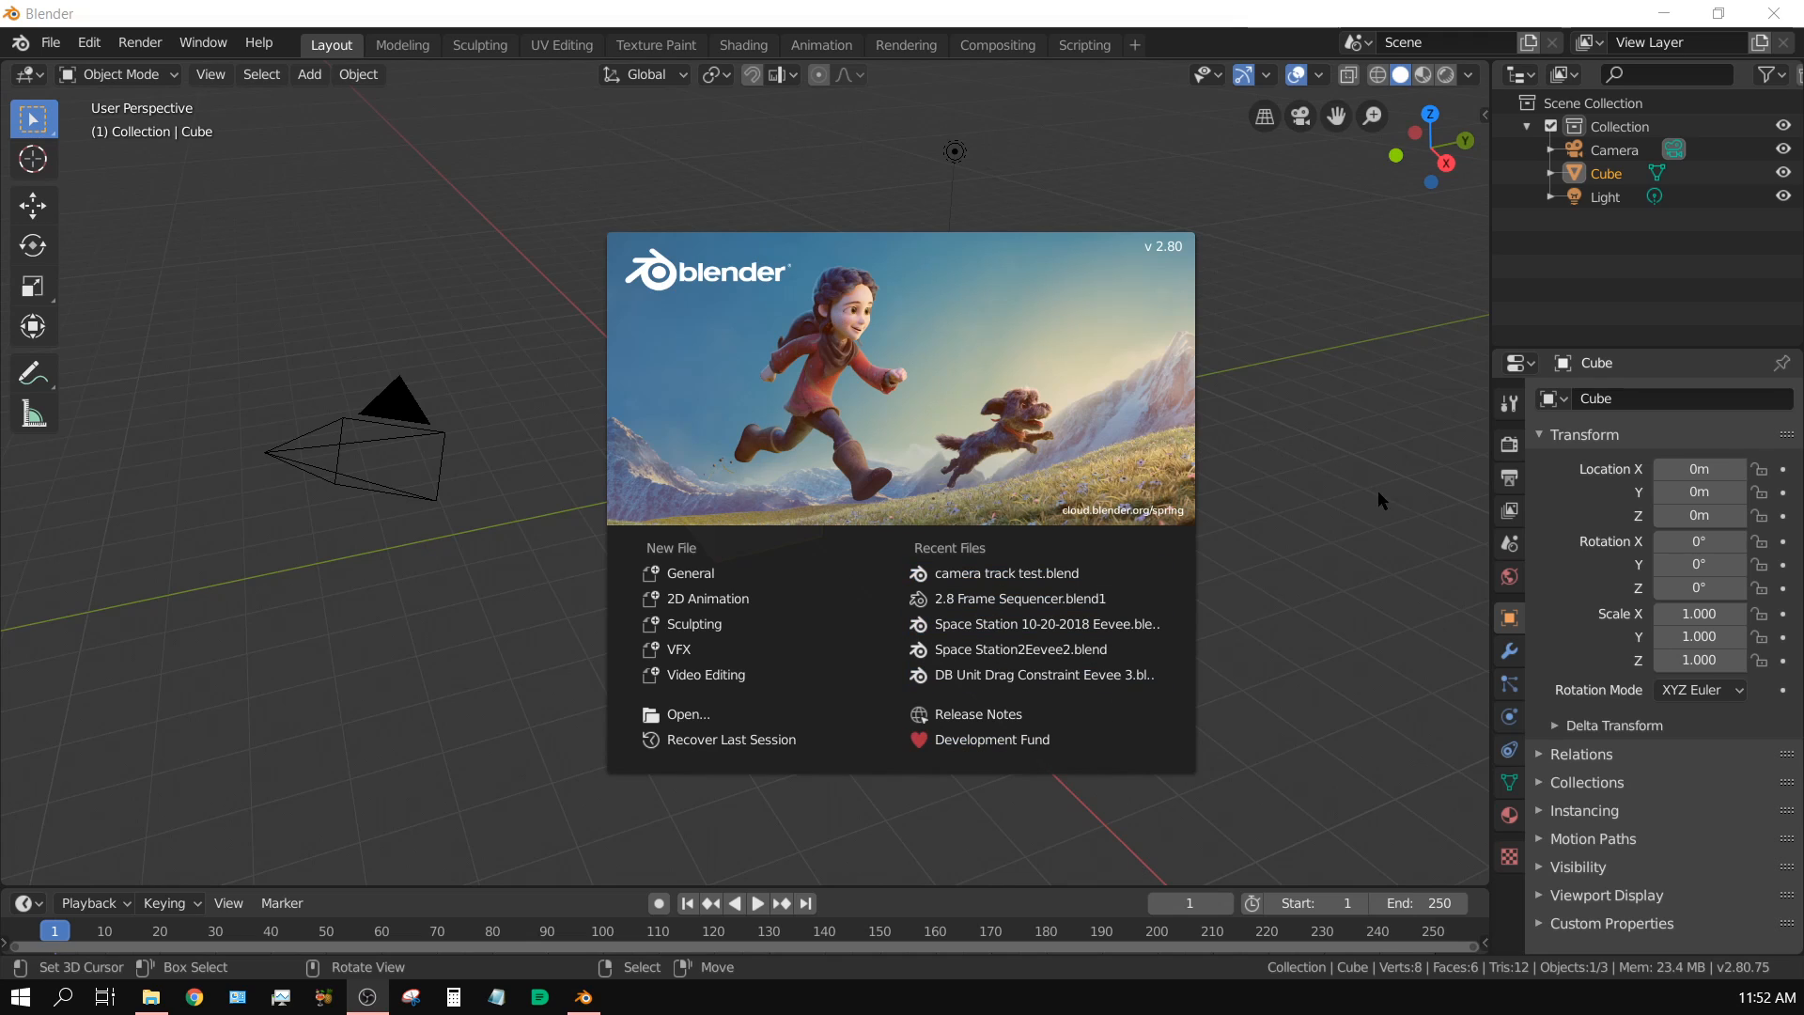
{"action": "mouse_move", "coordinate": [1411, 558]}
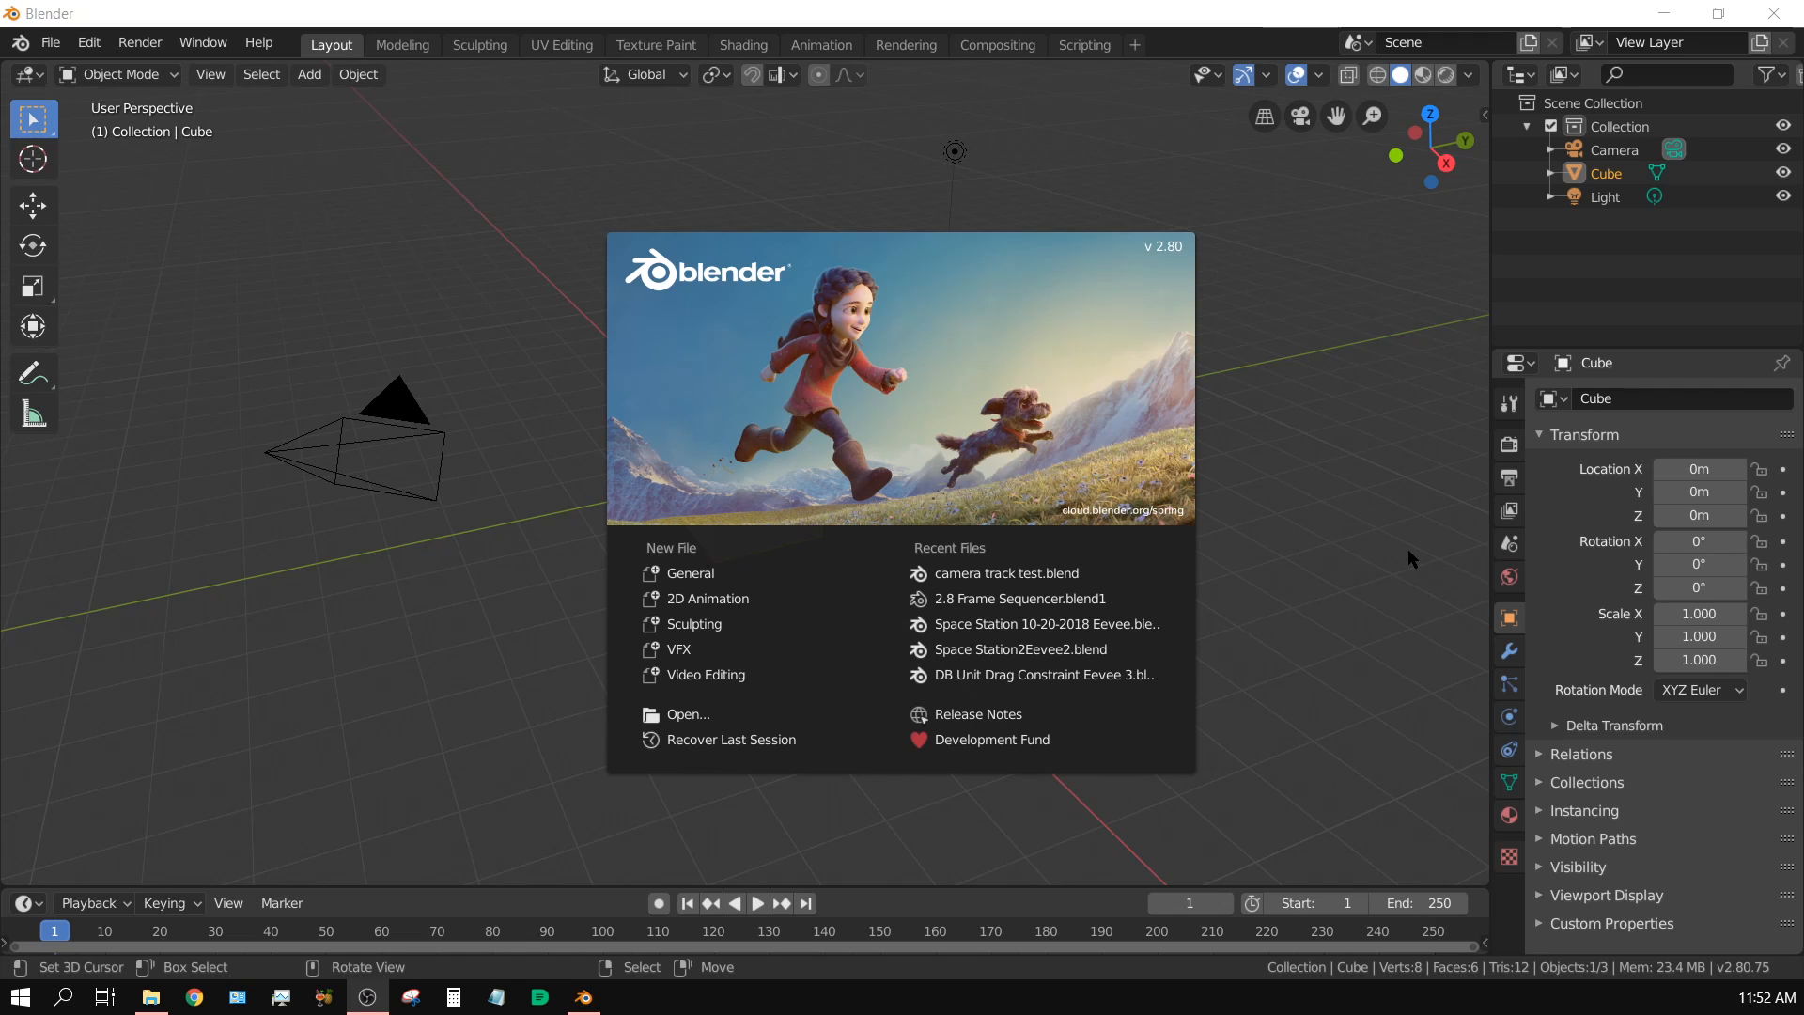
{"action": "mouse_move", "coordinate": [1370, 480]}
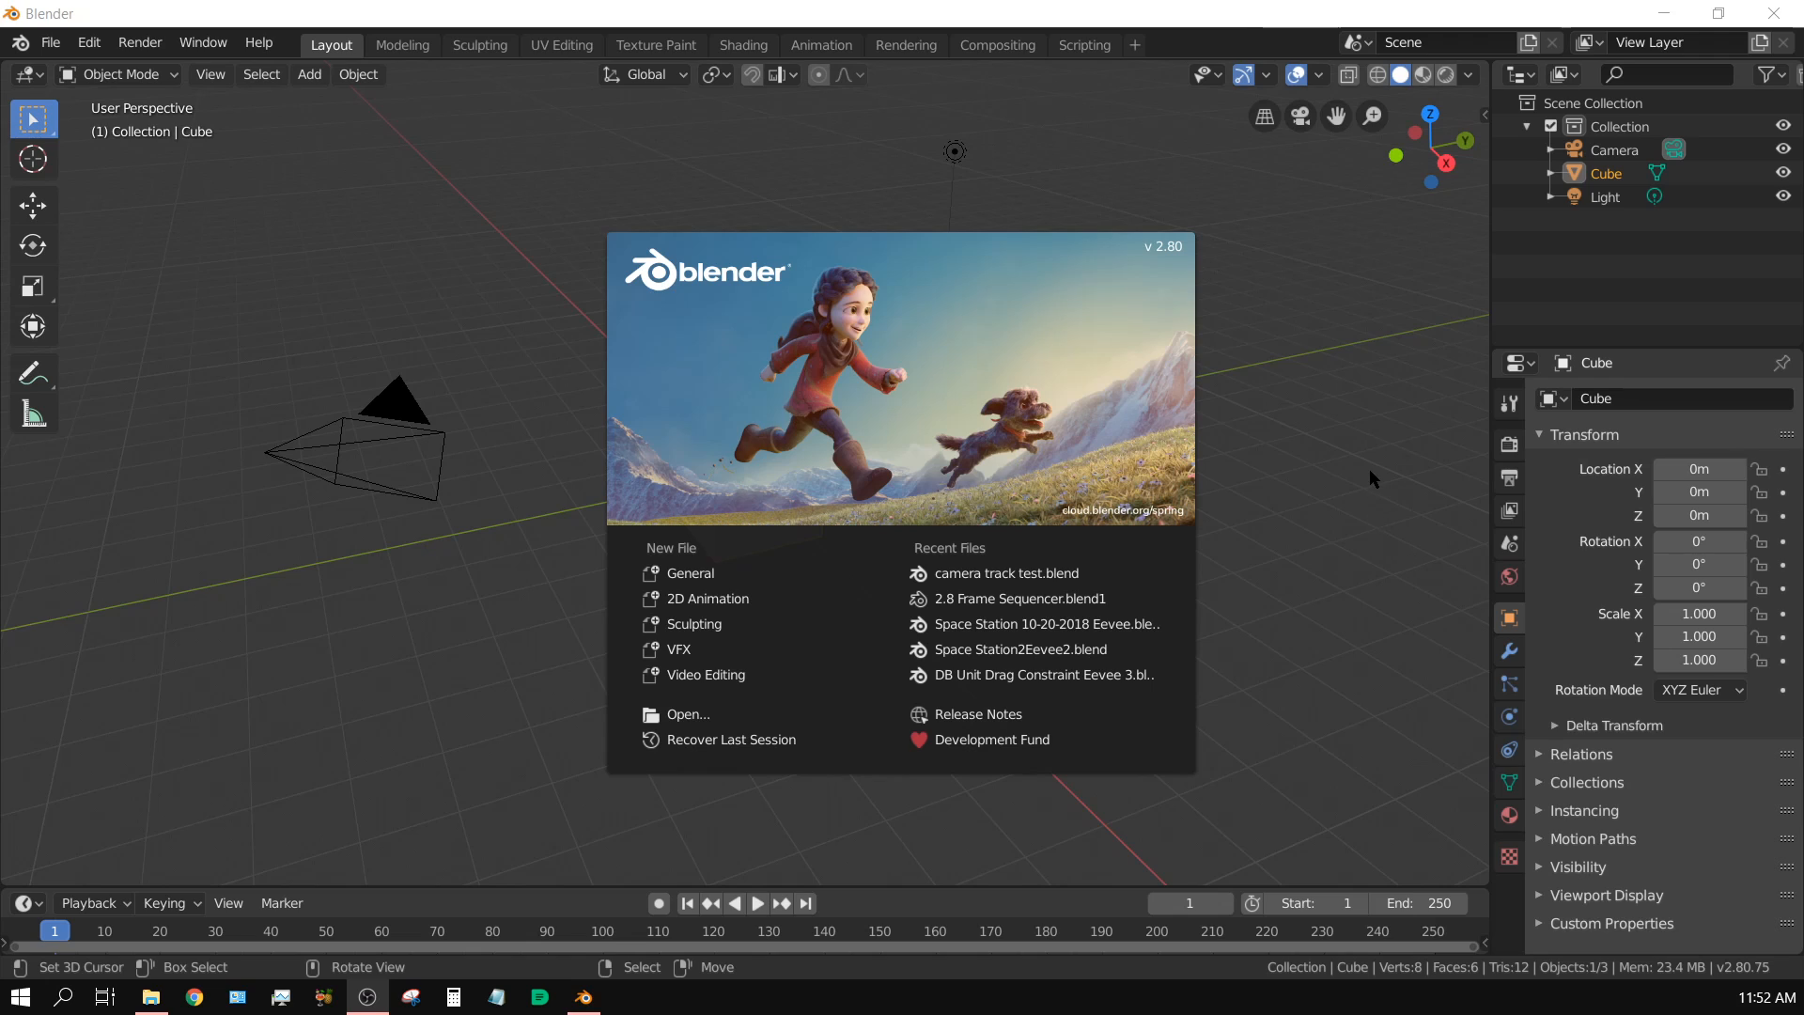
{"action": "mouse_move", "coordinate": [1270, 449]}
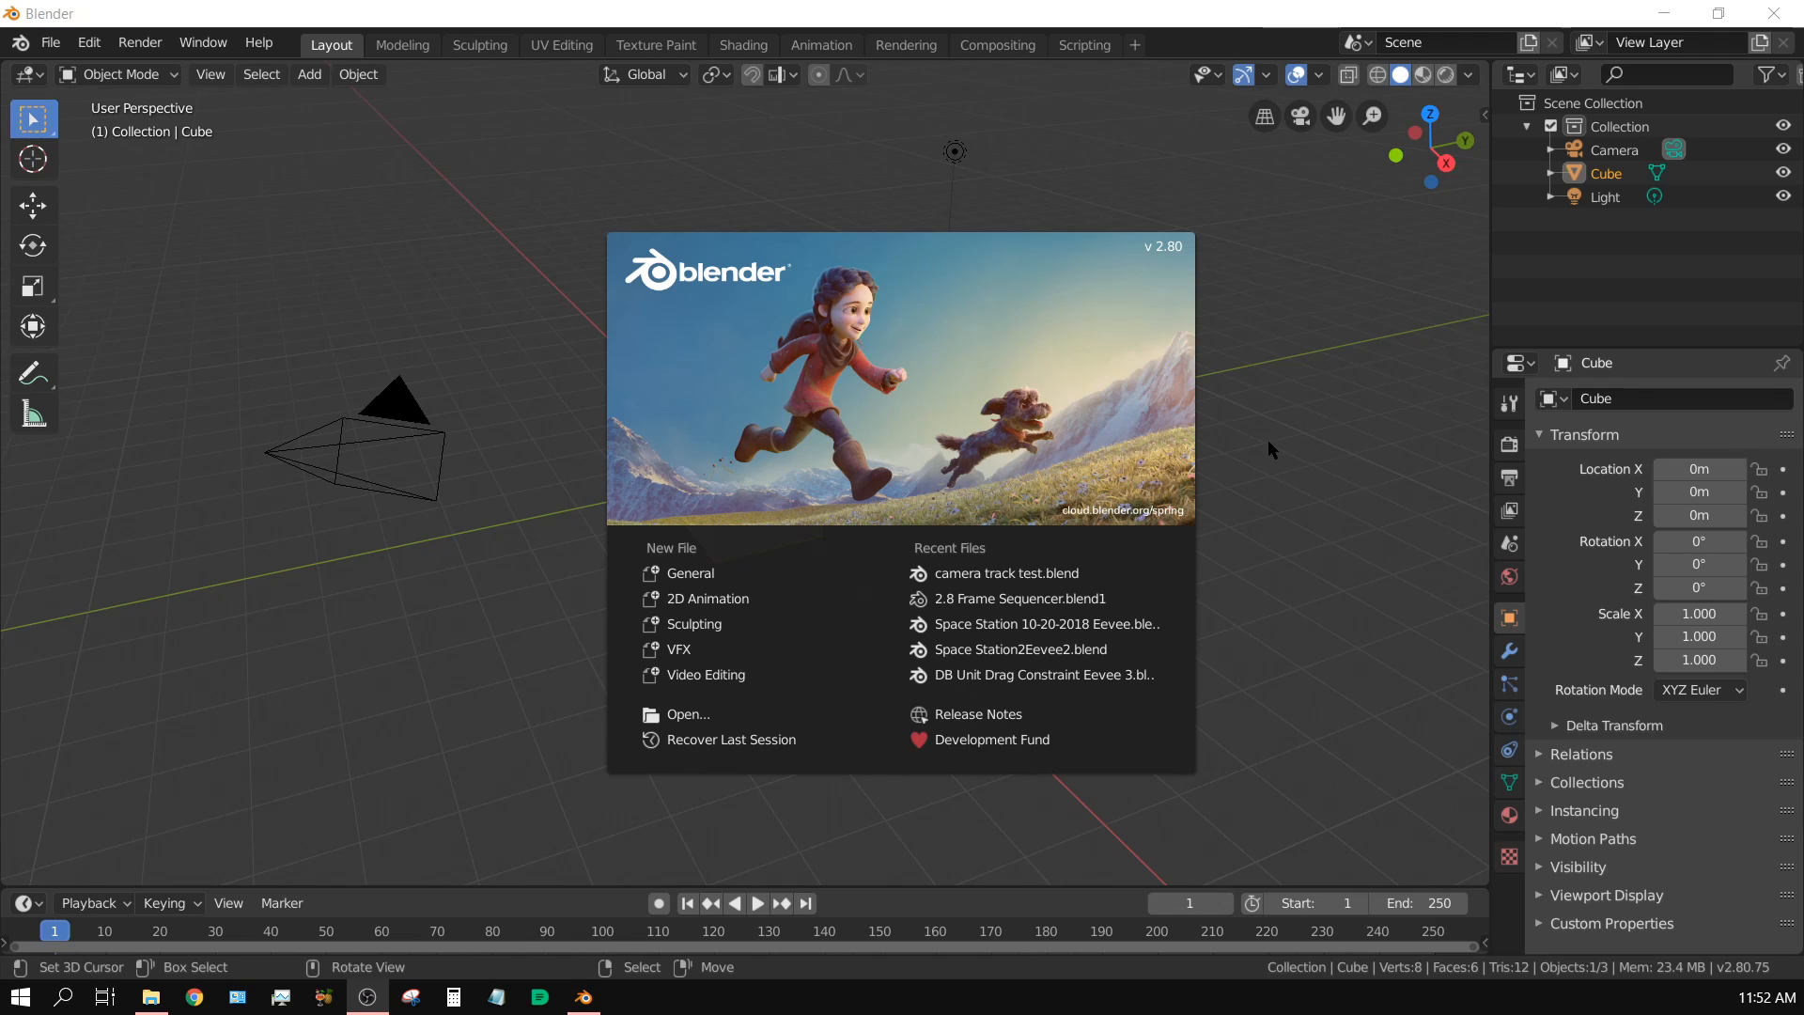
{"action": "mouse_move", "coordinate": [1273, 572]}
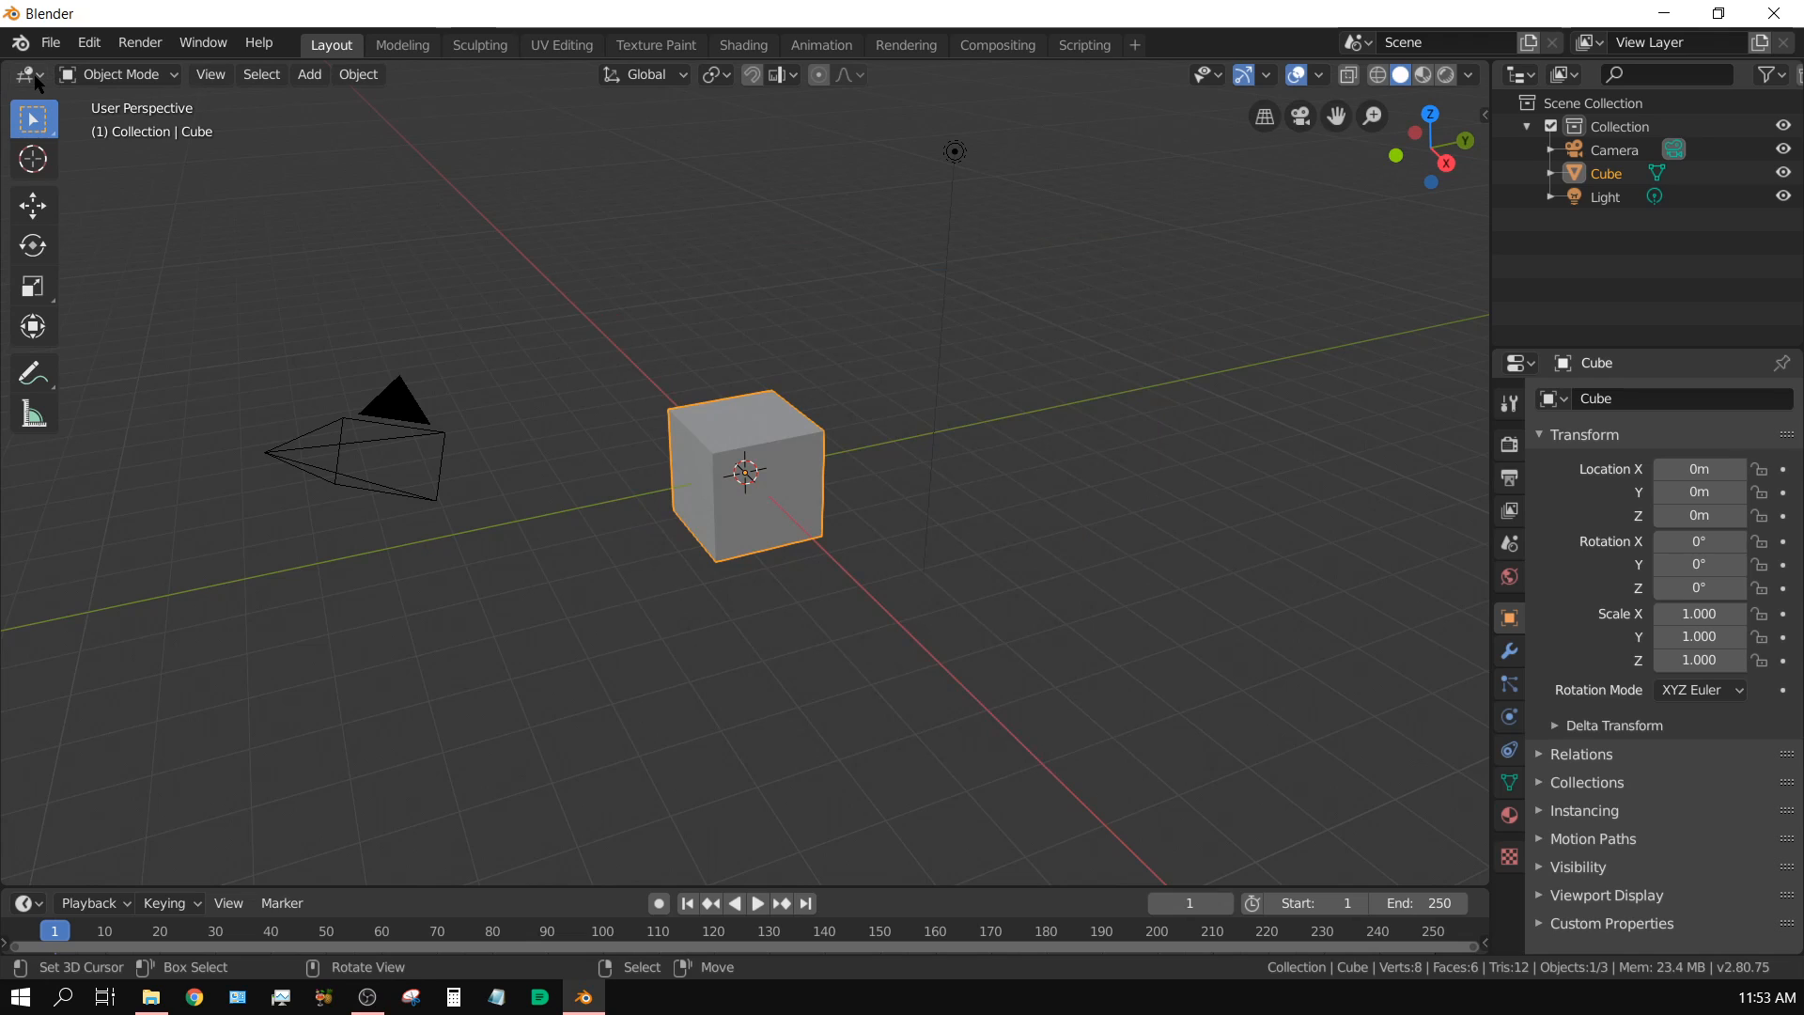
Switch the main 3D Viewport area to the Video Sequencer editor.
{"action": "left_click", "coordinate": [22, 75]}
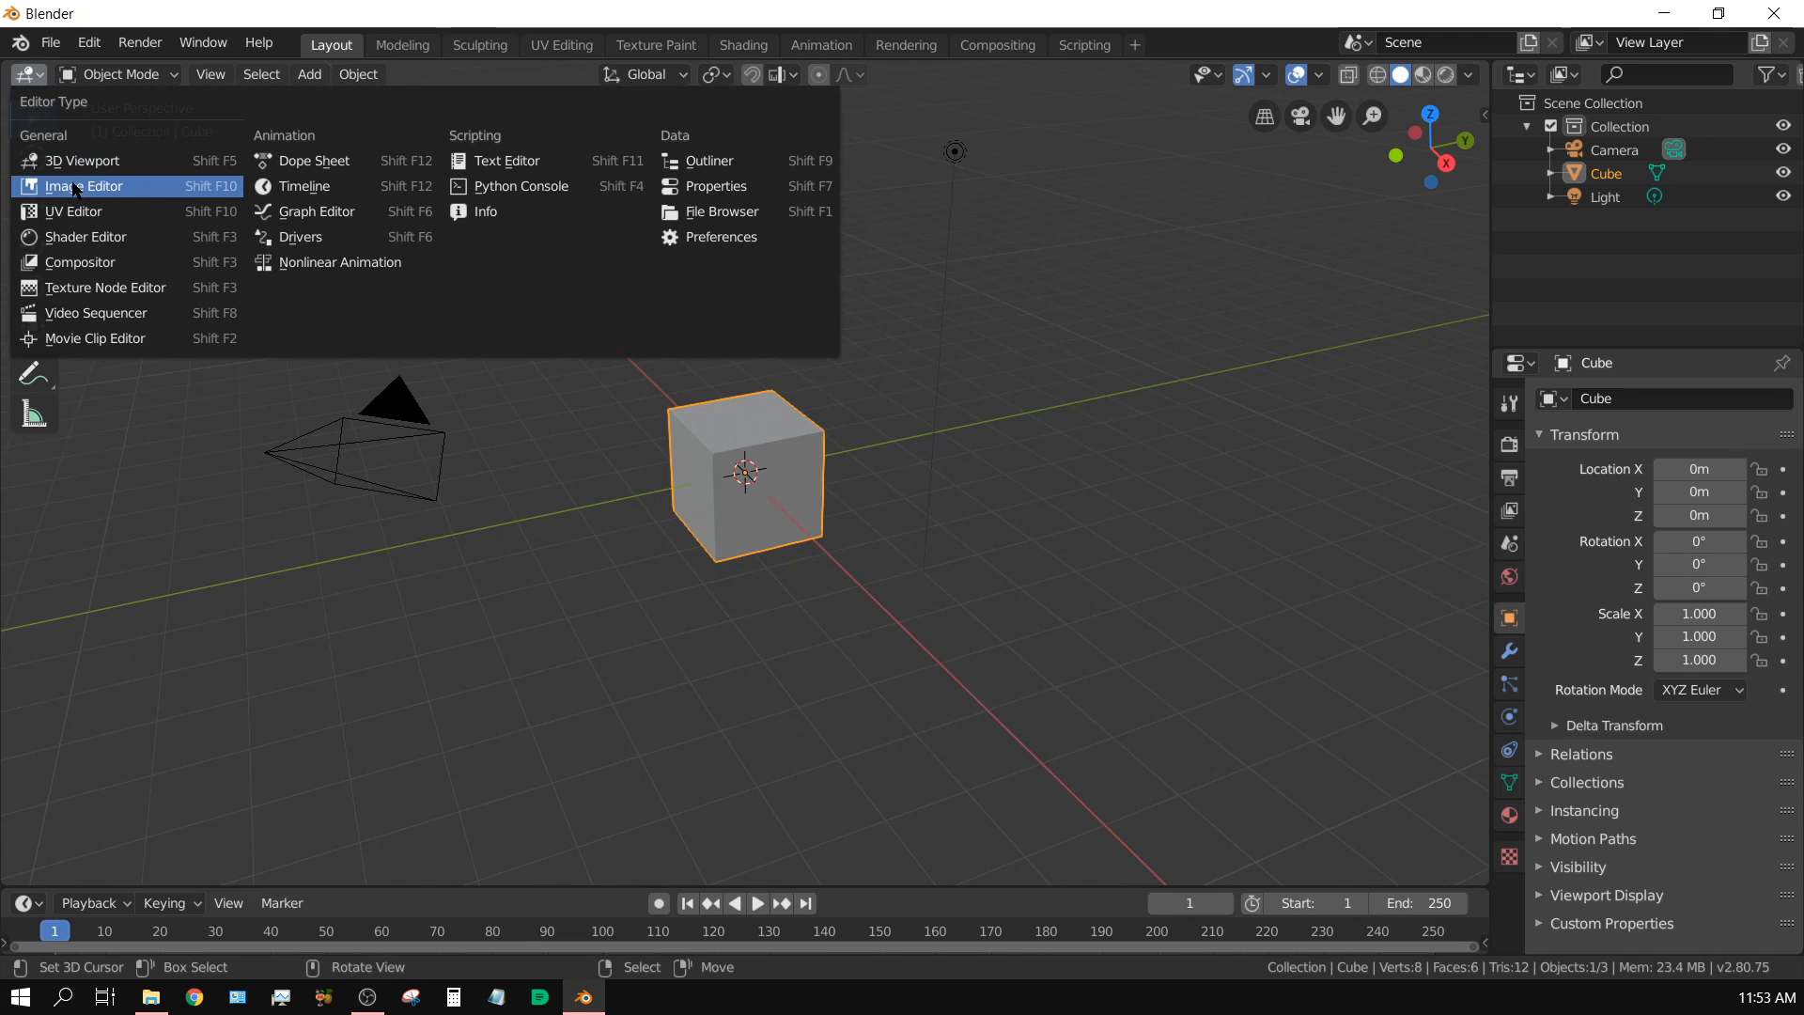
{"action": "mouse_move", "coordinate": [121, 320]}
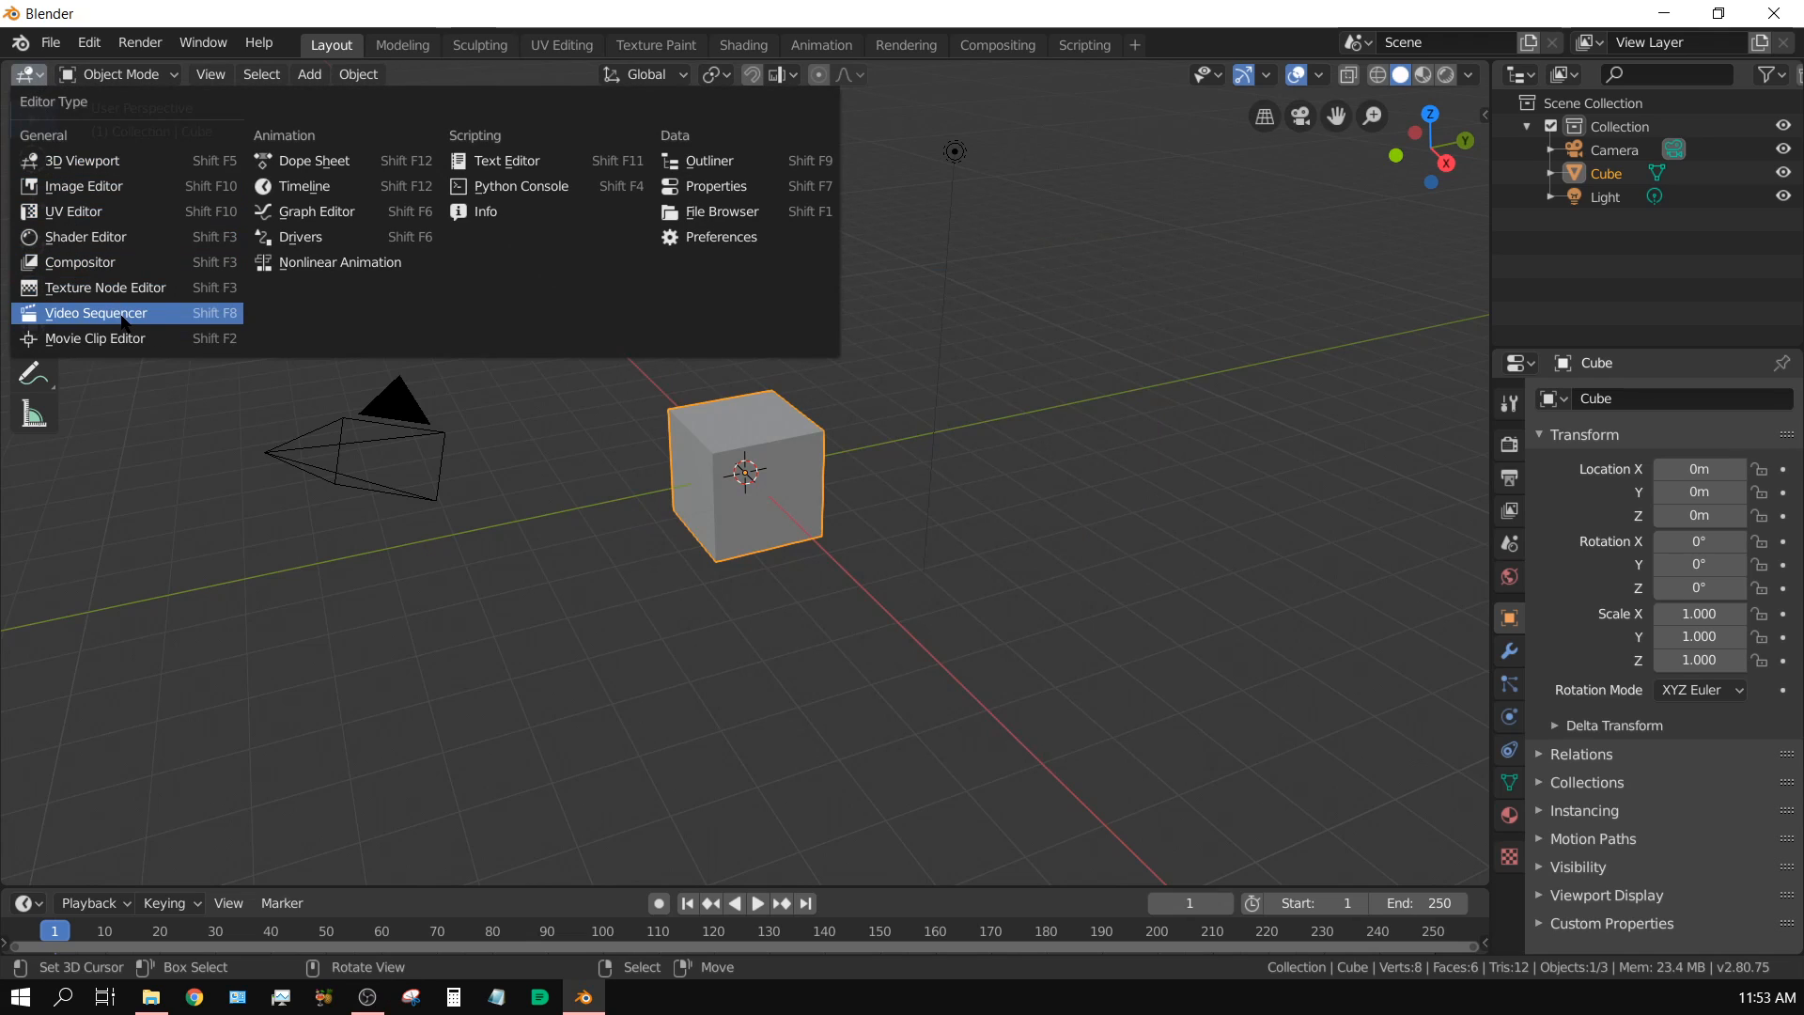
{"action": "left_click", "coordinate": [94, 312]}
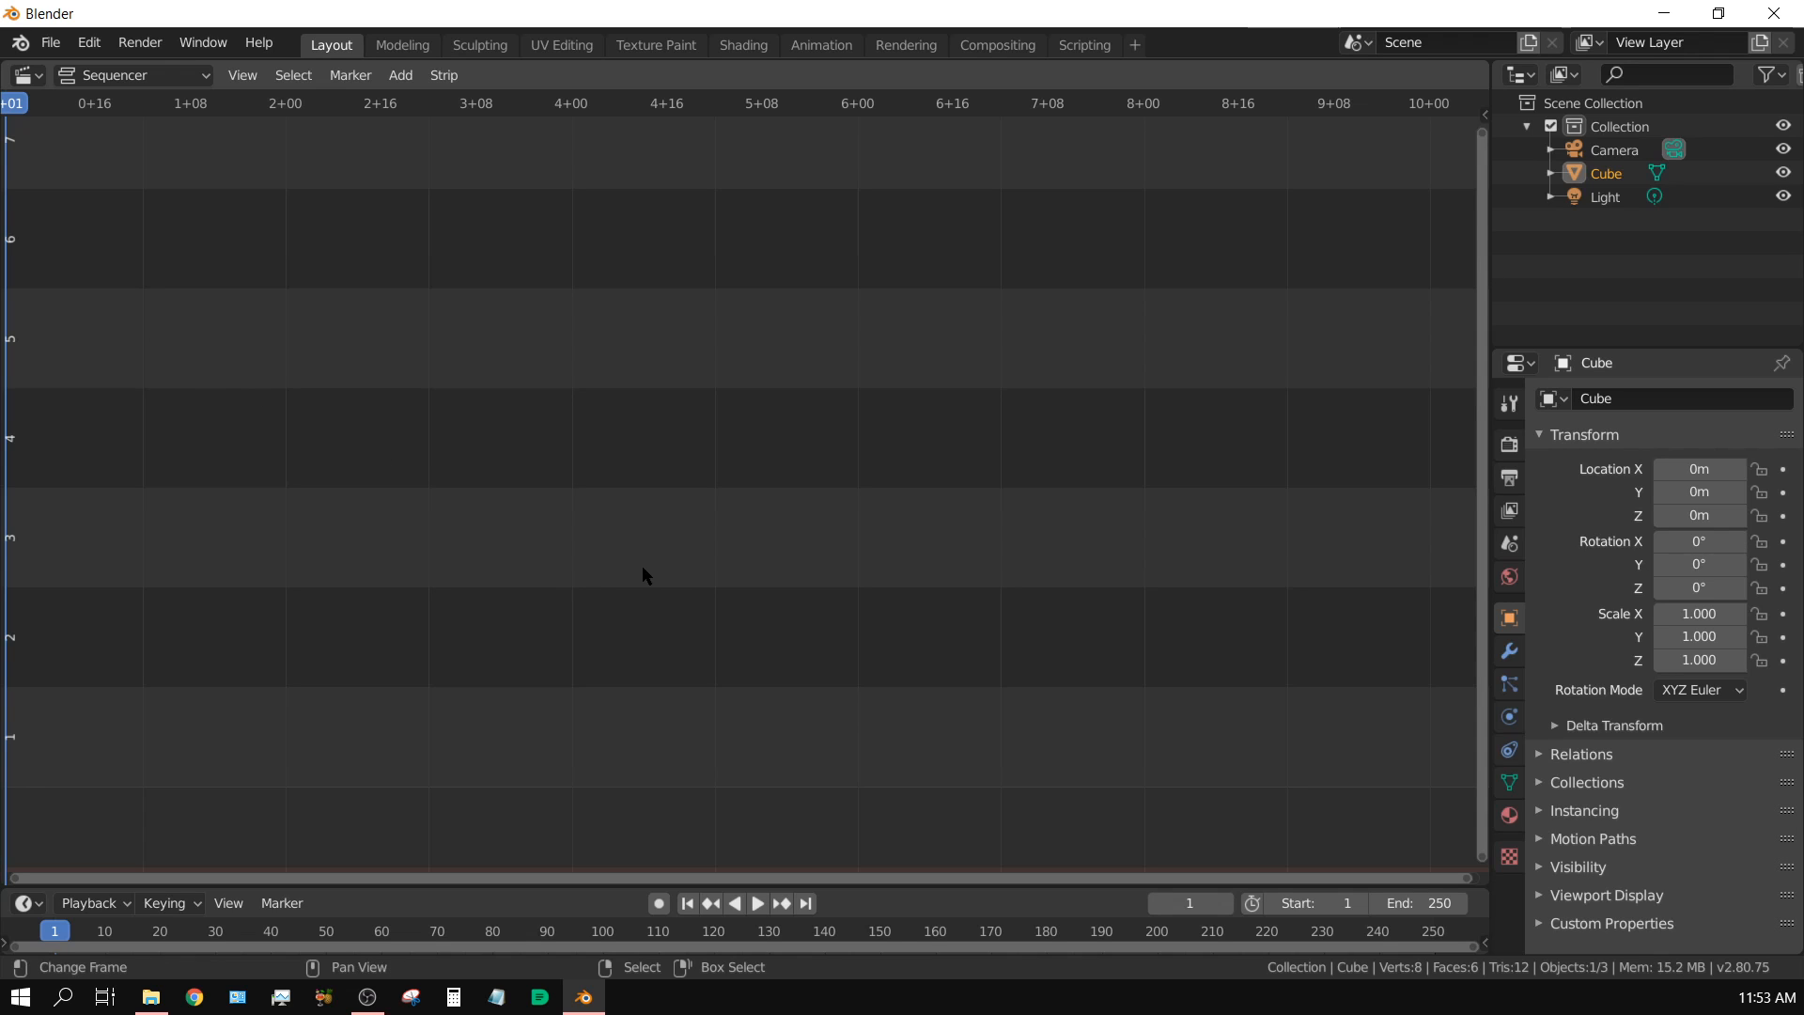
{"action": "mouse_move", "coordinate": [510, 594]}
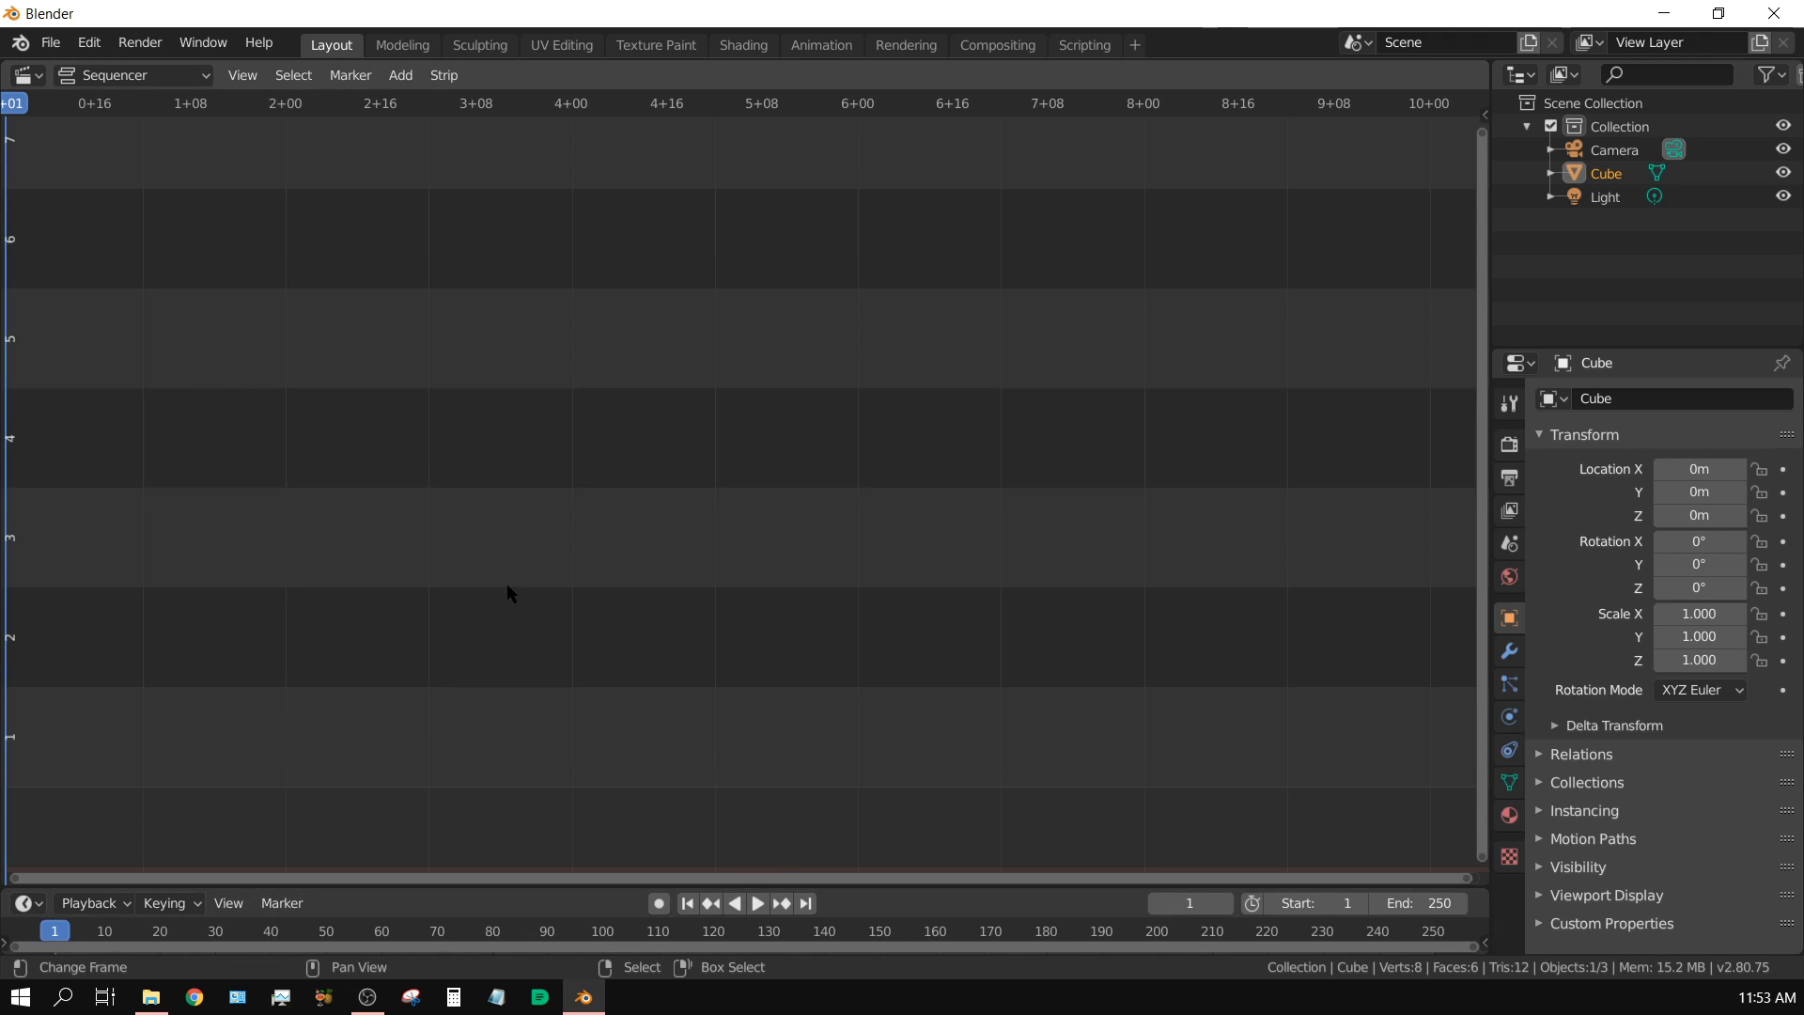
{"action": "mouse_move", "coordinate": [399, 75]}
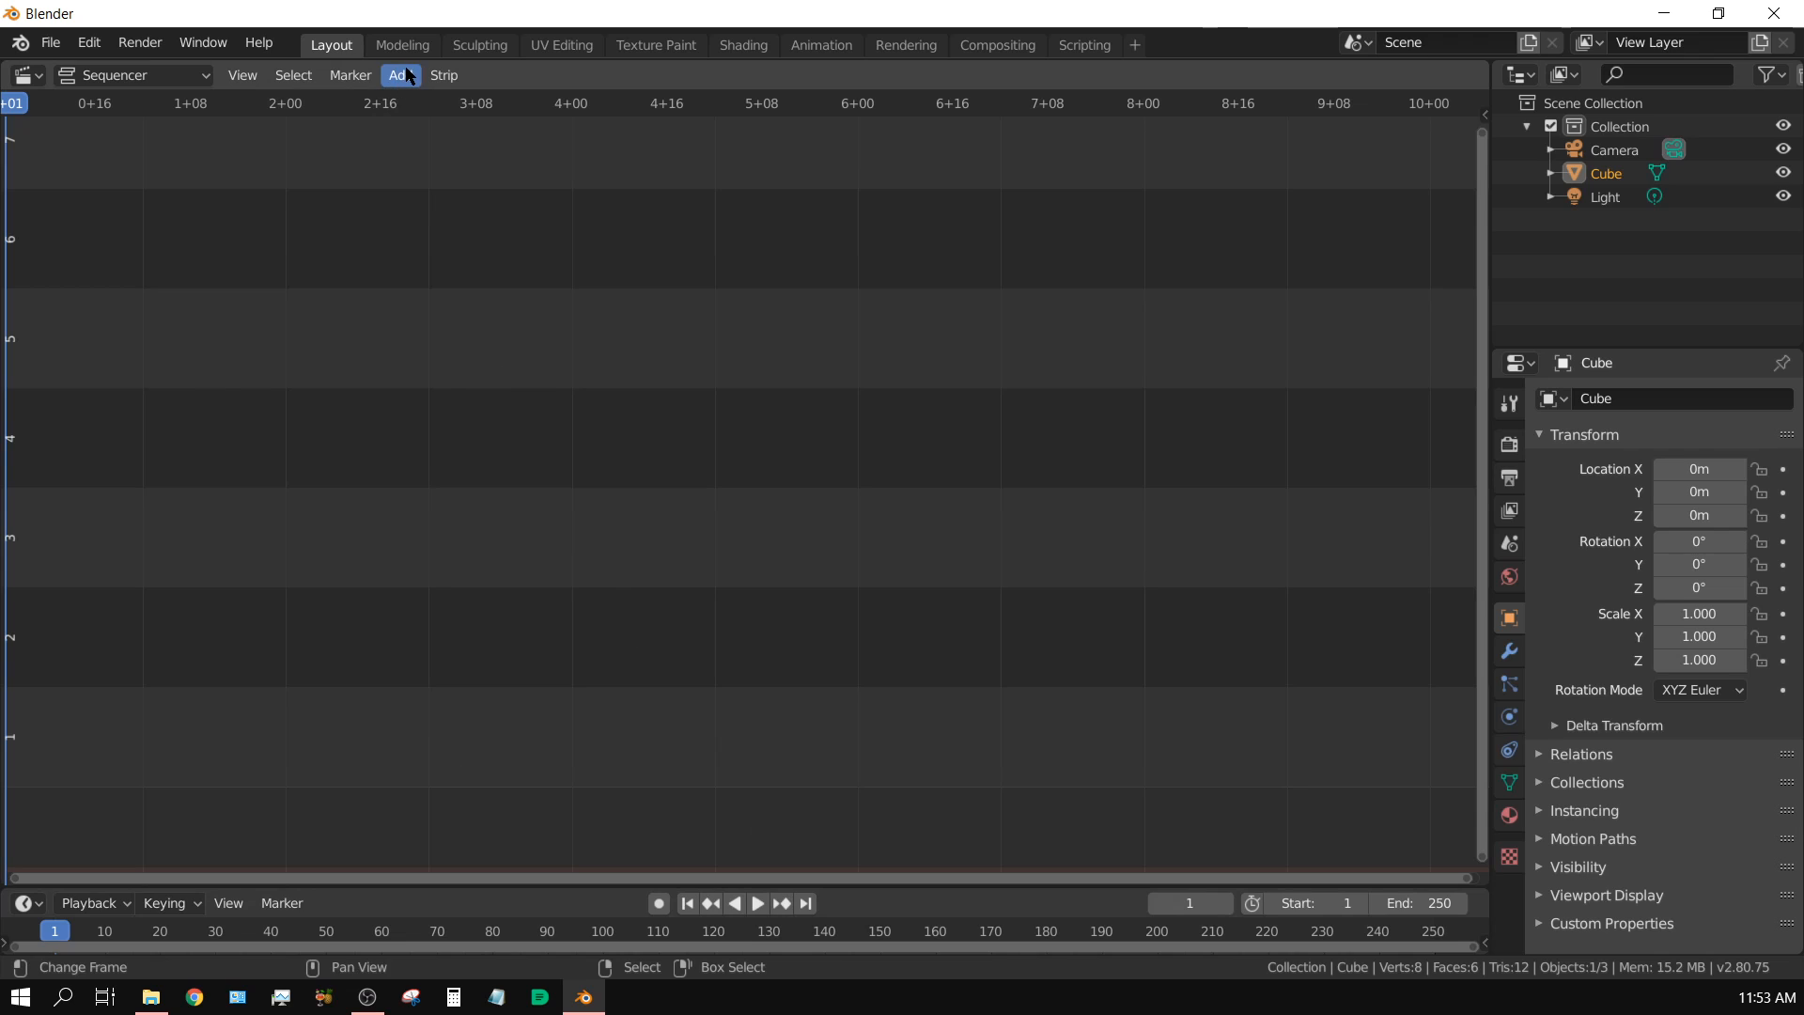
Add DSC_7303.MOV from the NIKON D3200 card's DCIM\100D3200 folder as a movie strip.
{"action": "left_click", "coordinate": [399, 75]}
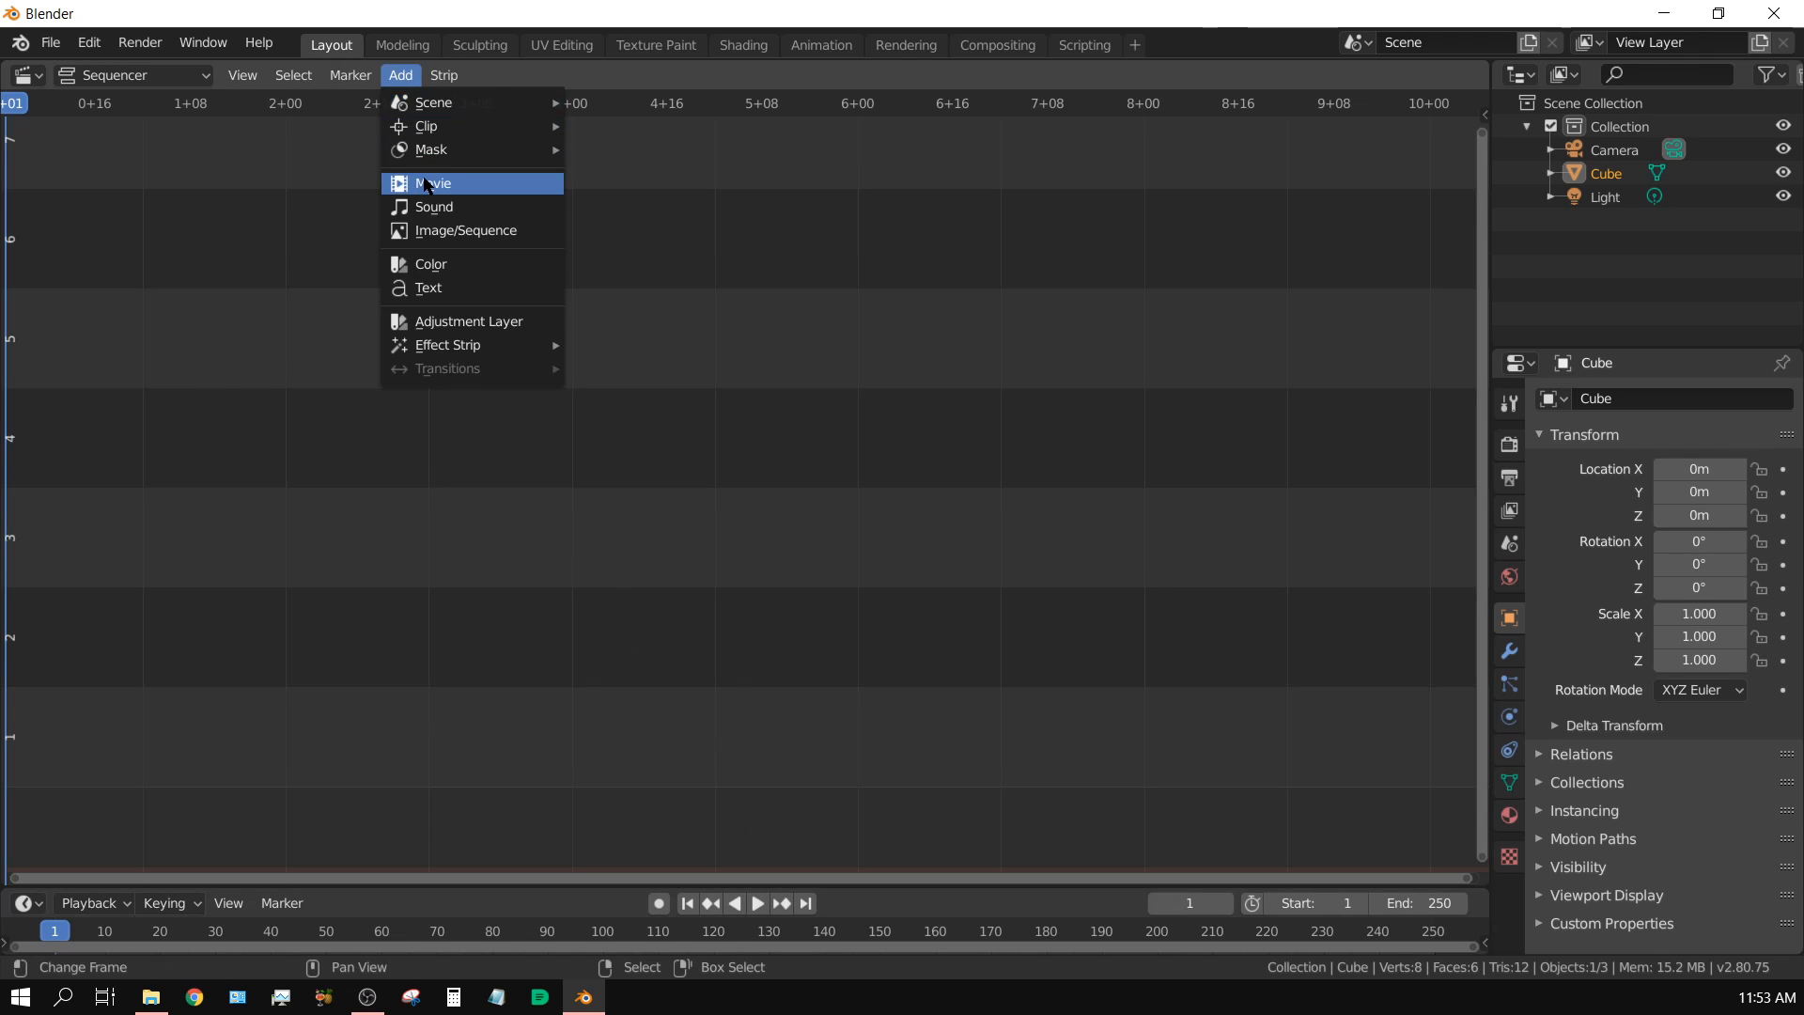
{"action": "left_click", "coordinate": [434, 182]}
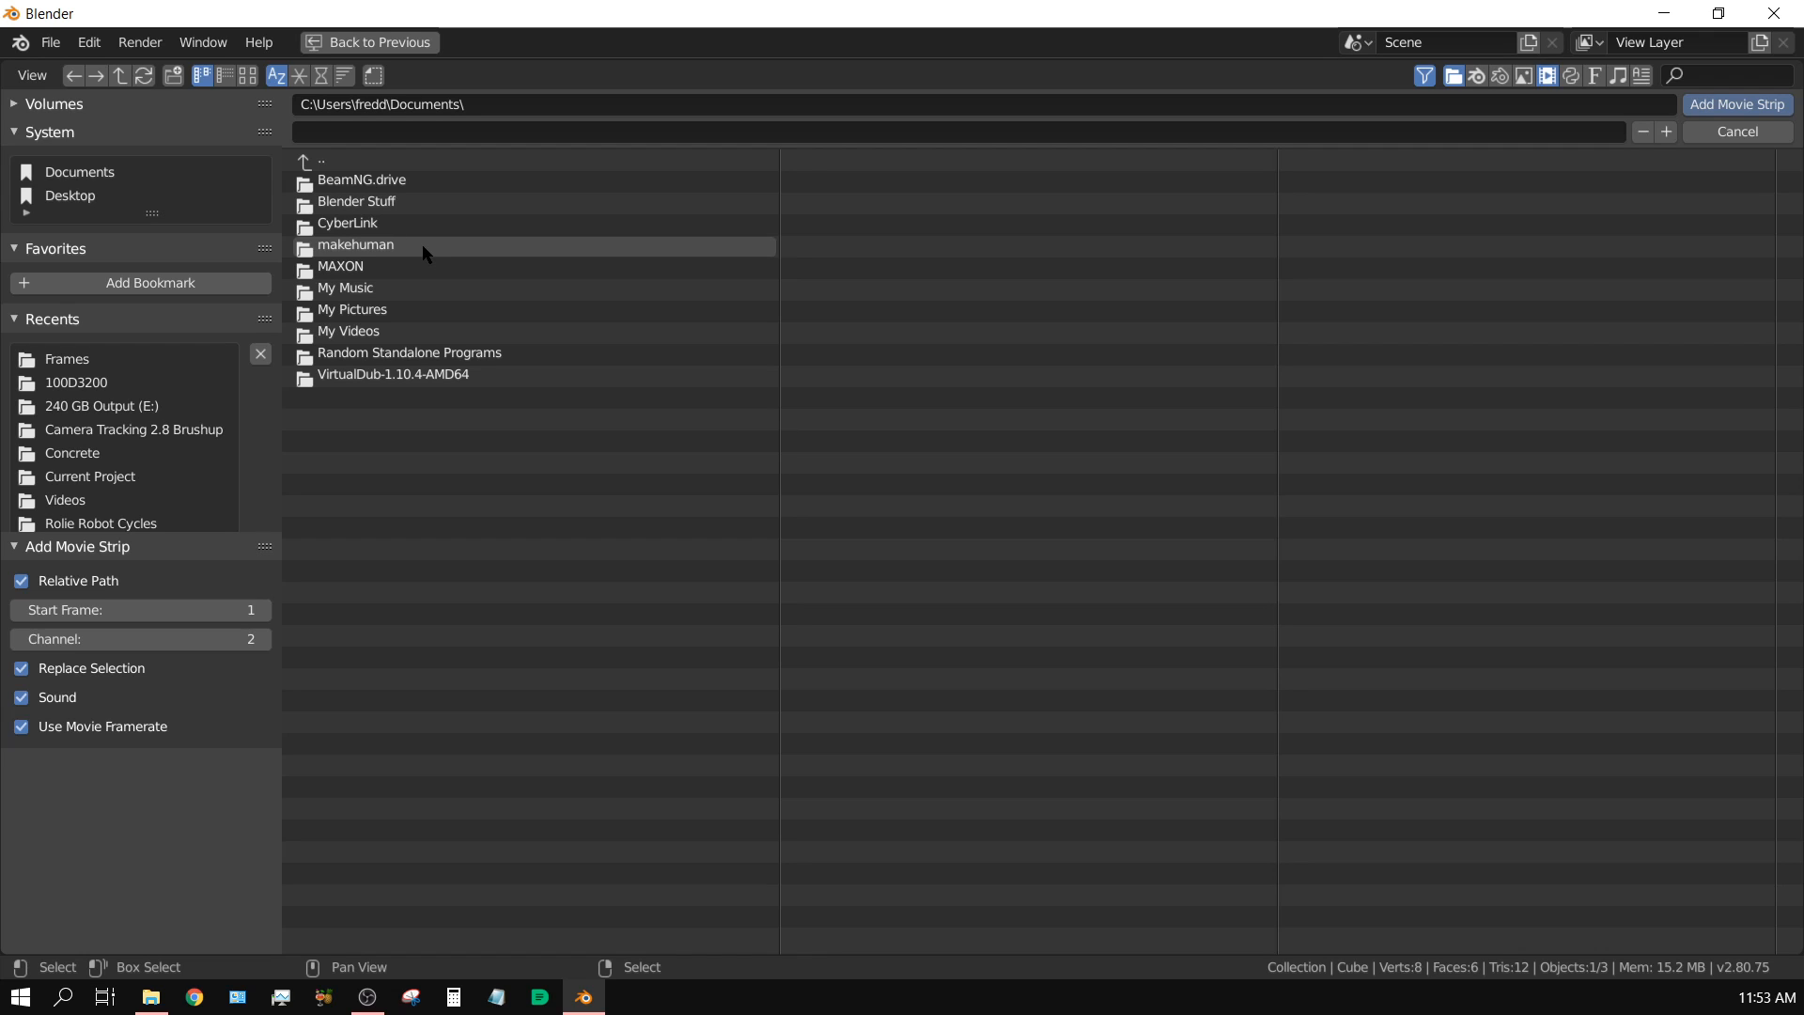
{"action": "mouse_move", "coordinate": [111, 185]}
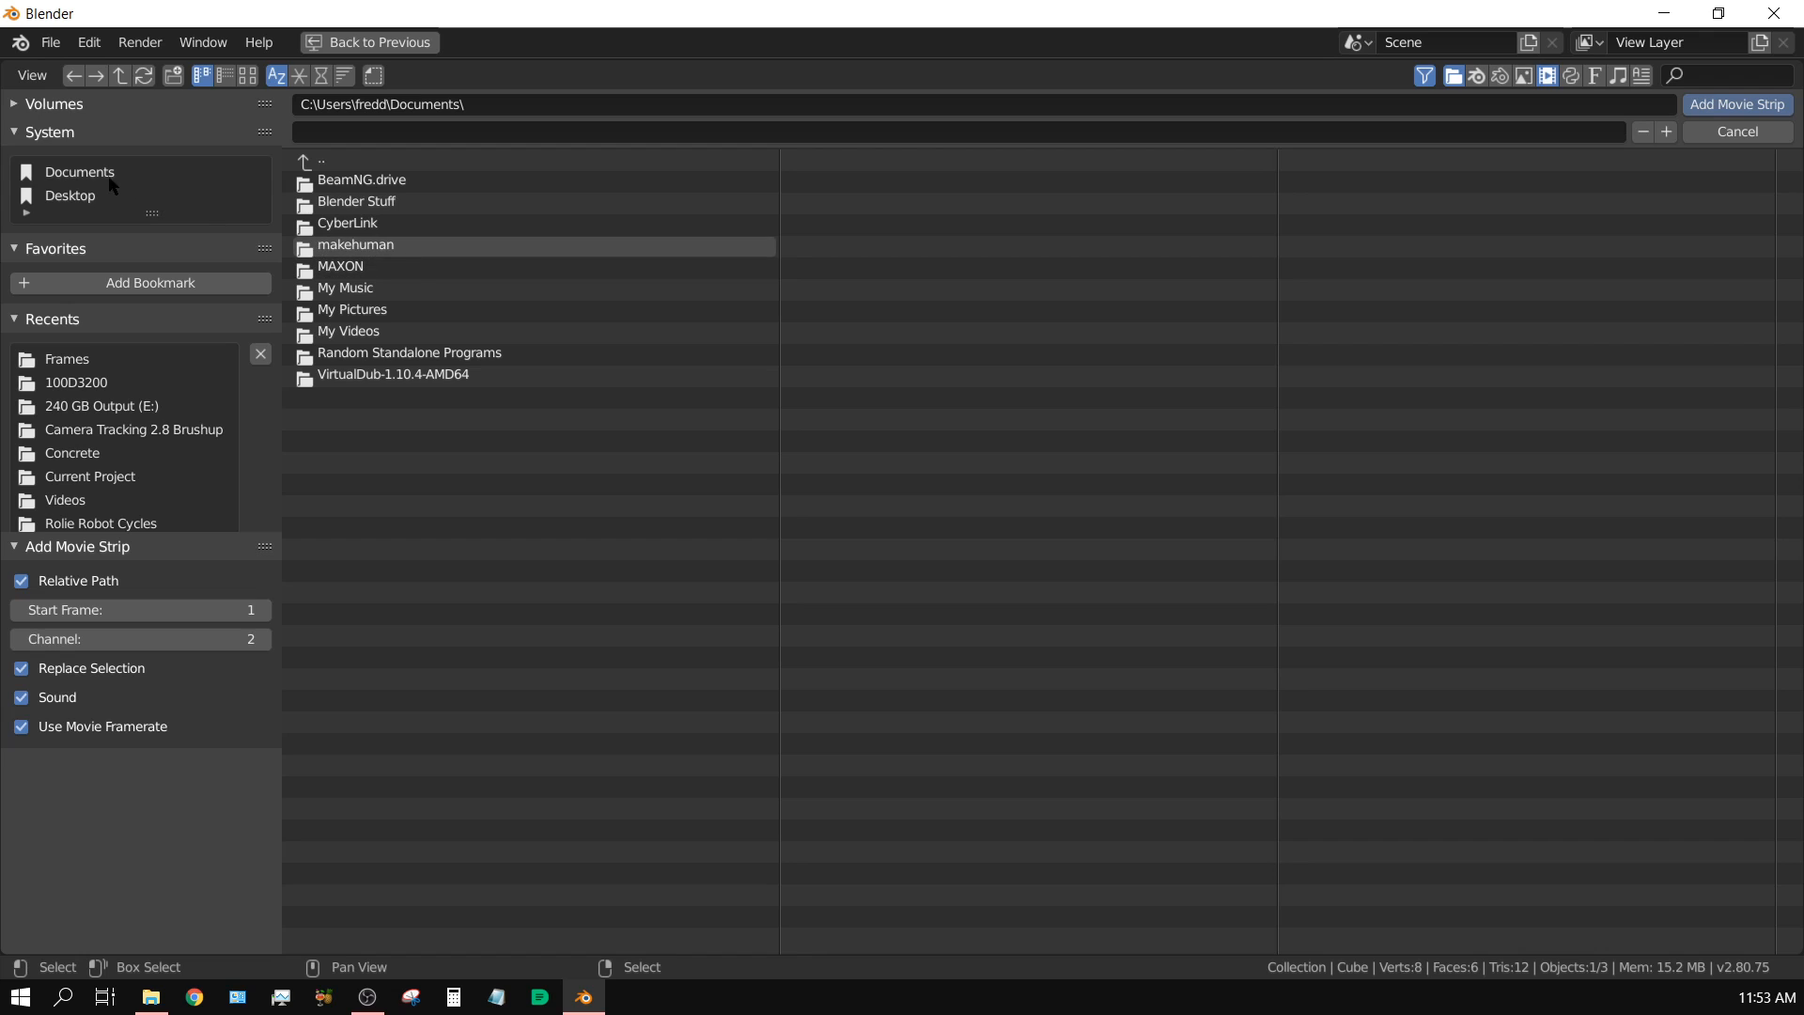
{"action": "left_click", "coordinate": [13, 104]}
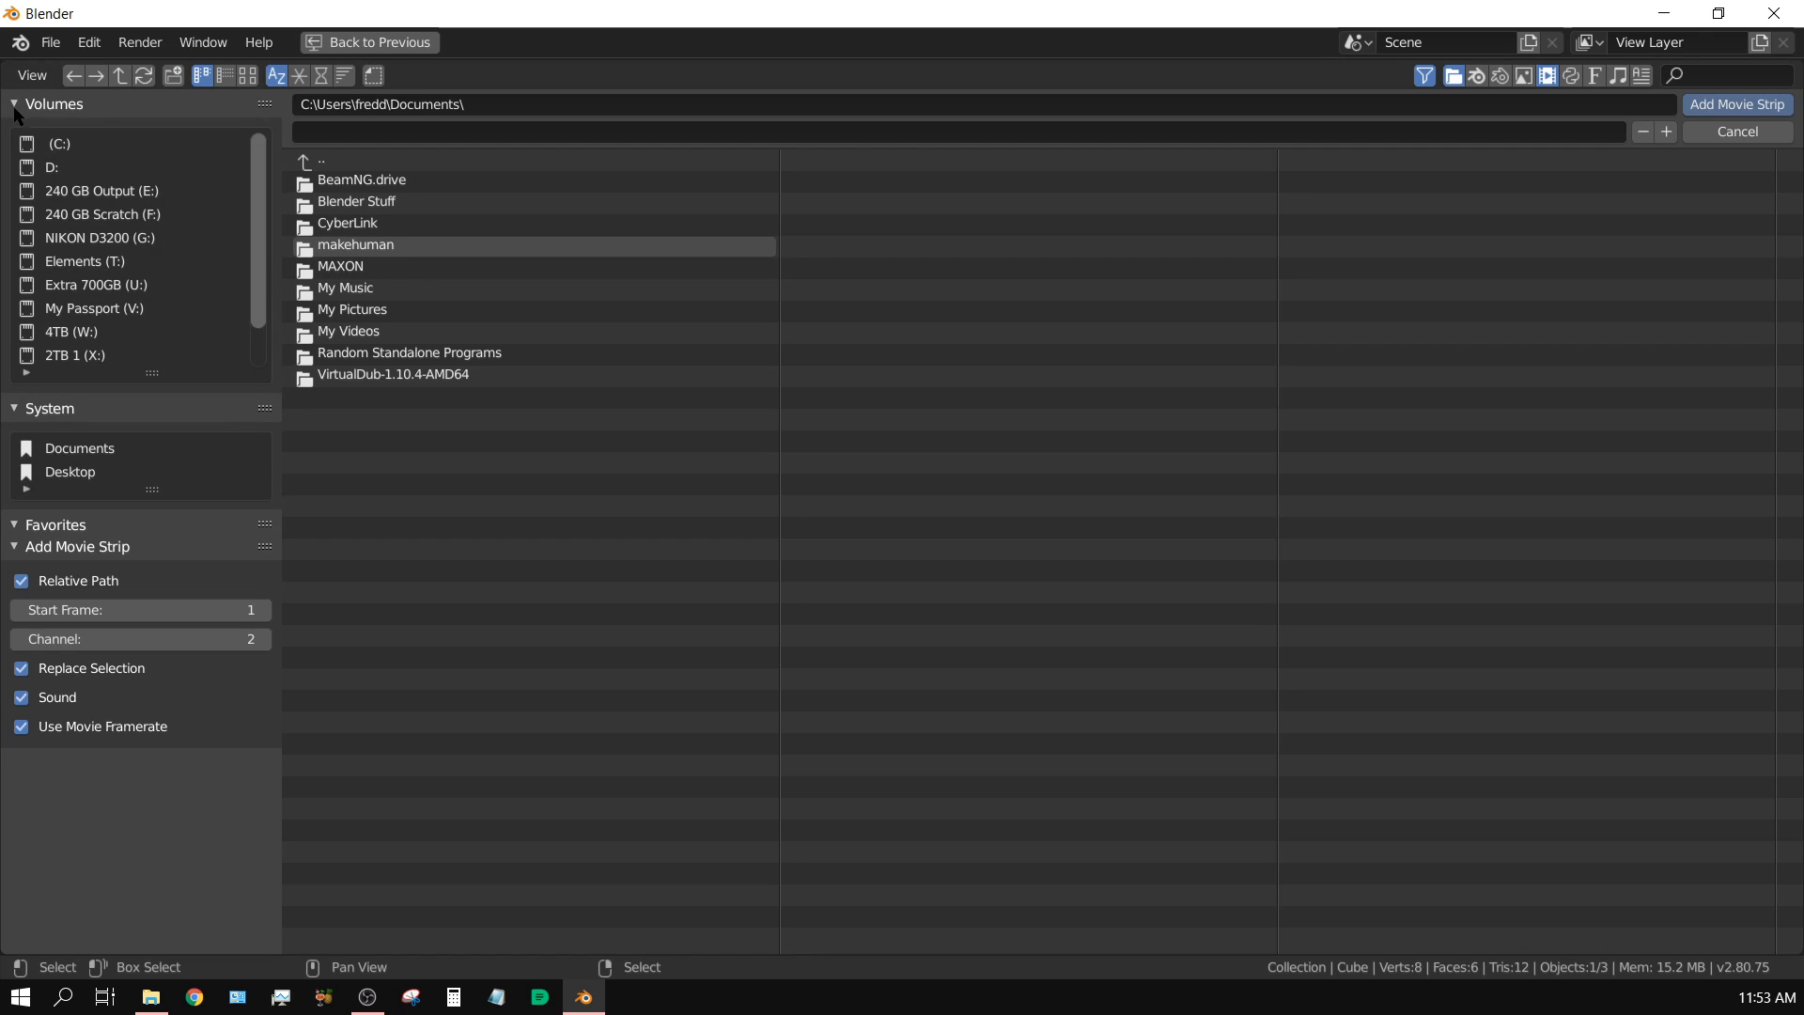
{"action": "left_click", "coordinate": [99, 236]}
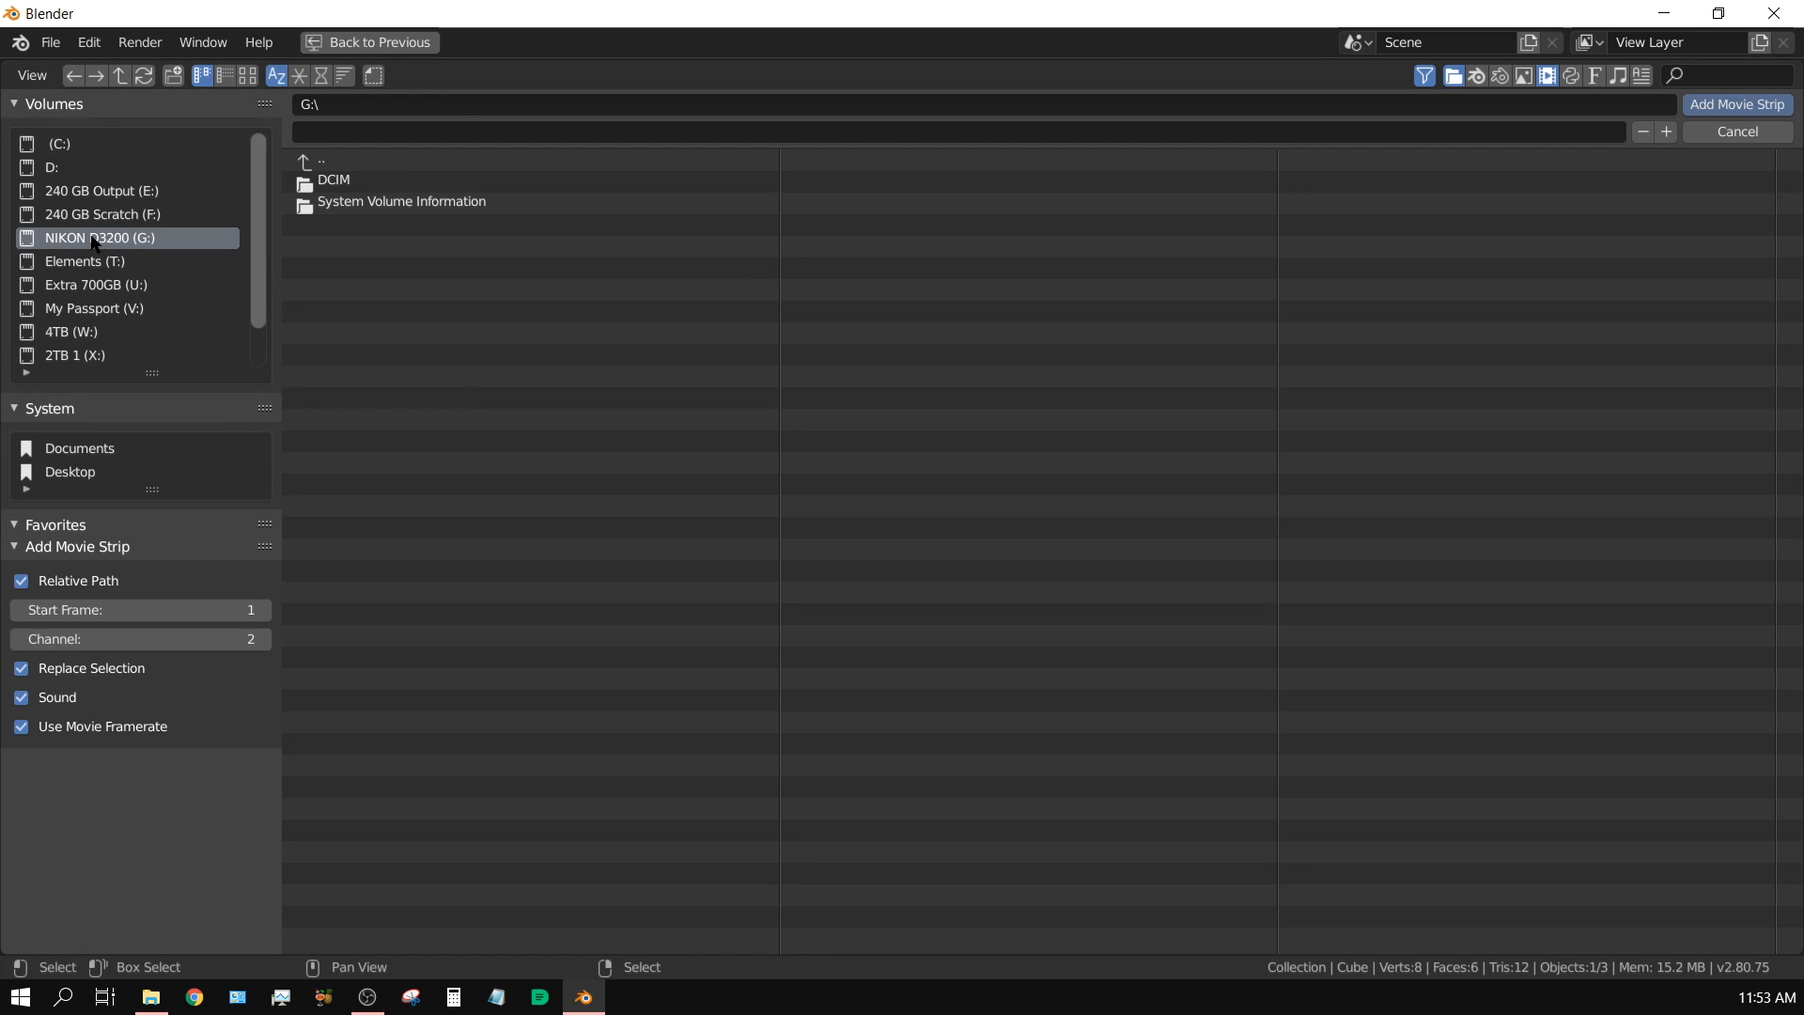
{"action": "double_click", "coordinate": [333, 181]}
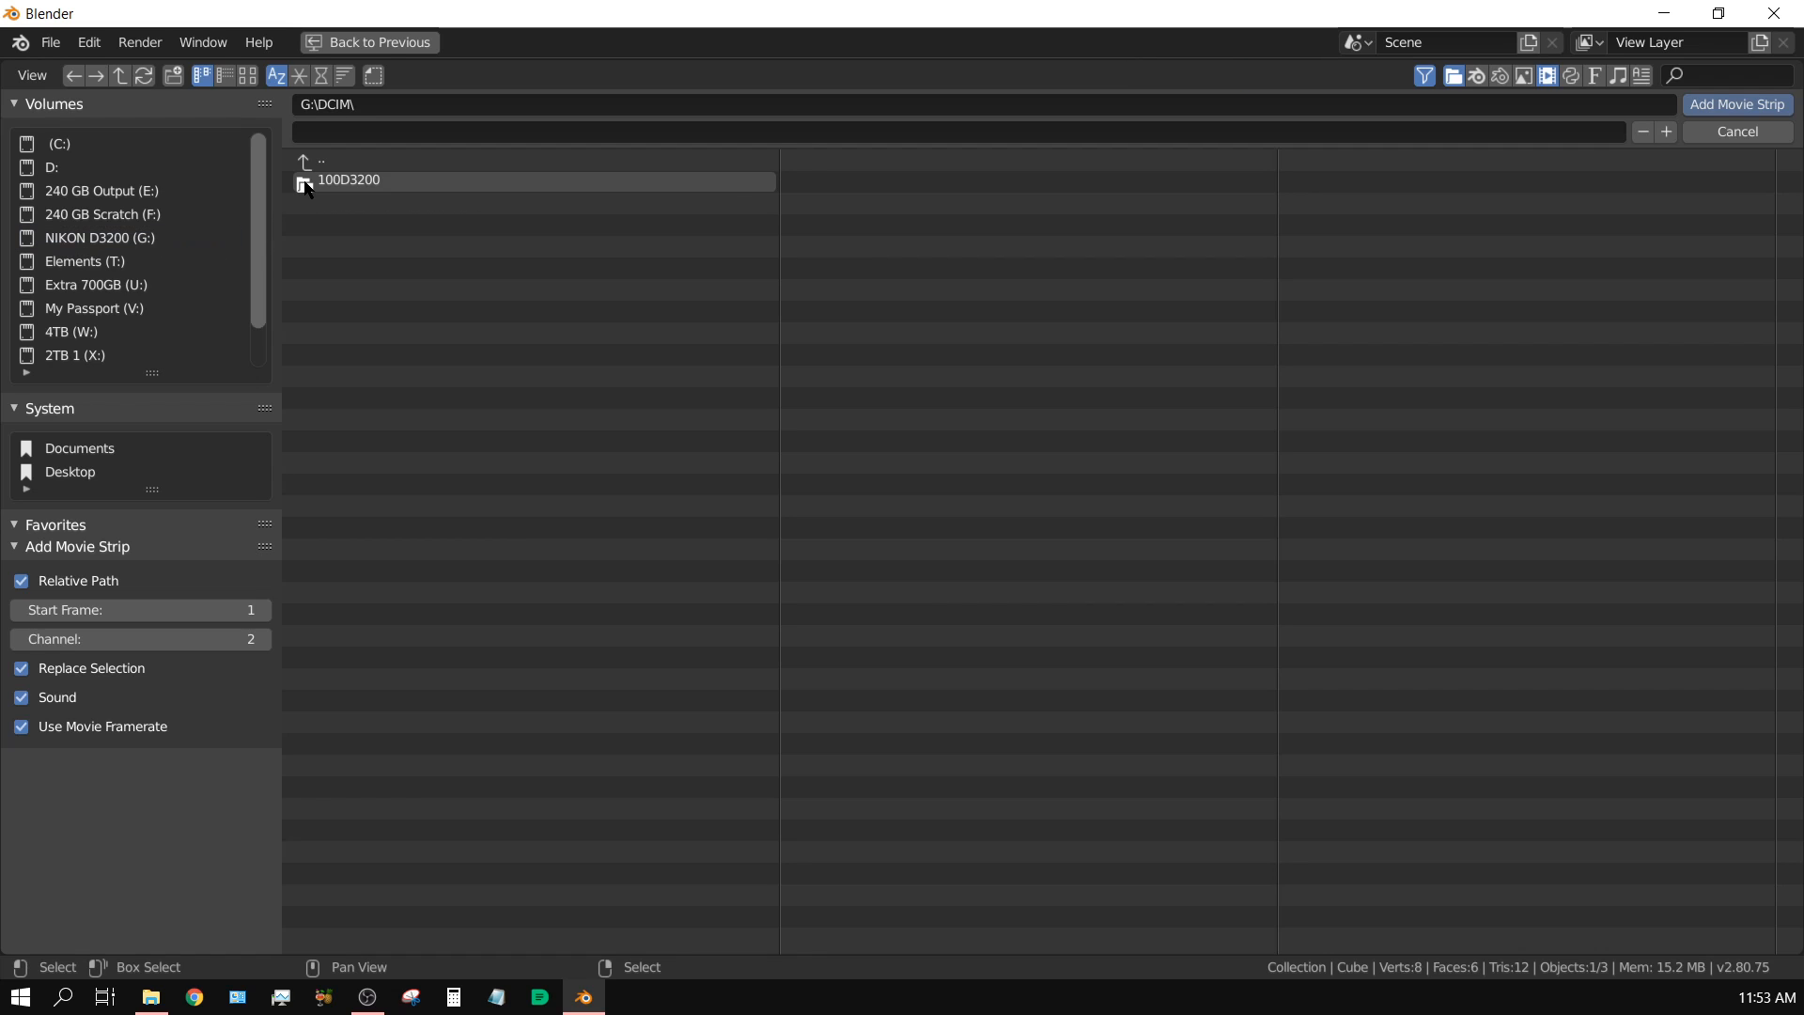
{"action": "double_click", "coordinate": [349, 180]}
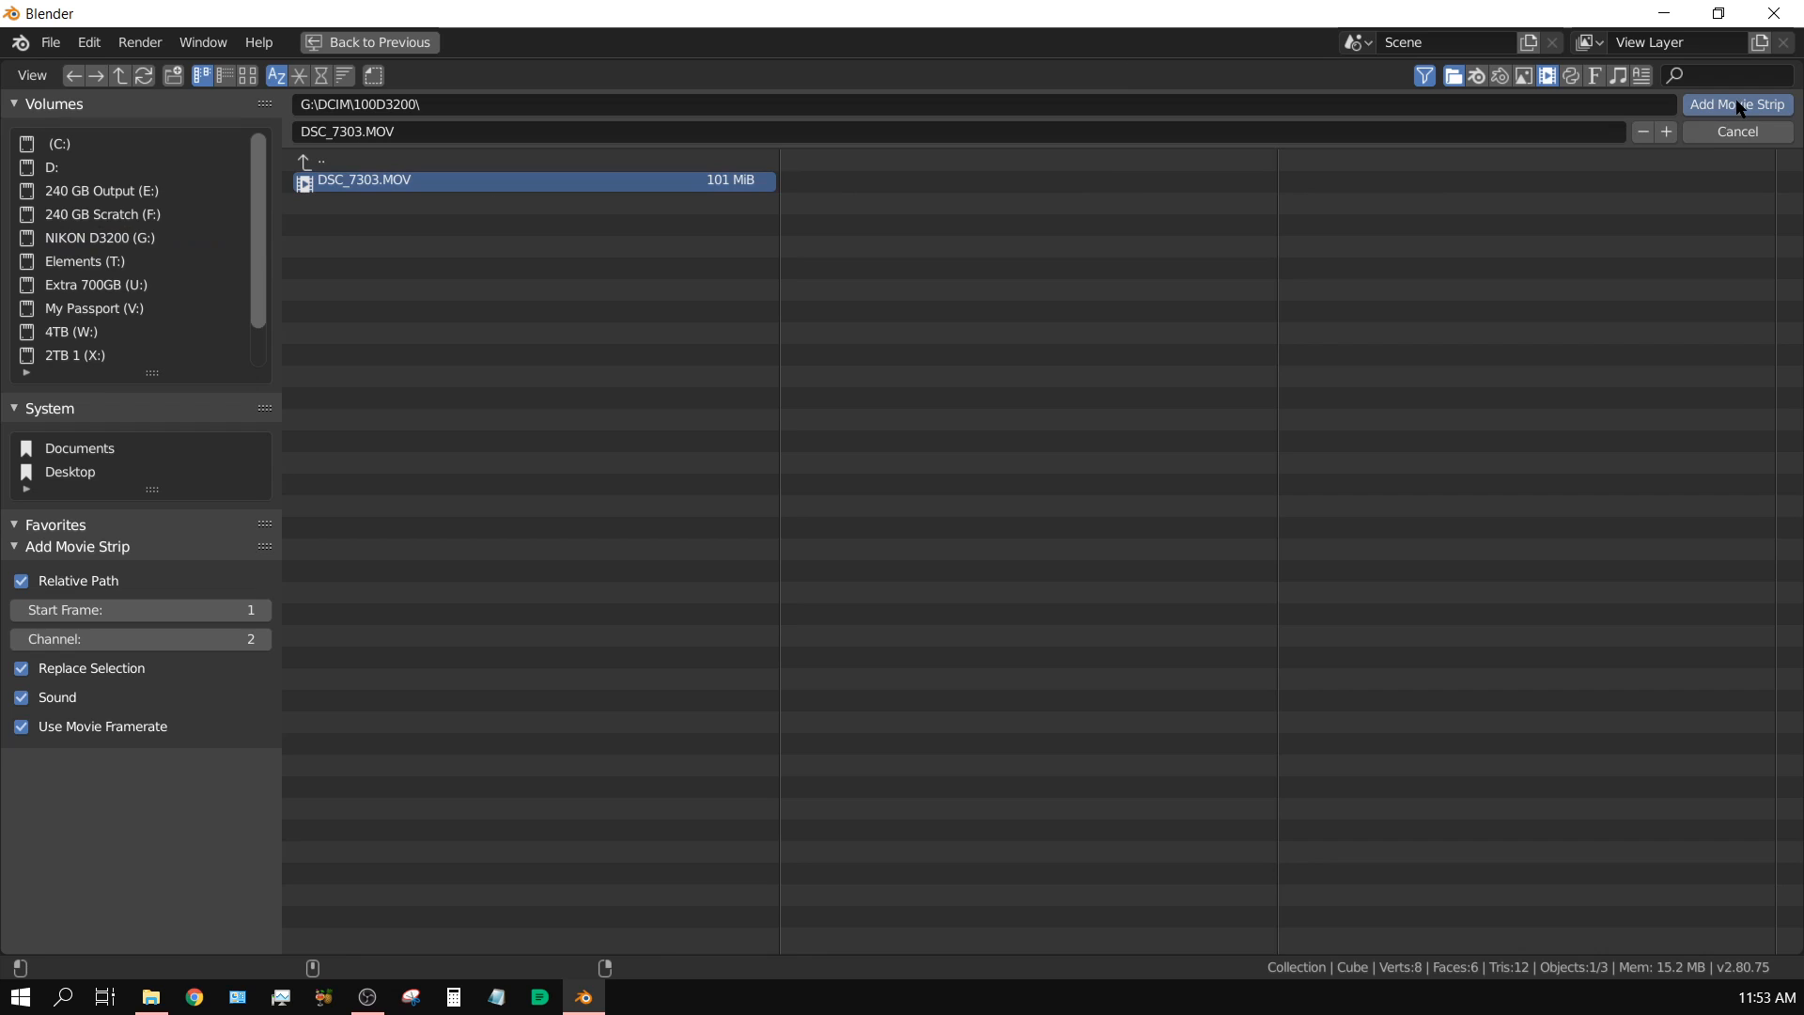
{"action": "left_click", "coordinate": [1736, 105]}
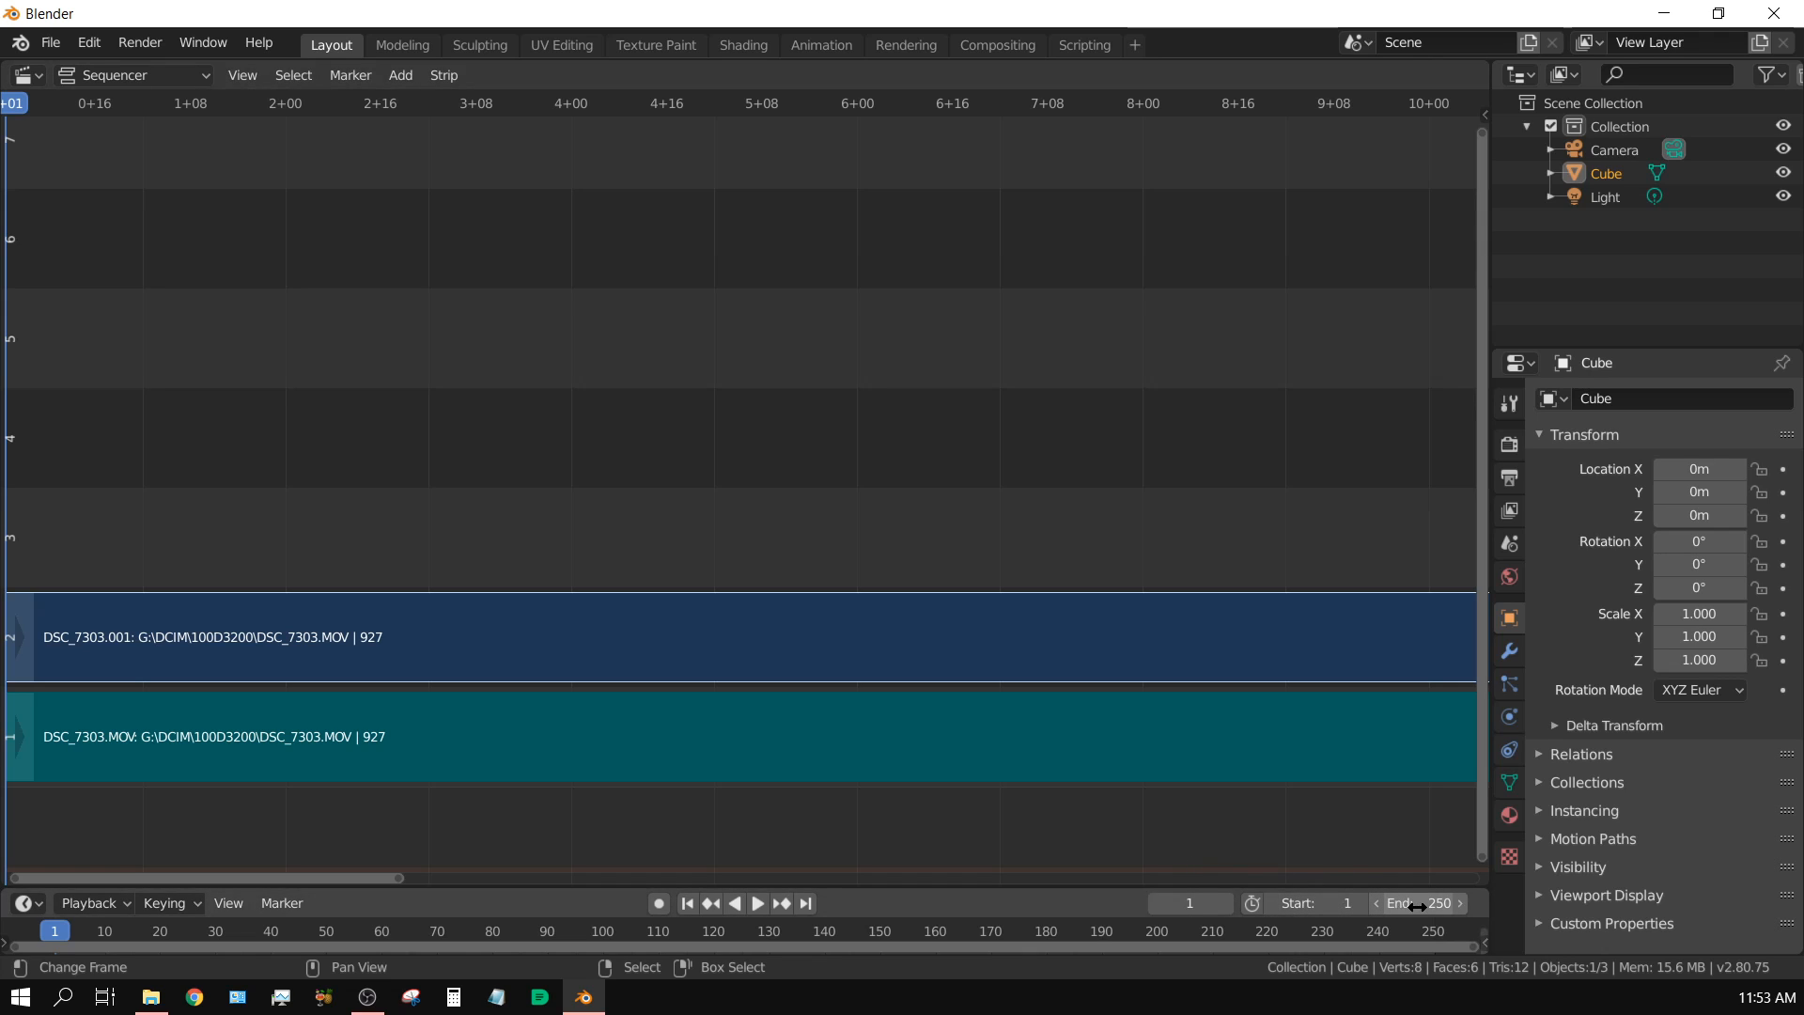
Set the scene's End frame to 927 to match the clip length.
{"action": "left_click", "coordinate": [1415, 902]}
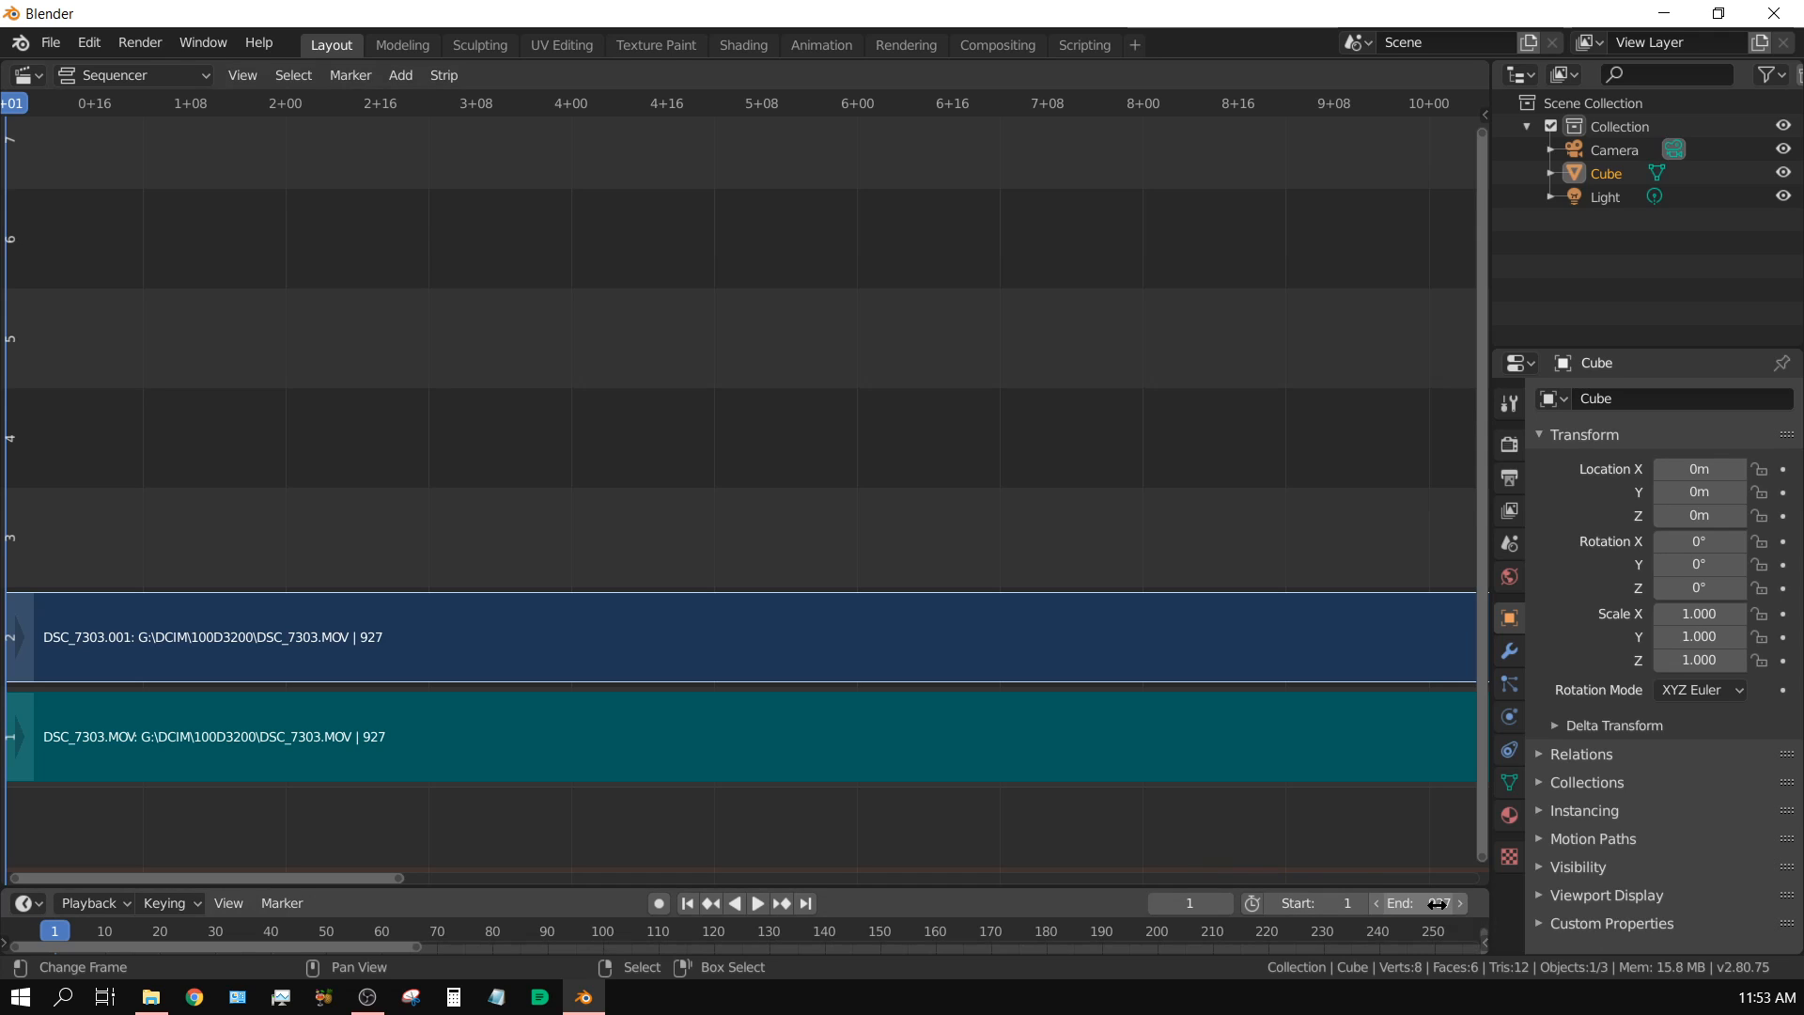
{"action": "left_click", "coordinate": [1416, 902]}
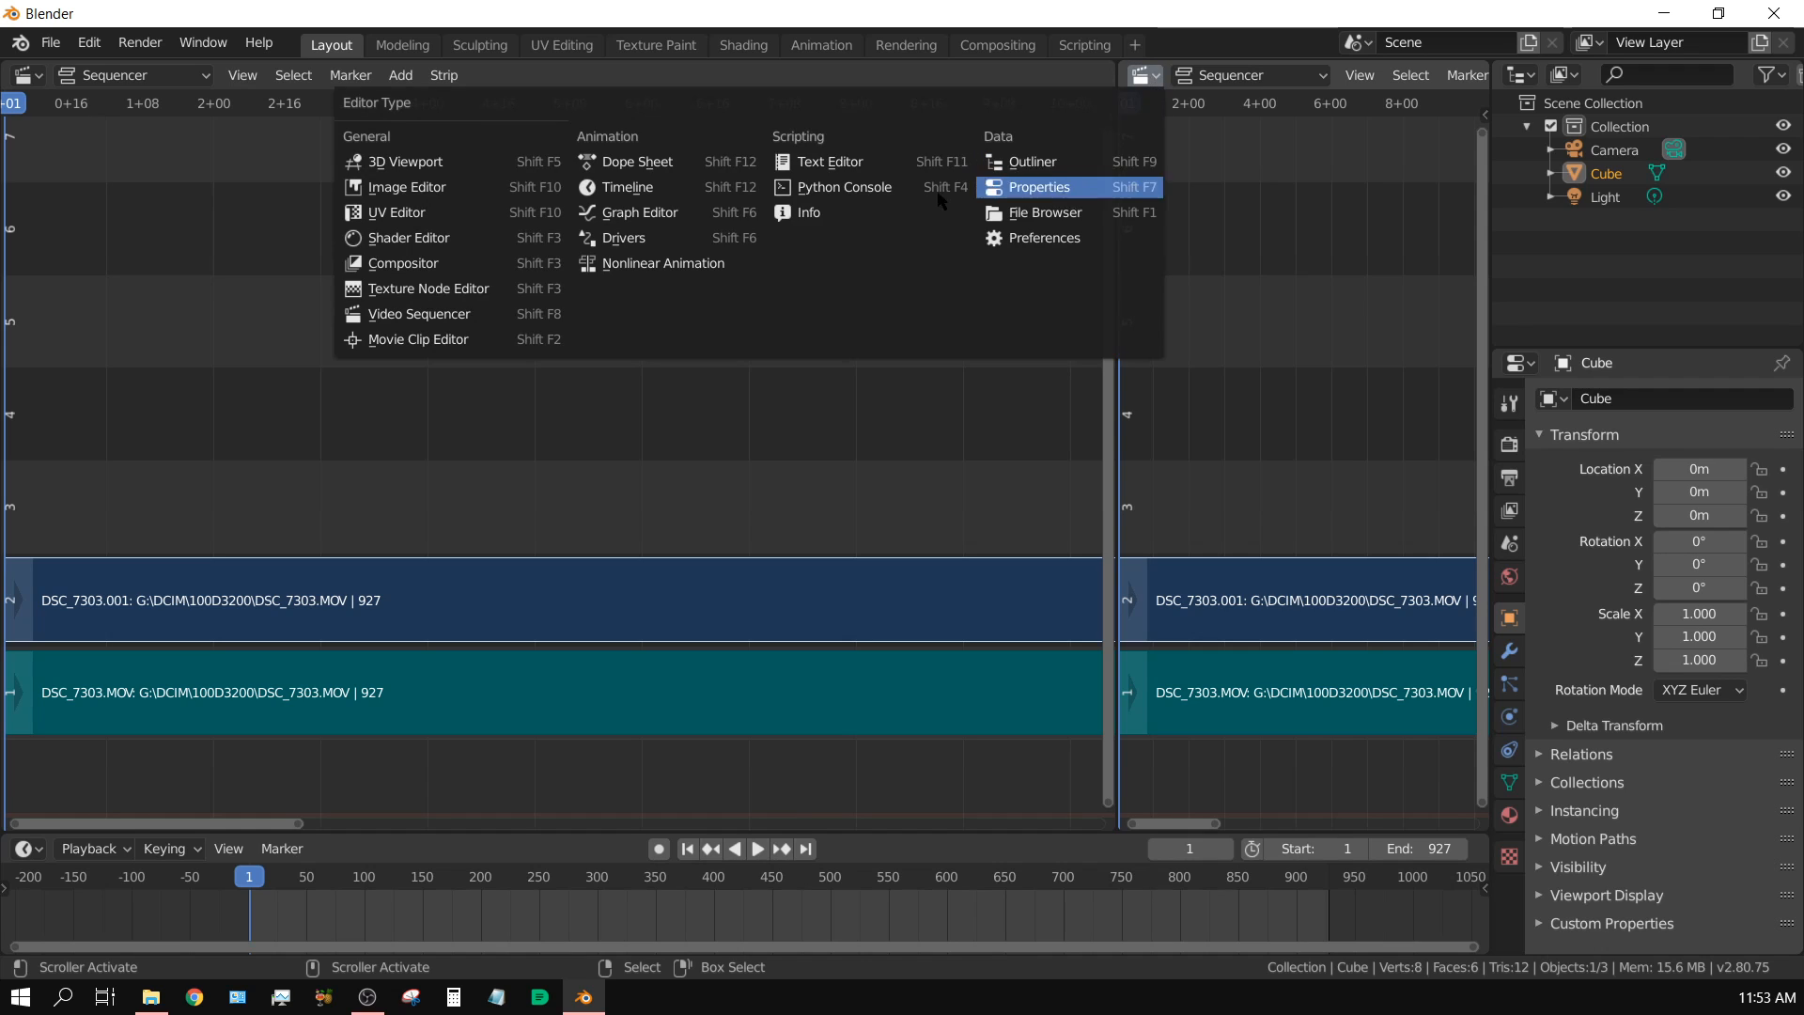
{"action": "mouse_move", "coordinate": [426, 213]}
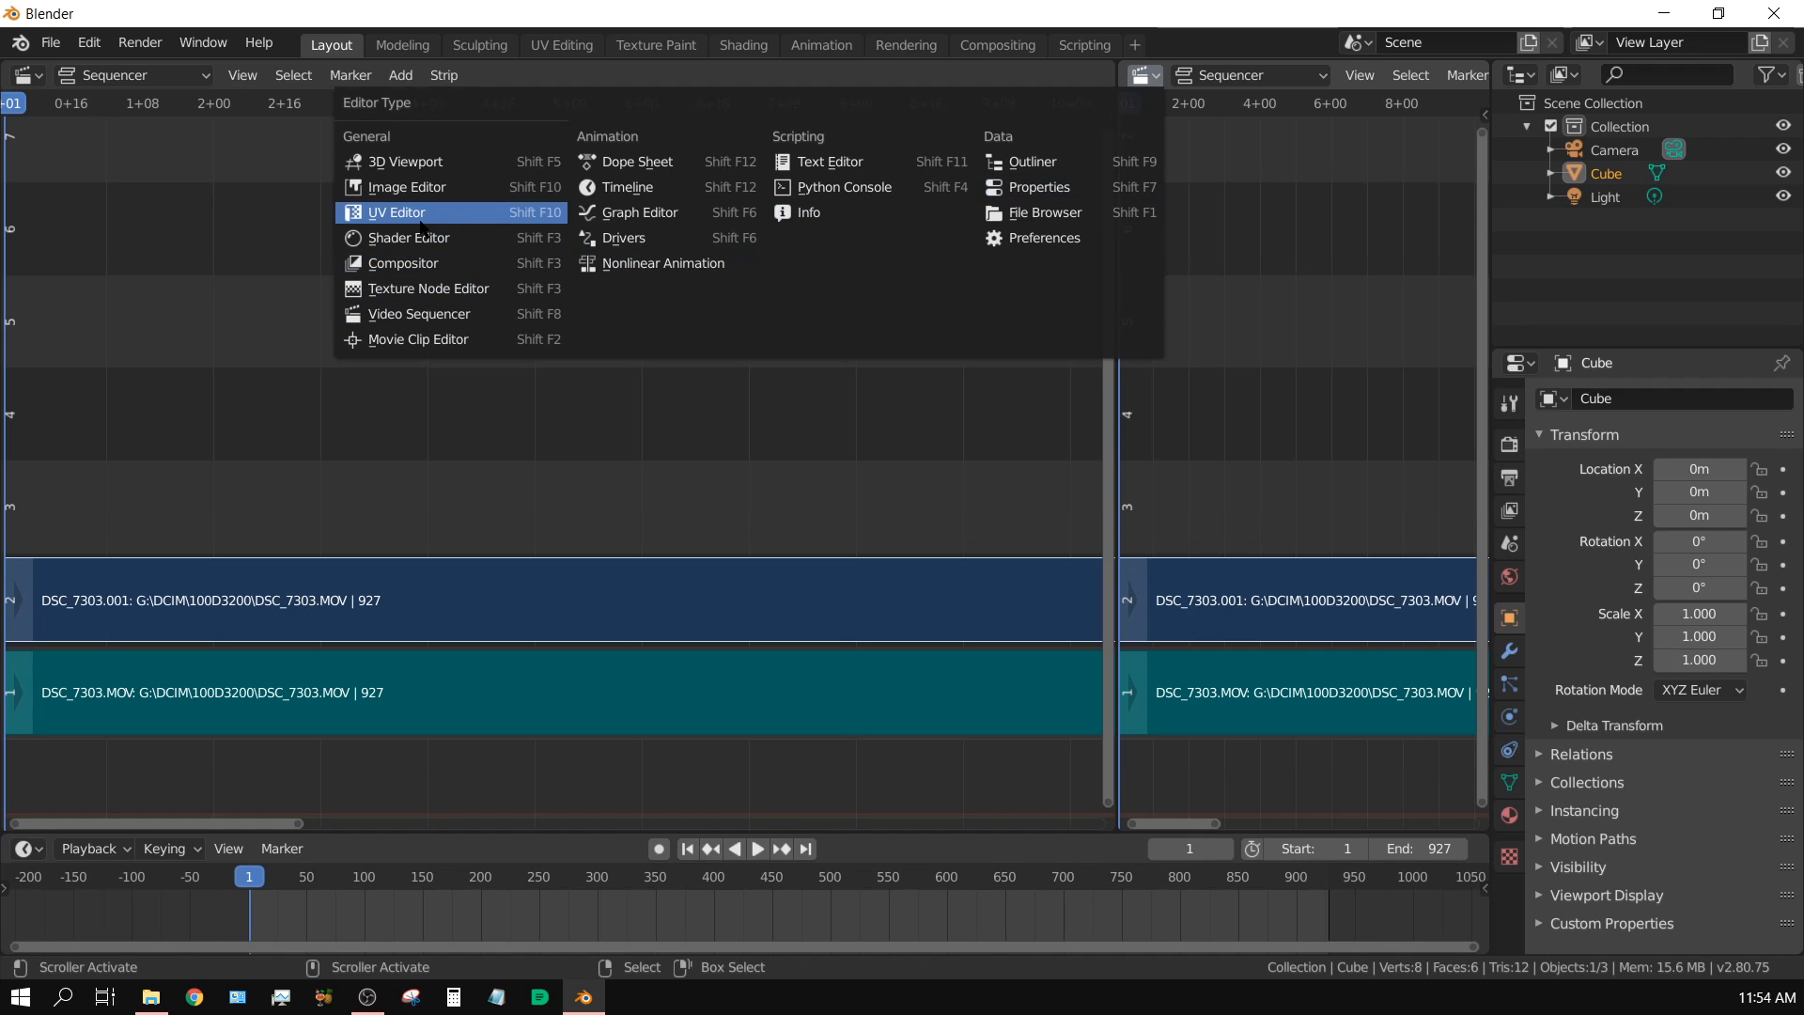
Turn the right-hand split area into a UV/Image Editor.
{"action": "left_click", "coordinate": [396, 212]}
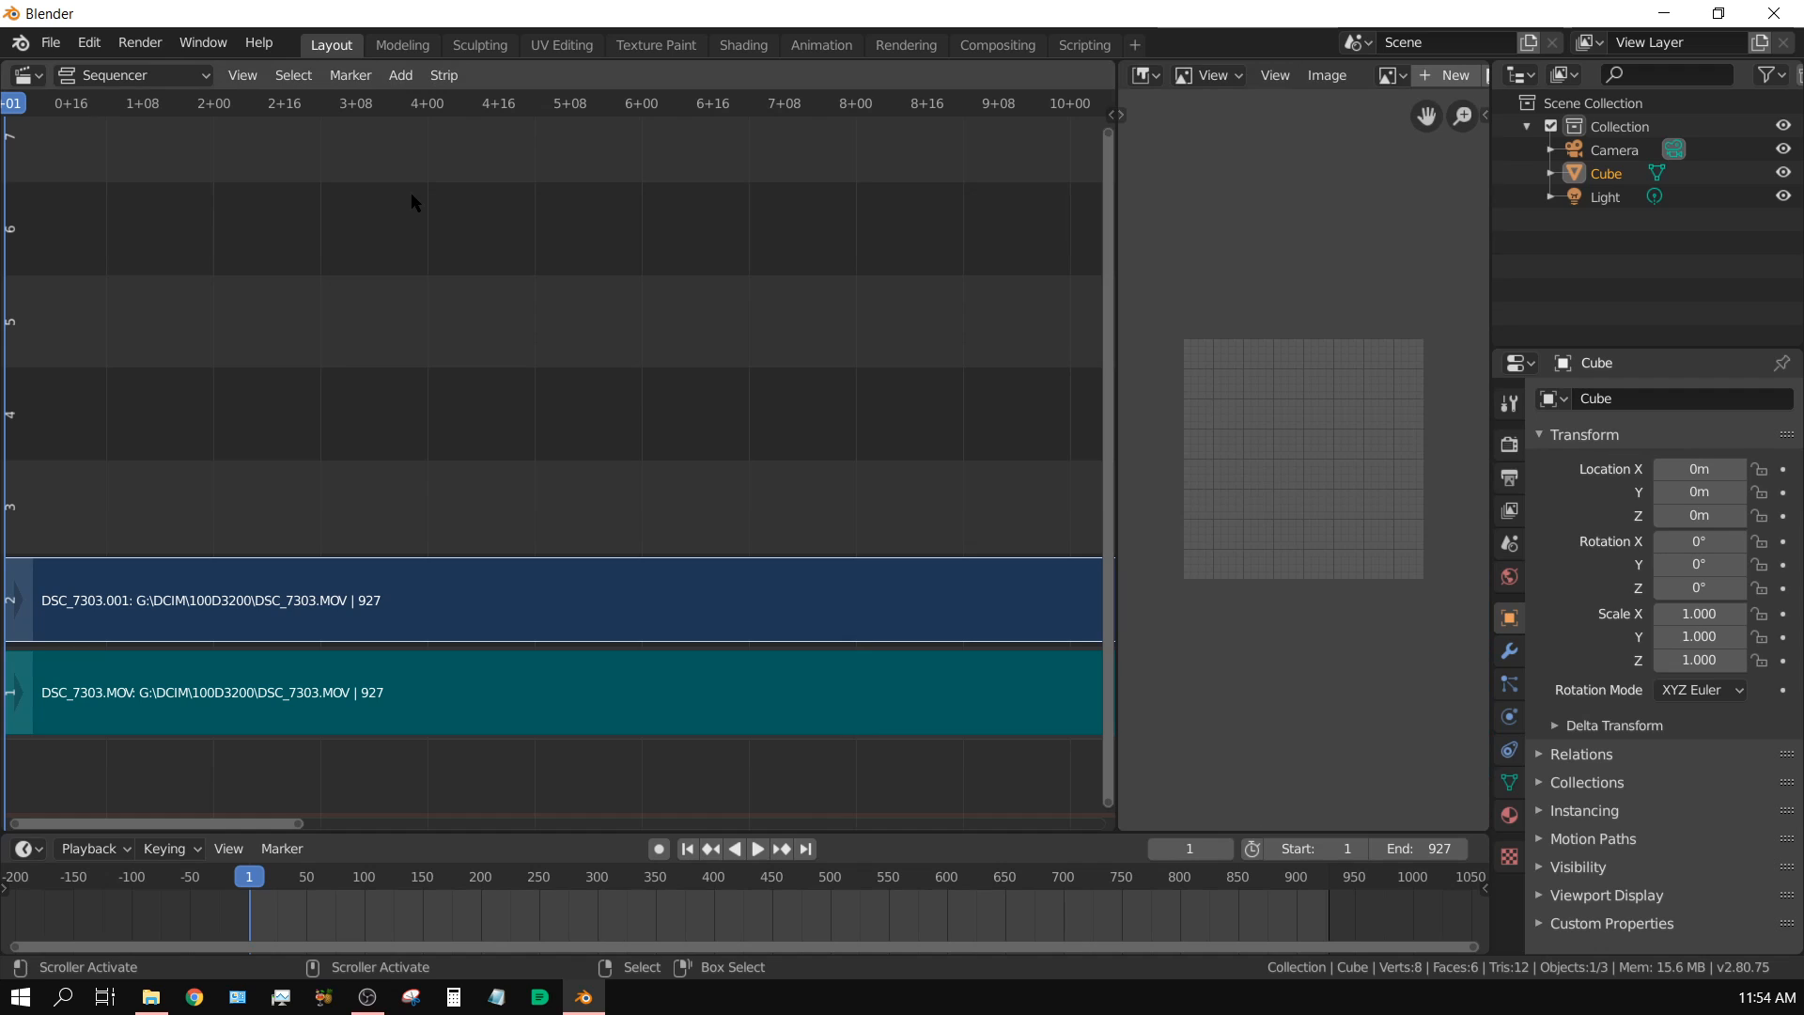
{"action": "mouse_move", "coordinate": [671, 474]}
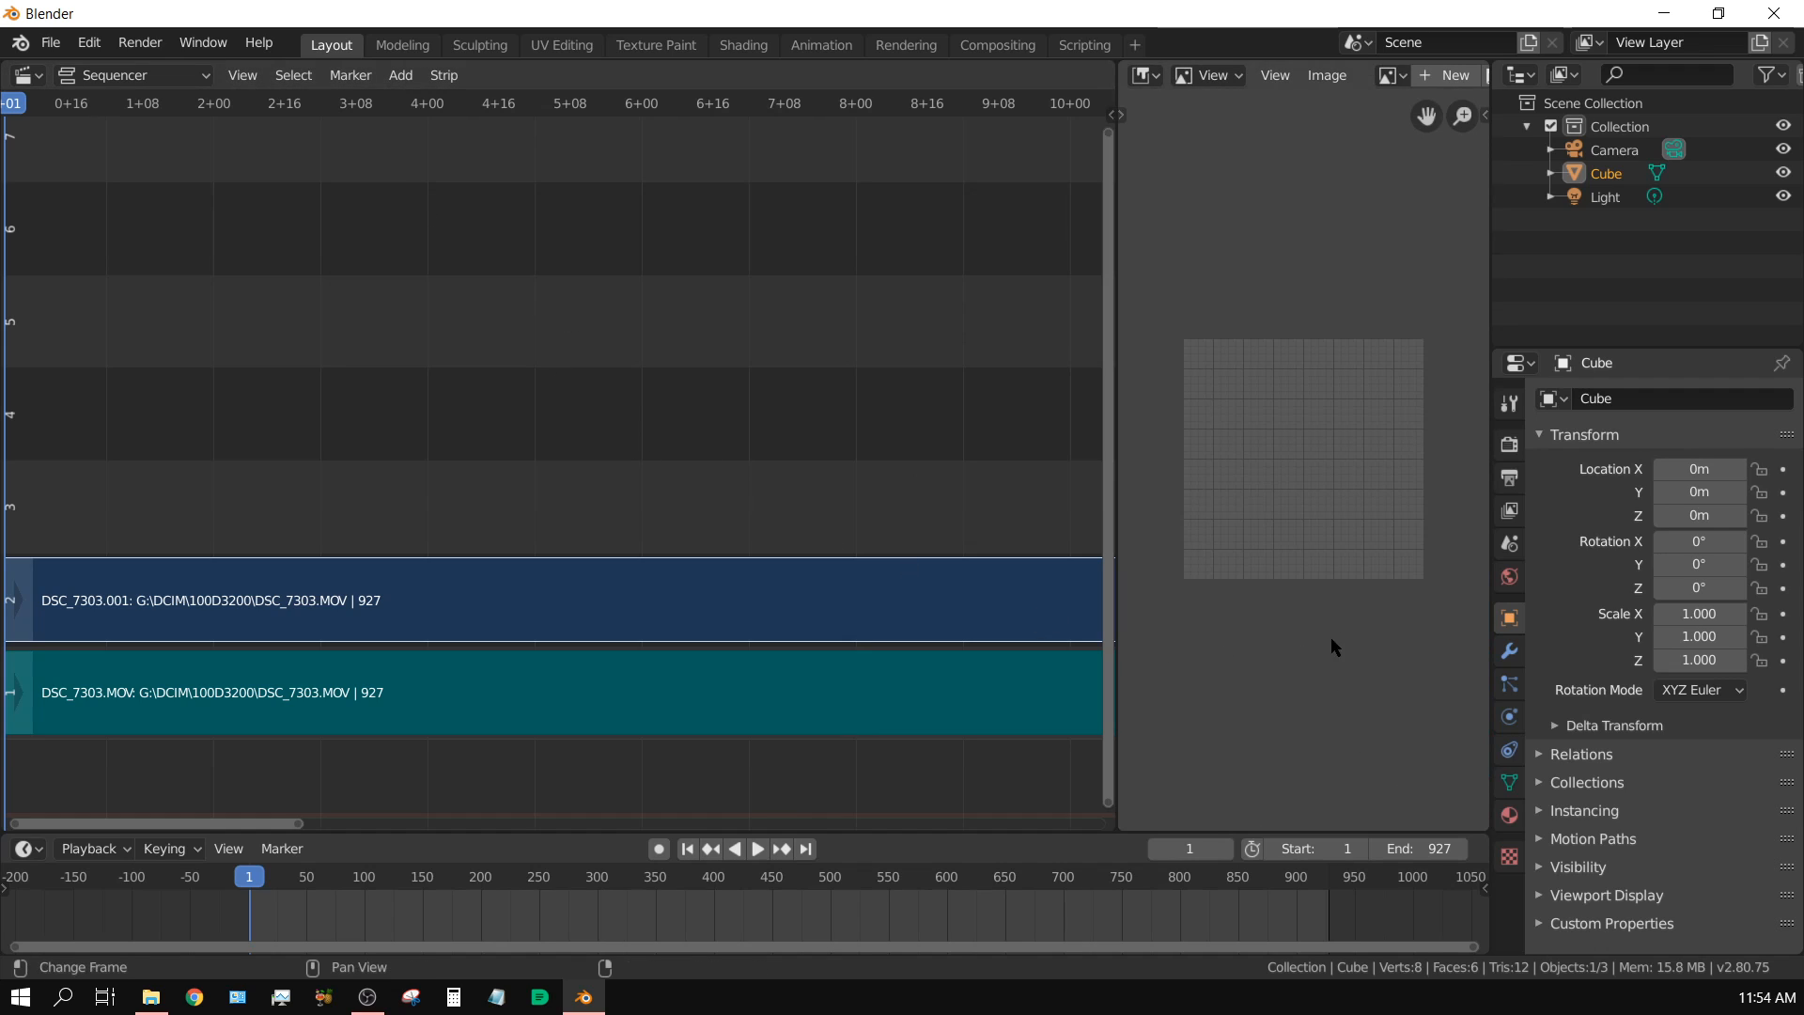
Show the scene's Output properties (1920×1080, frames 1–927, PNG) and bring up a file explorer.
{"action": "left_click", "coordinate": [1509, 445]}
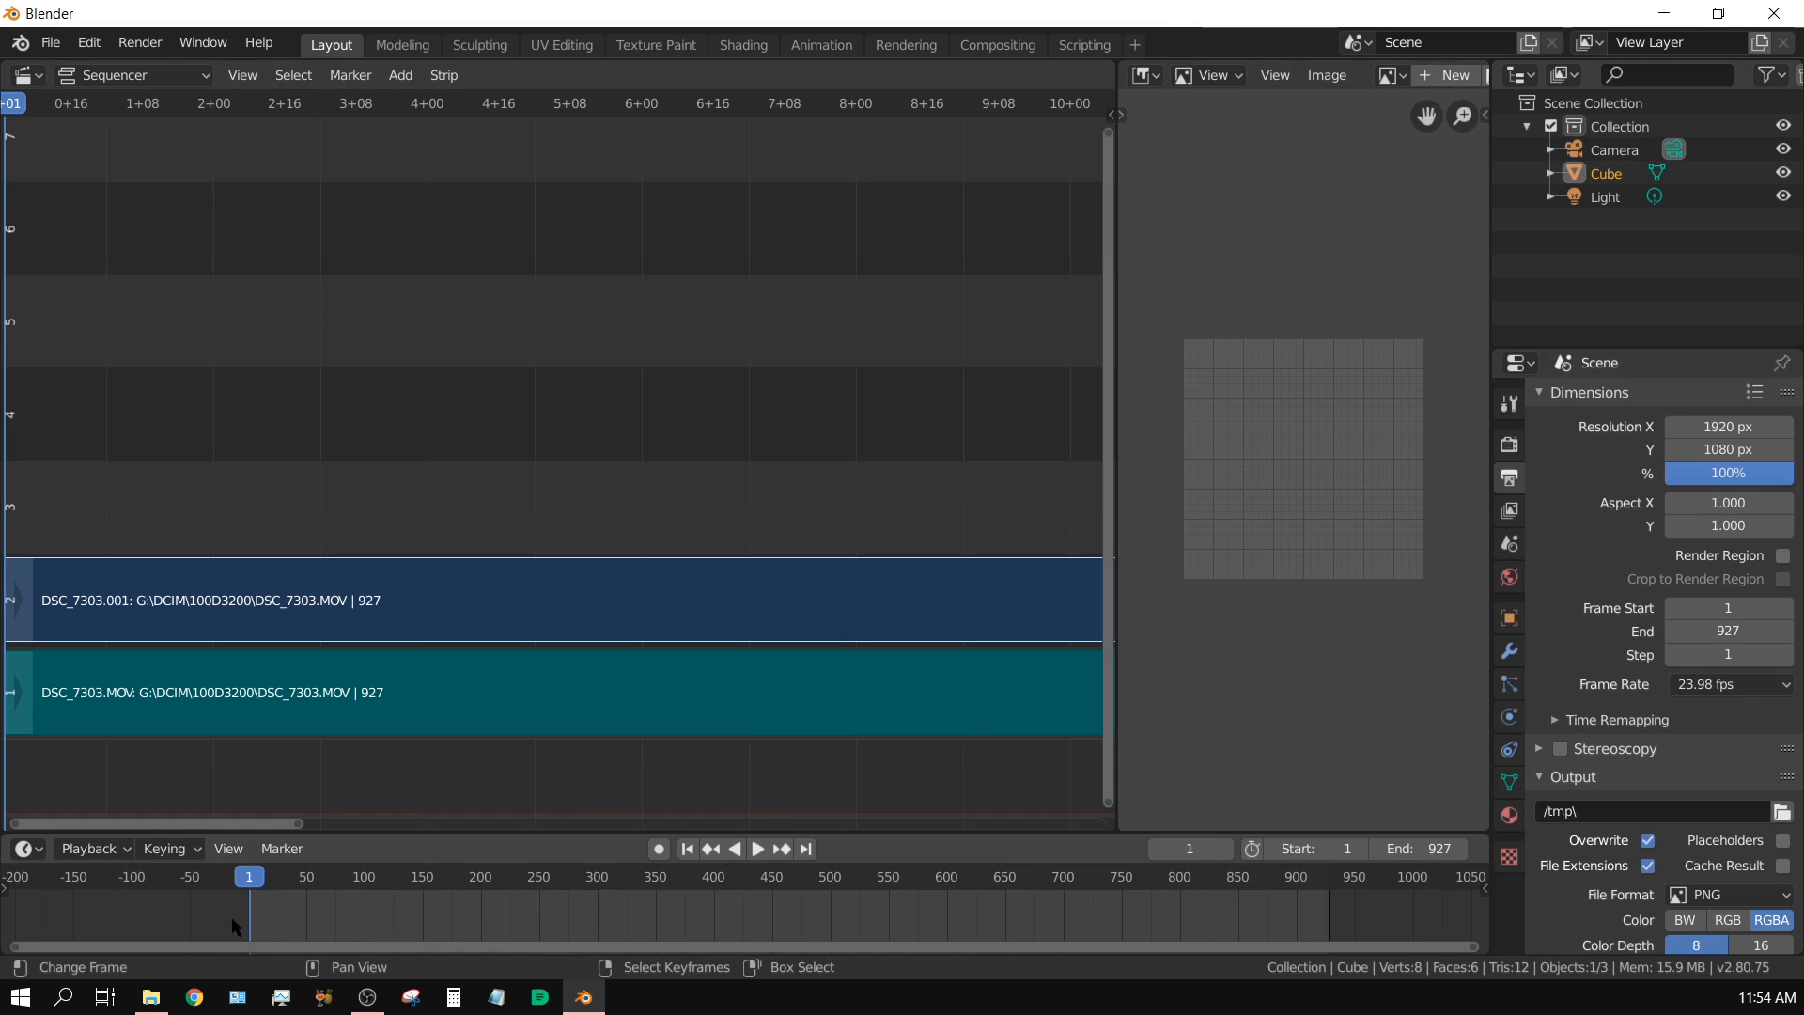
{"action": "left_click", "coordinate": [150, 996]}
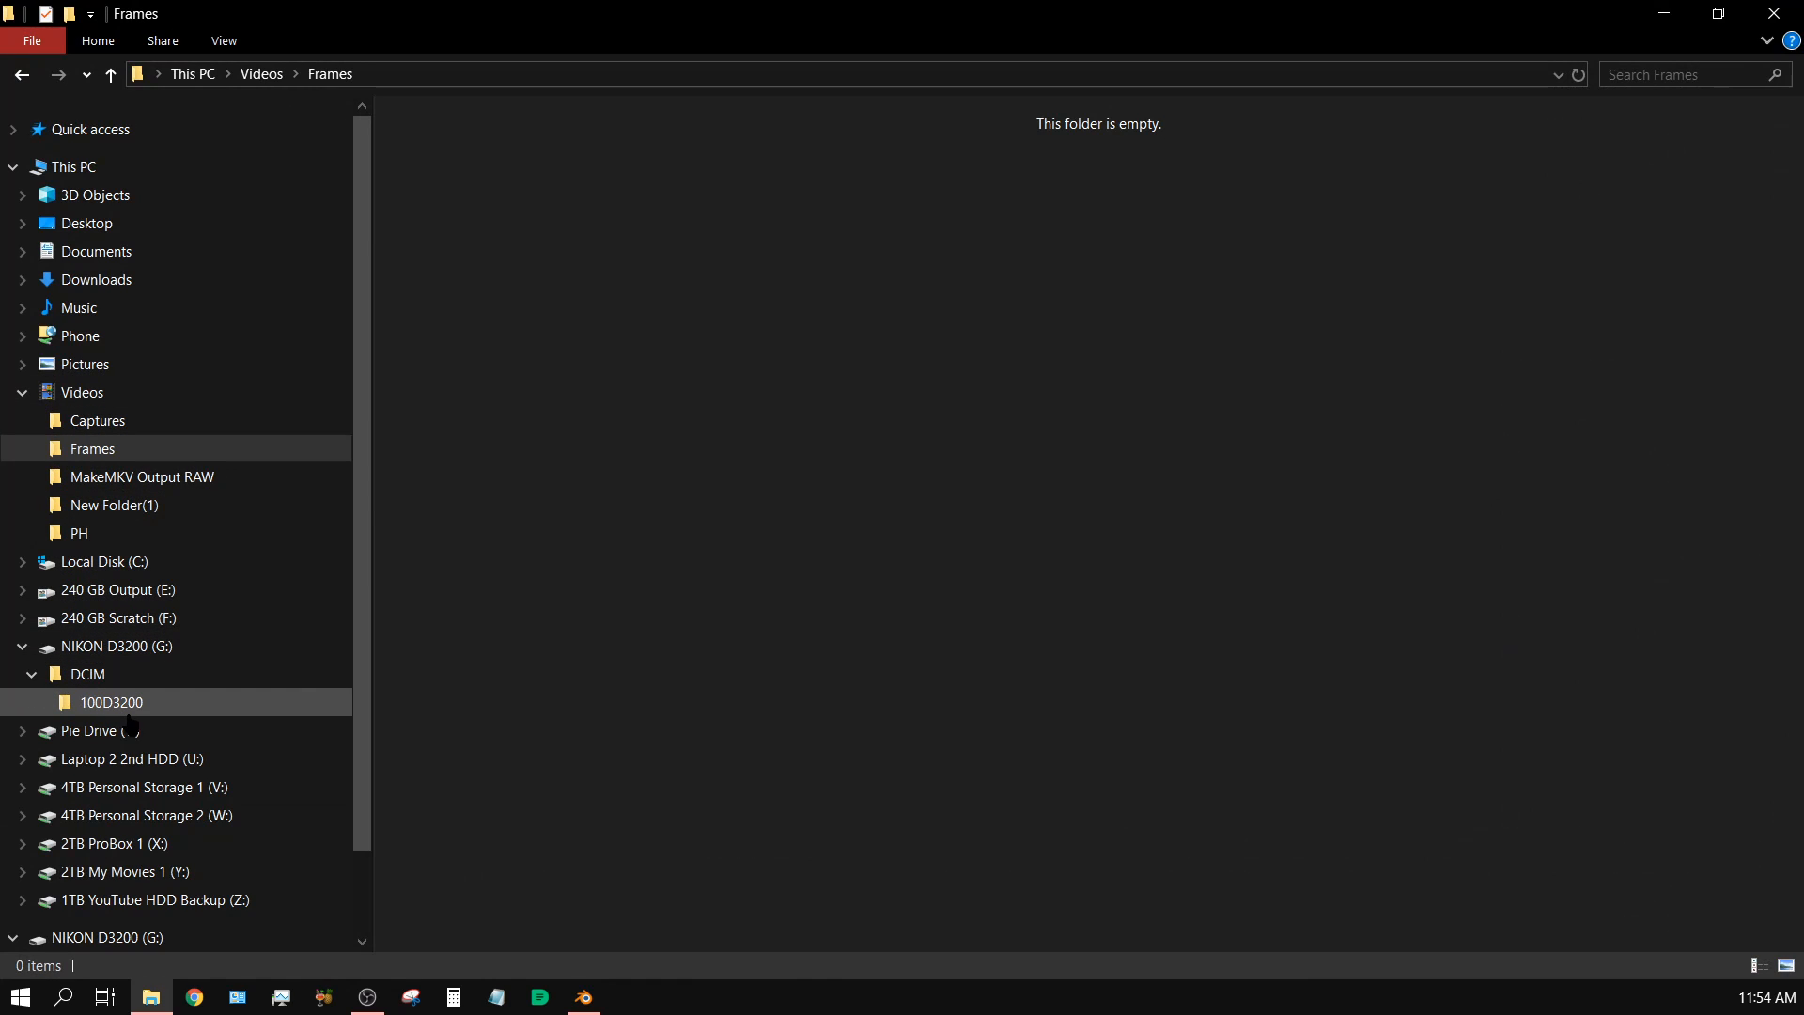
View DSC_7303.MOV's properties in G:\DCIM\100D3200, showing 1920×1080 at 23.98 fps.
{"action": "left_click", "coordinate": [111, 701]}
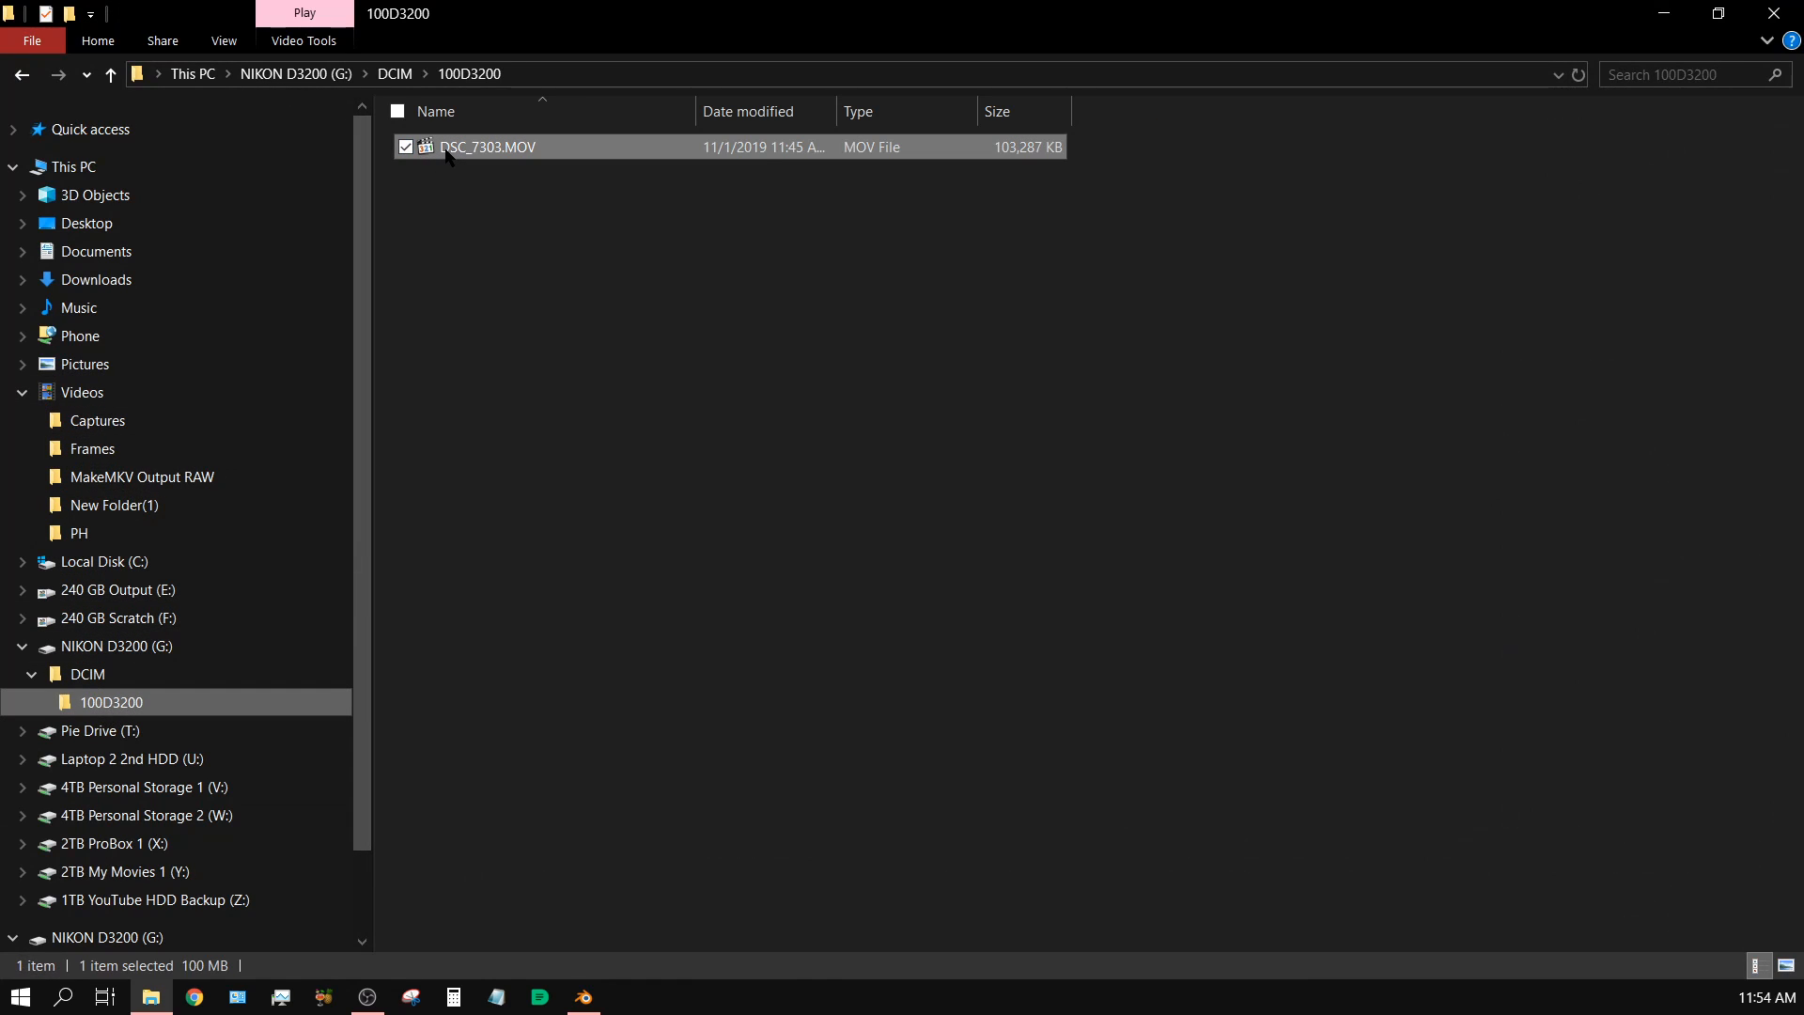
{"action": "right_click", "coordinate": [485, 147]}
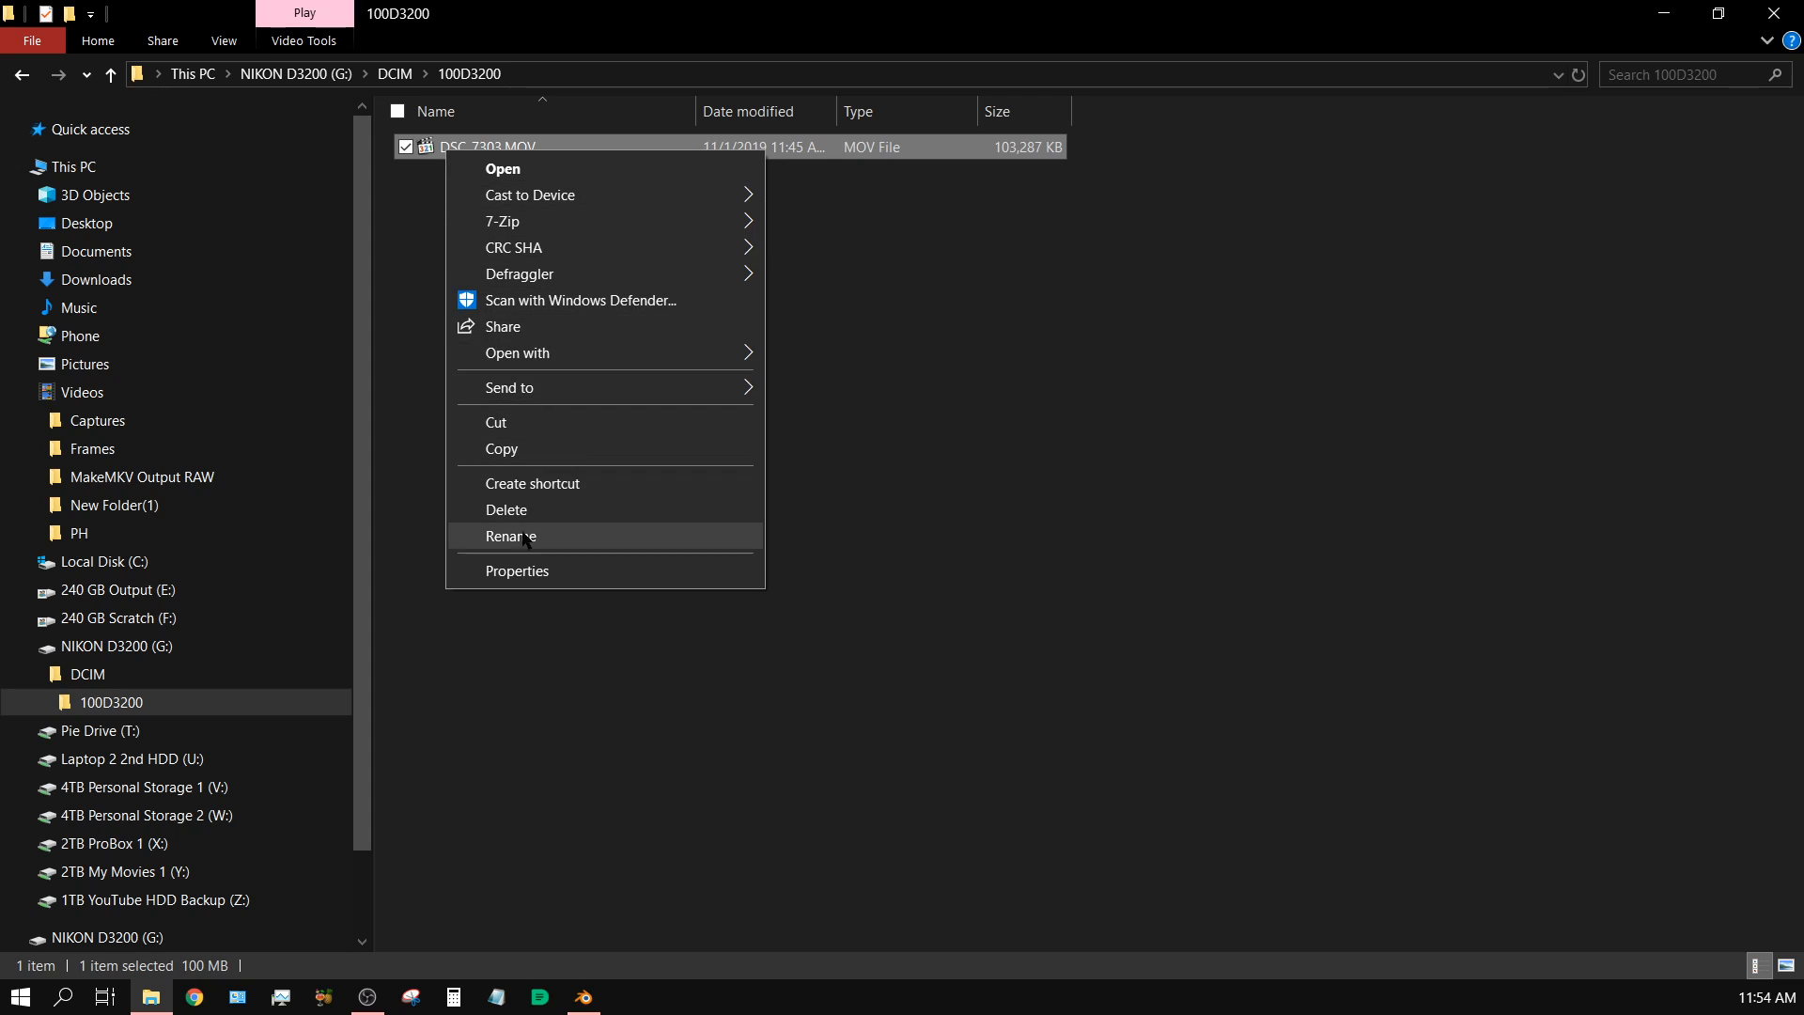
{"action": "left_click", "coordinate": [517, 572]}
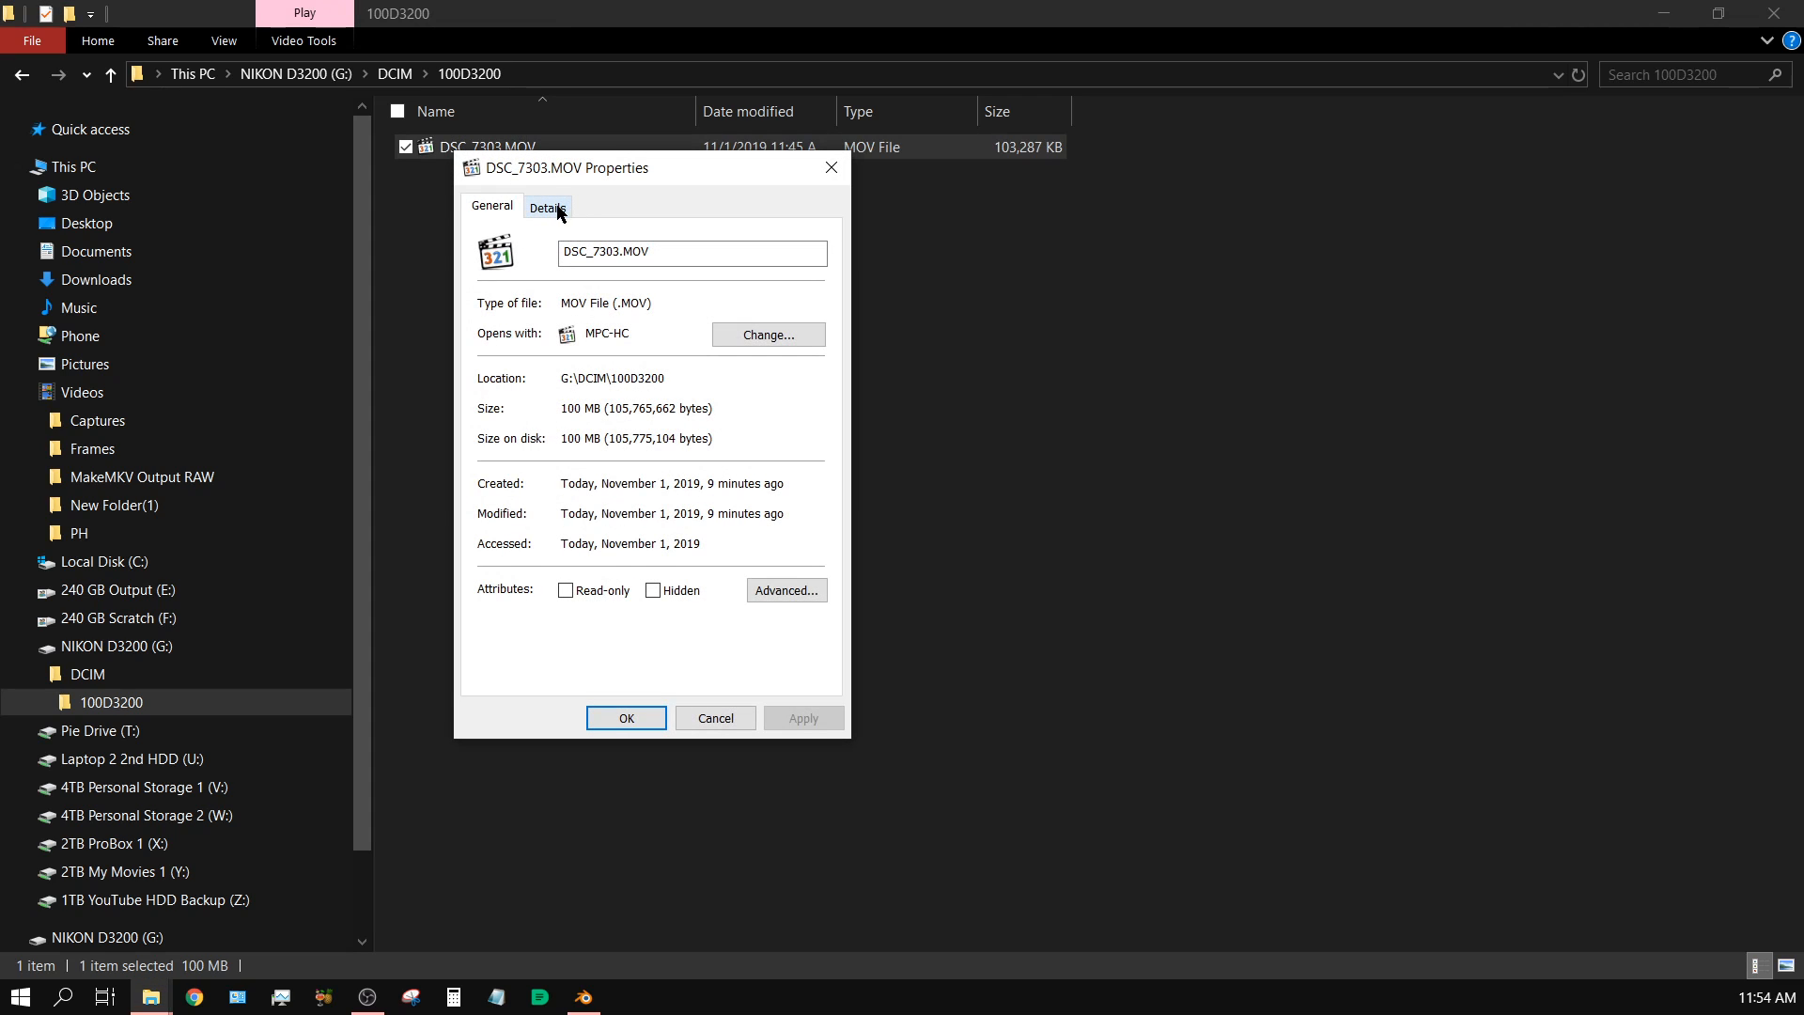
{"action": "left_click", "coordinate": [547, 206]}
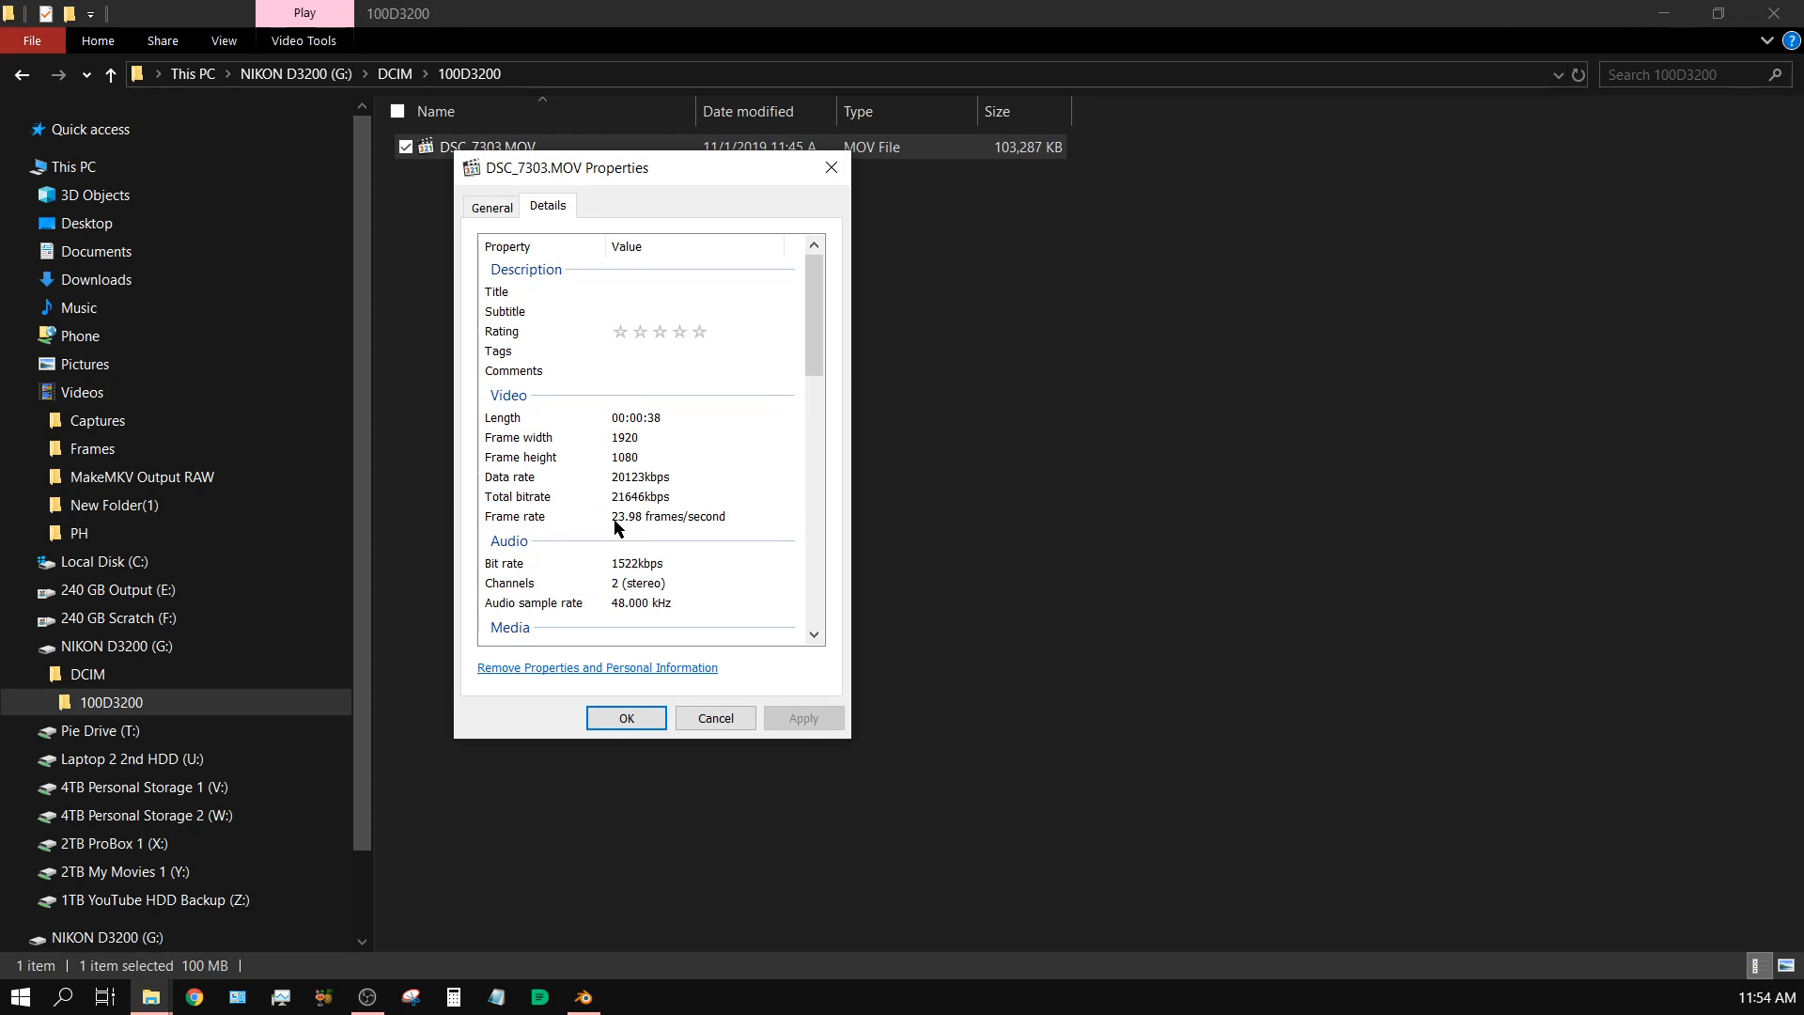
{"action": "mouse_move", "coordinate": [831, 168]}
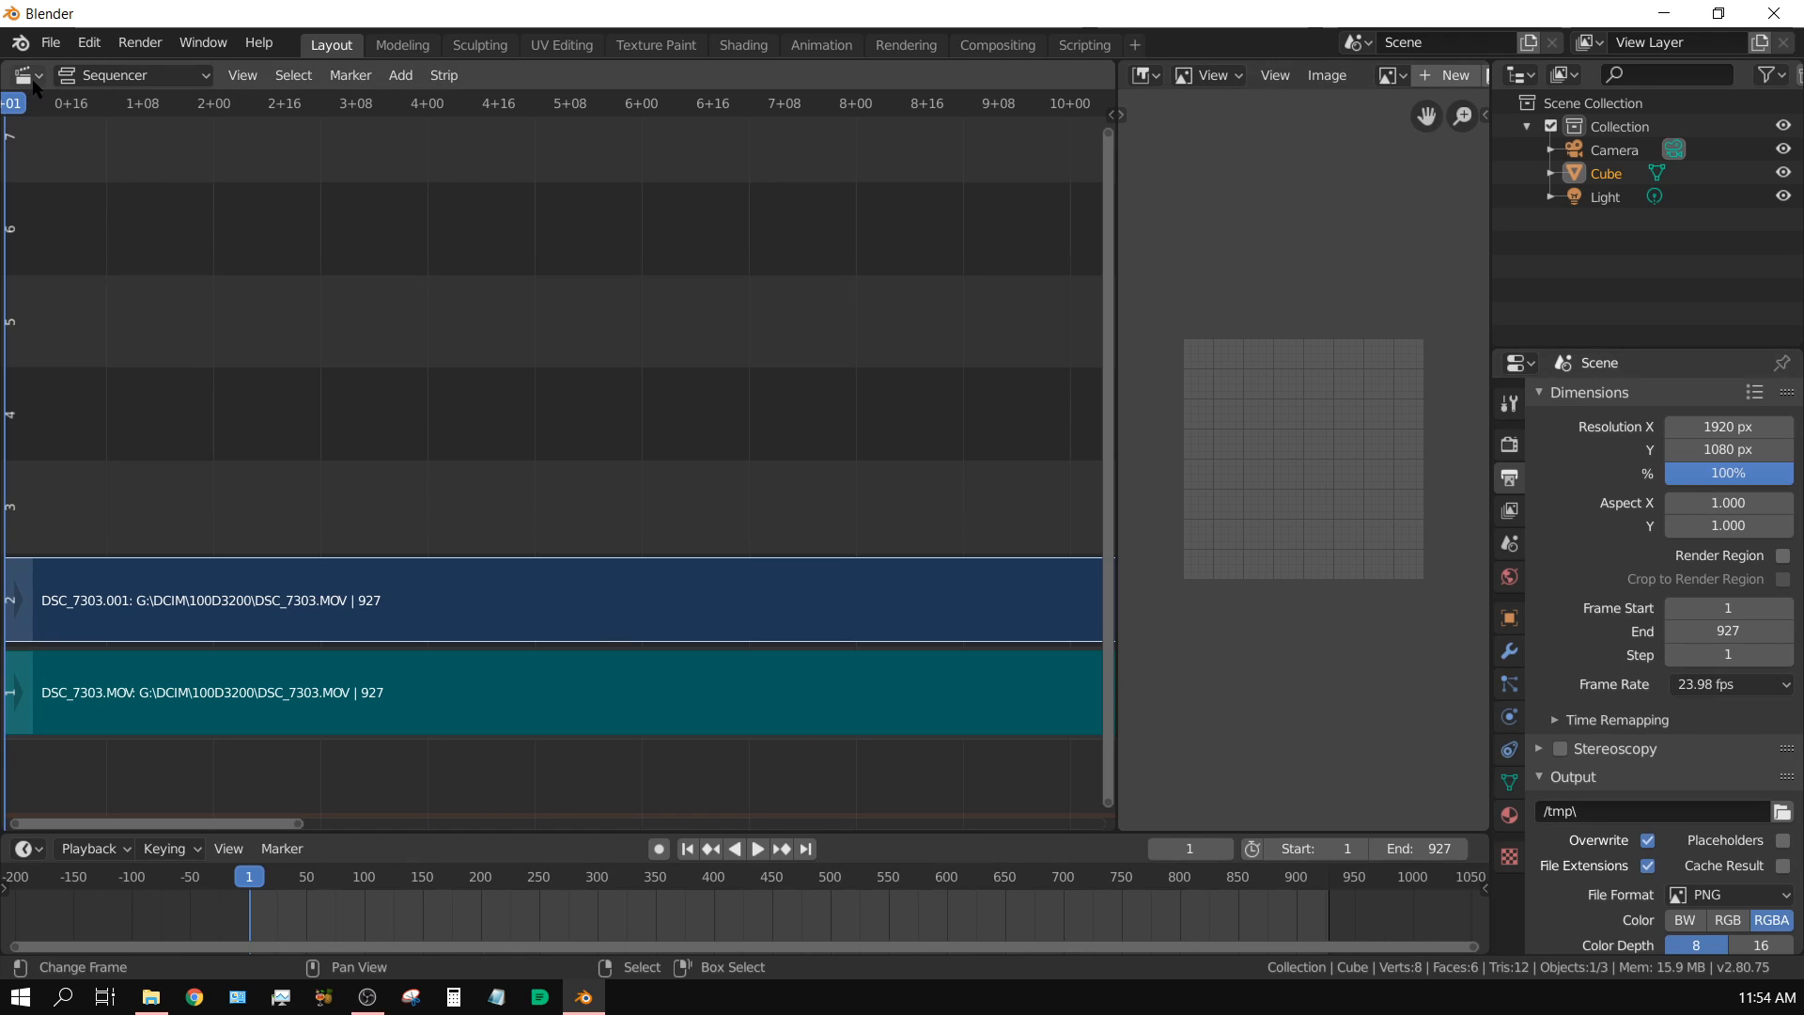
{"action": "left_click", "coordinate": [23, 75]}
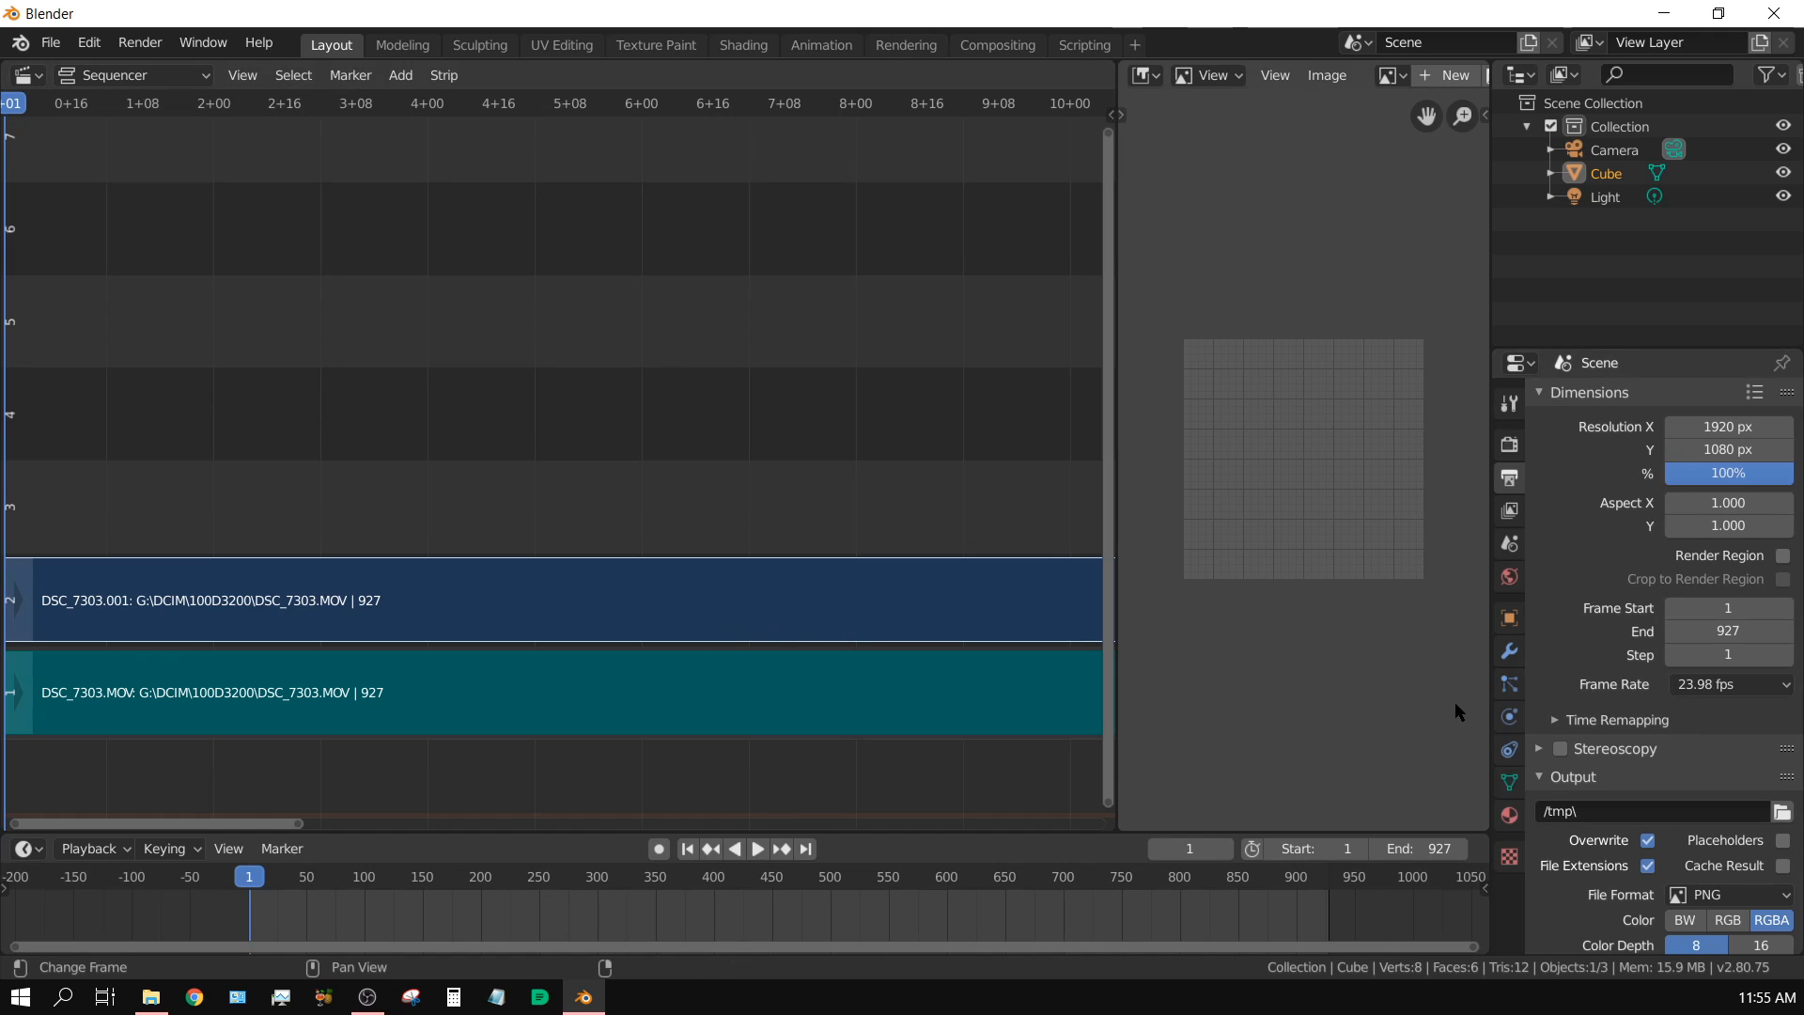
{"action": "mouse_move", "coordinate": [1466, 737]}
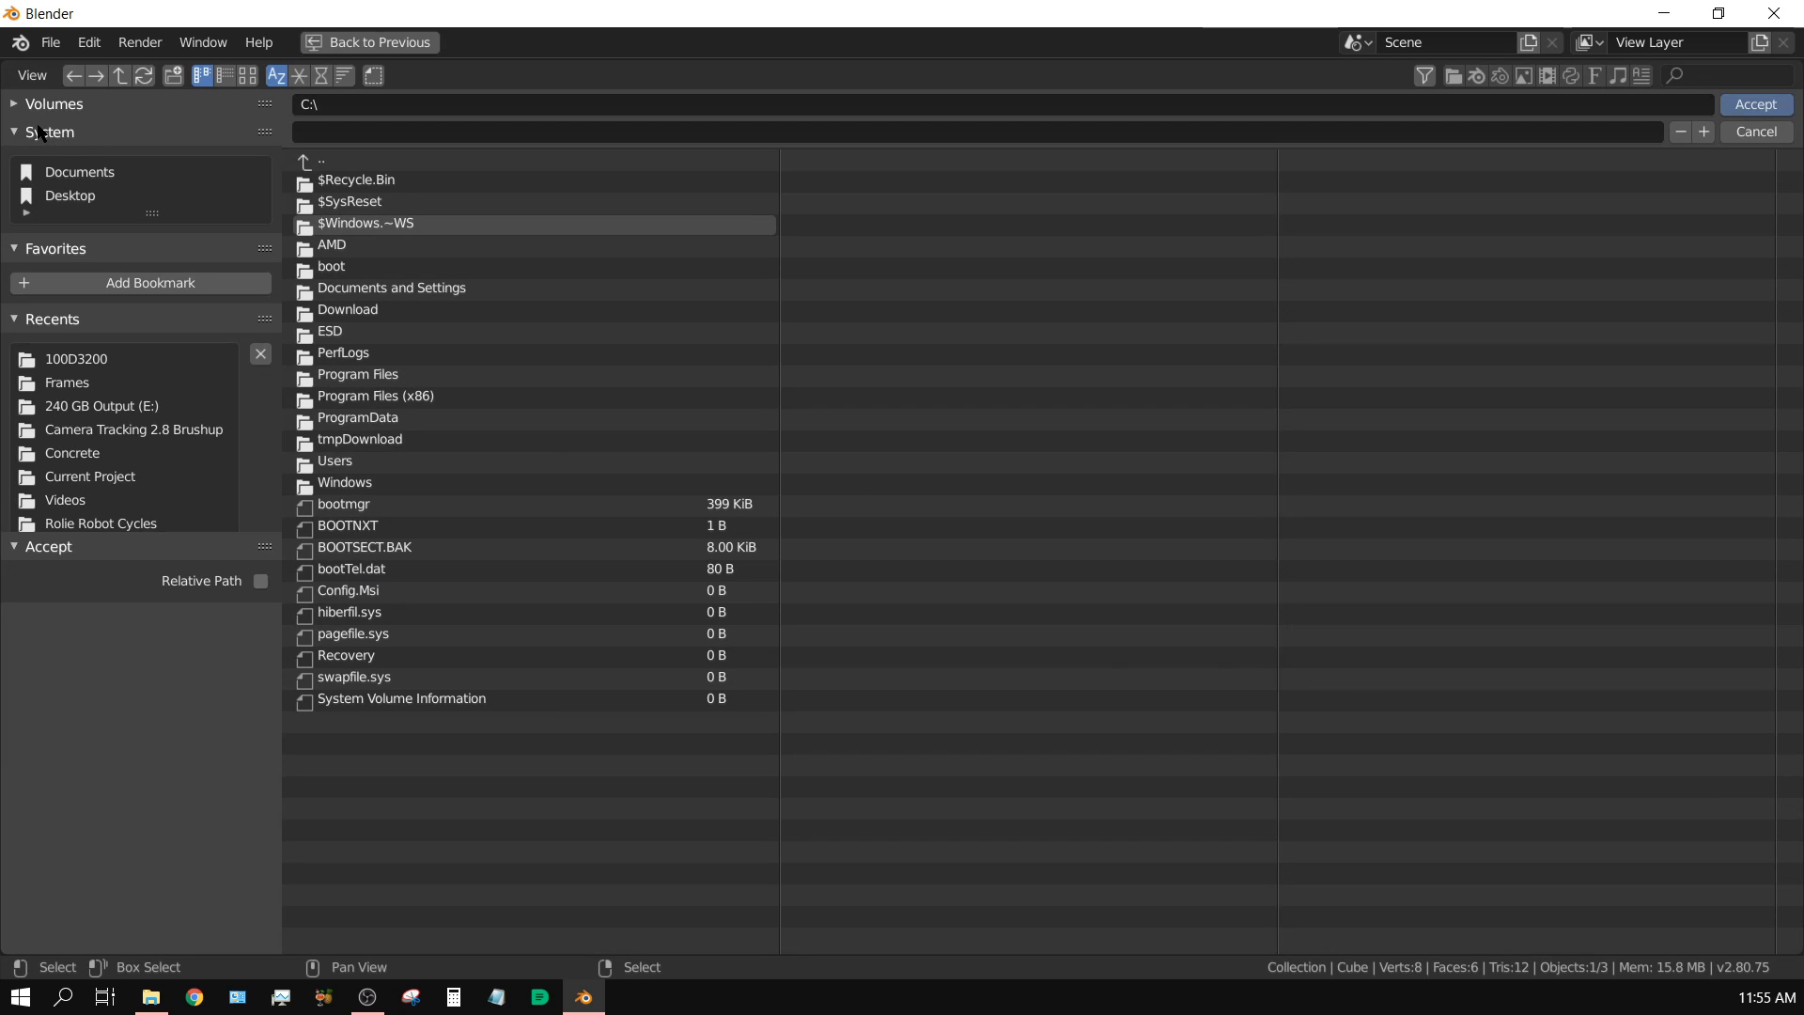
{"action": "mouse_move", "coordinate": [120, 277]}
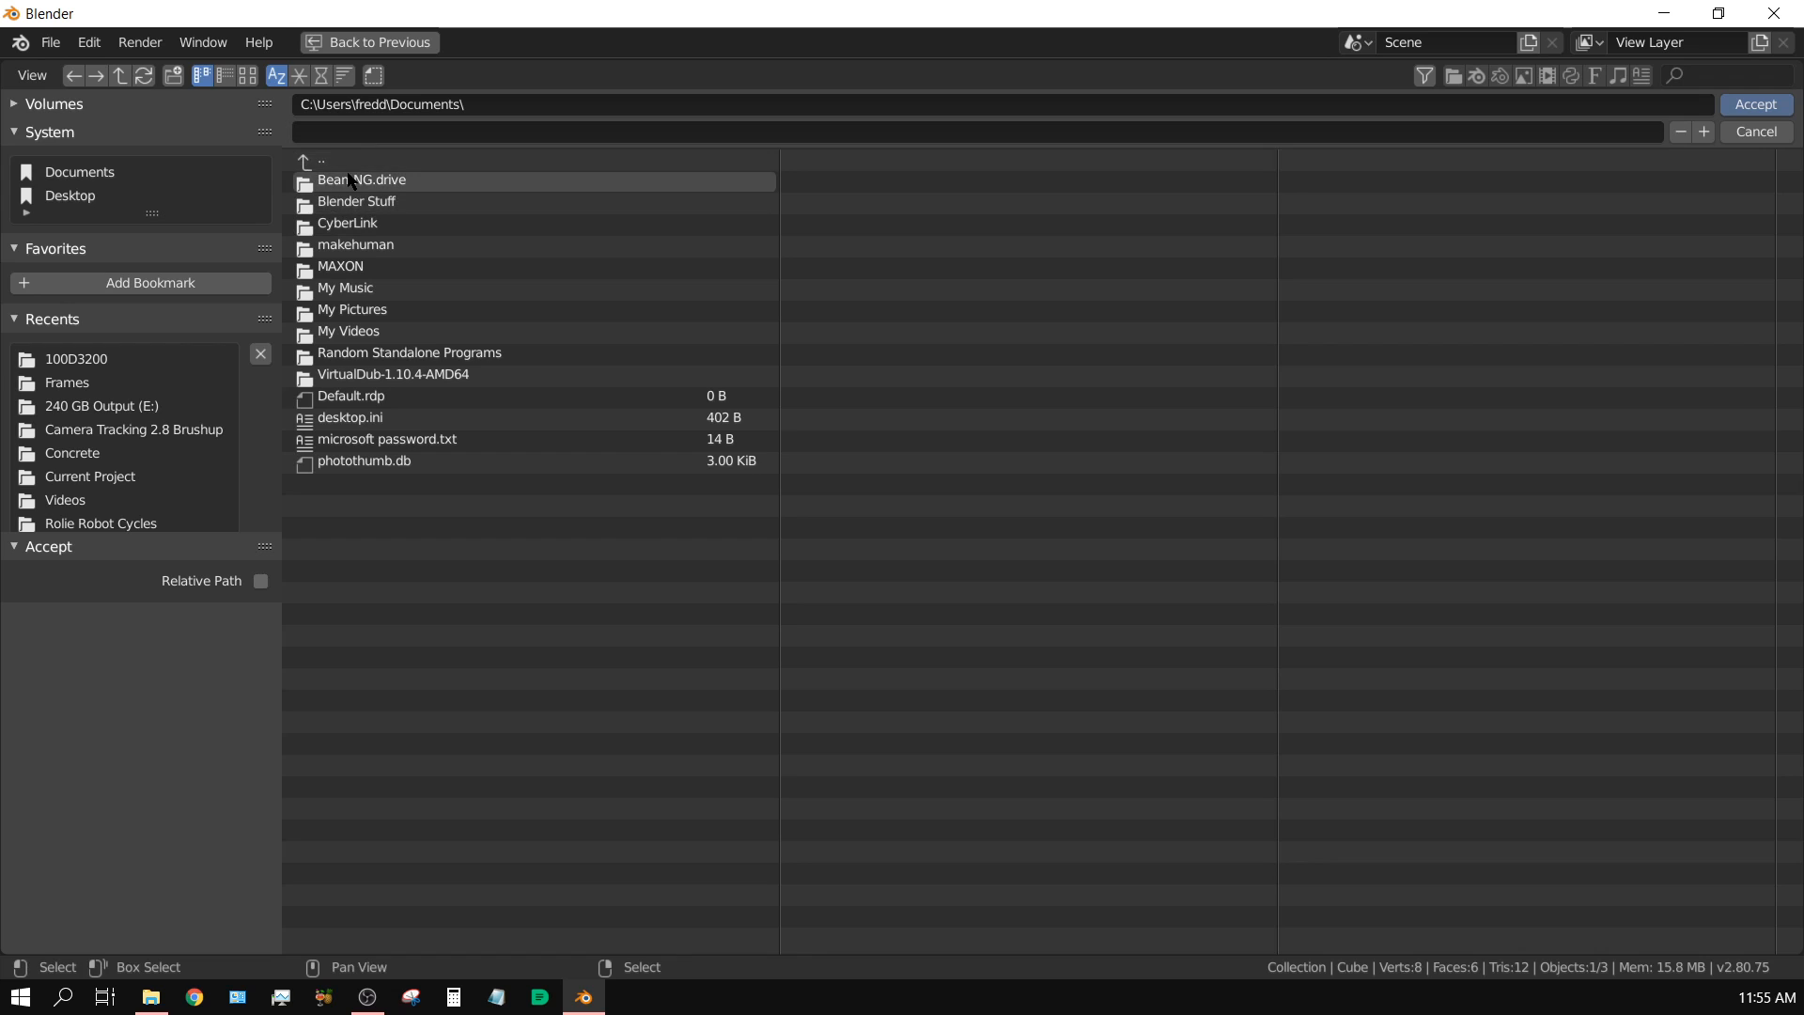
Point the render output path to the Videos\Frames folder.
{"action": "left_click", "coordinate": [320, 160]}
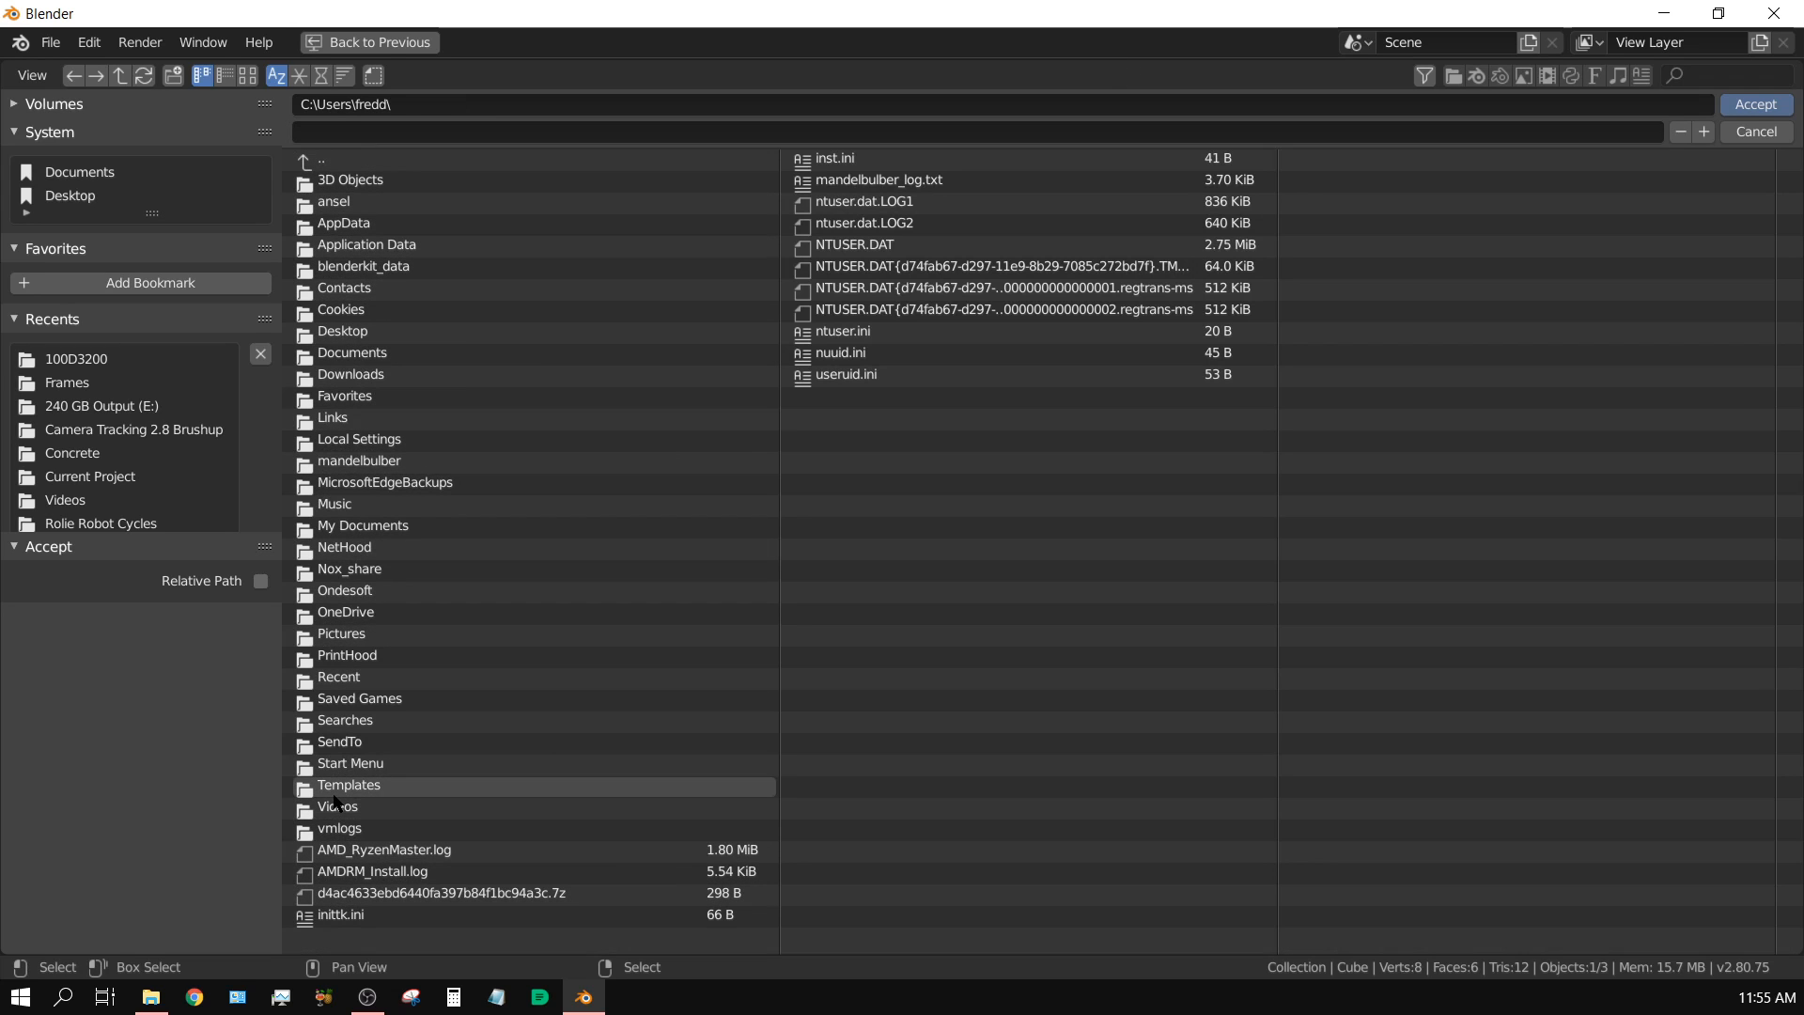
{"action": "left_click", "coordinate": [66, 382]}
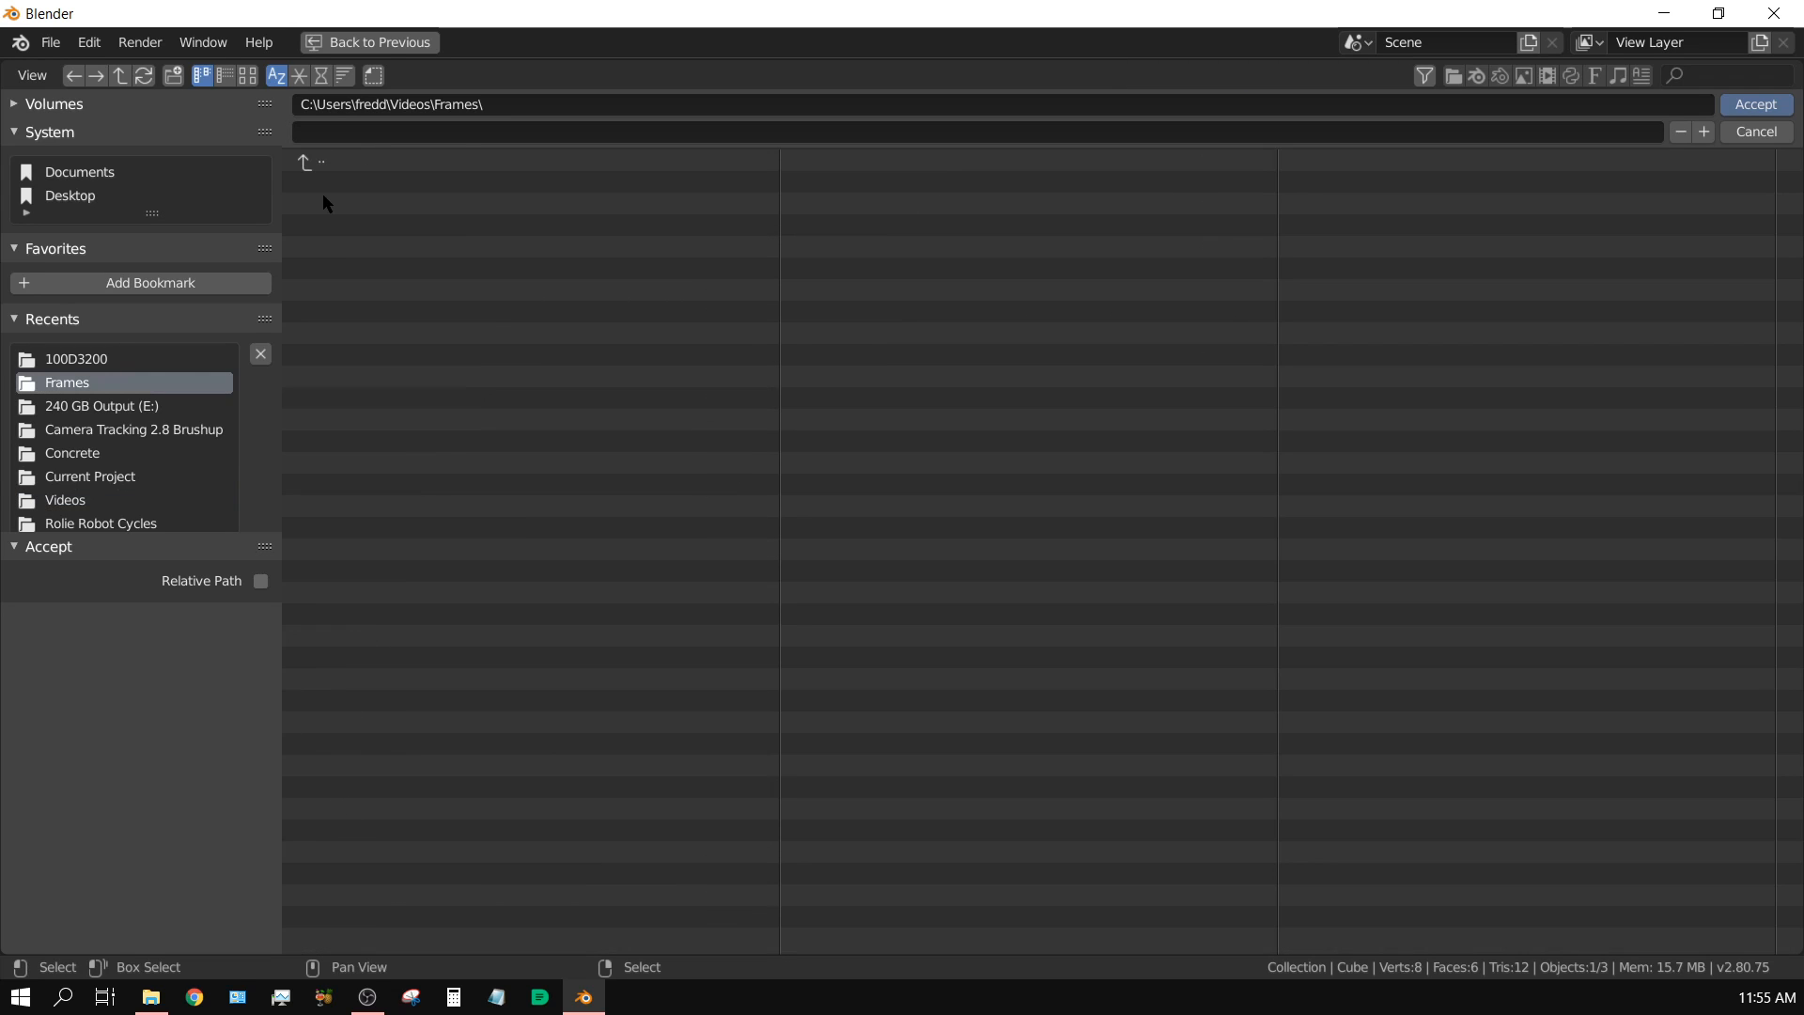
{"action": "left_click", "coordinate": [1753, 105]}
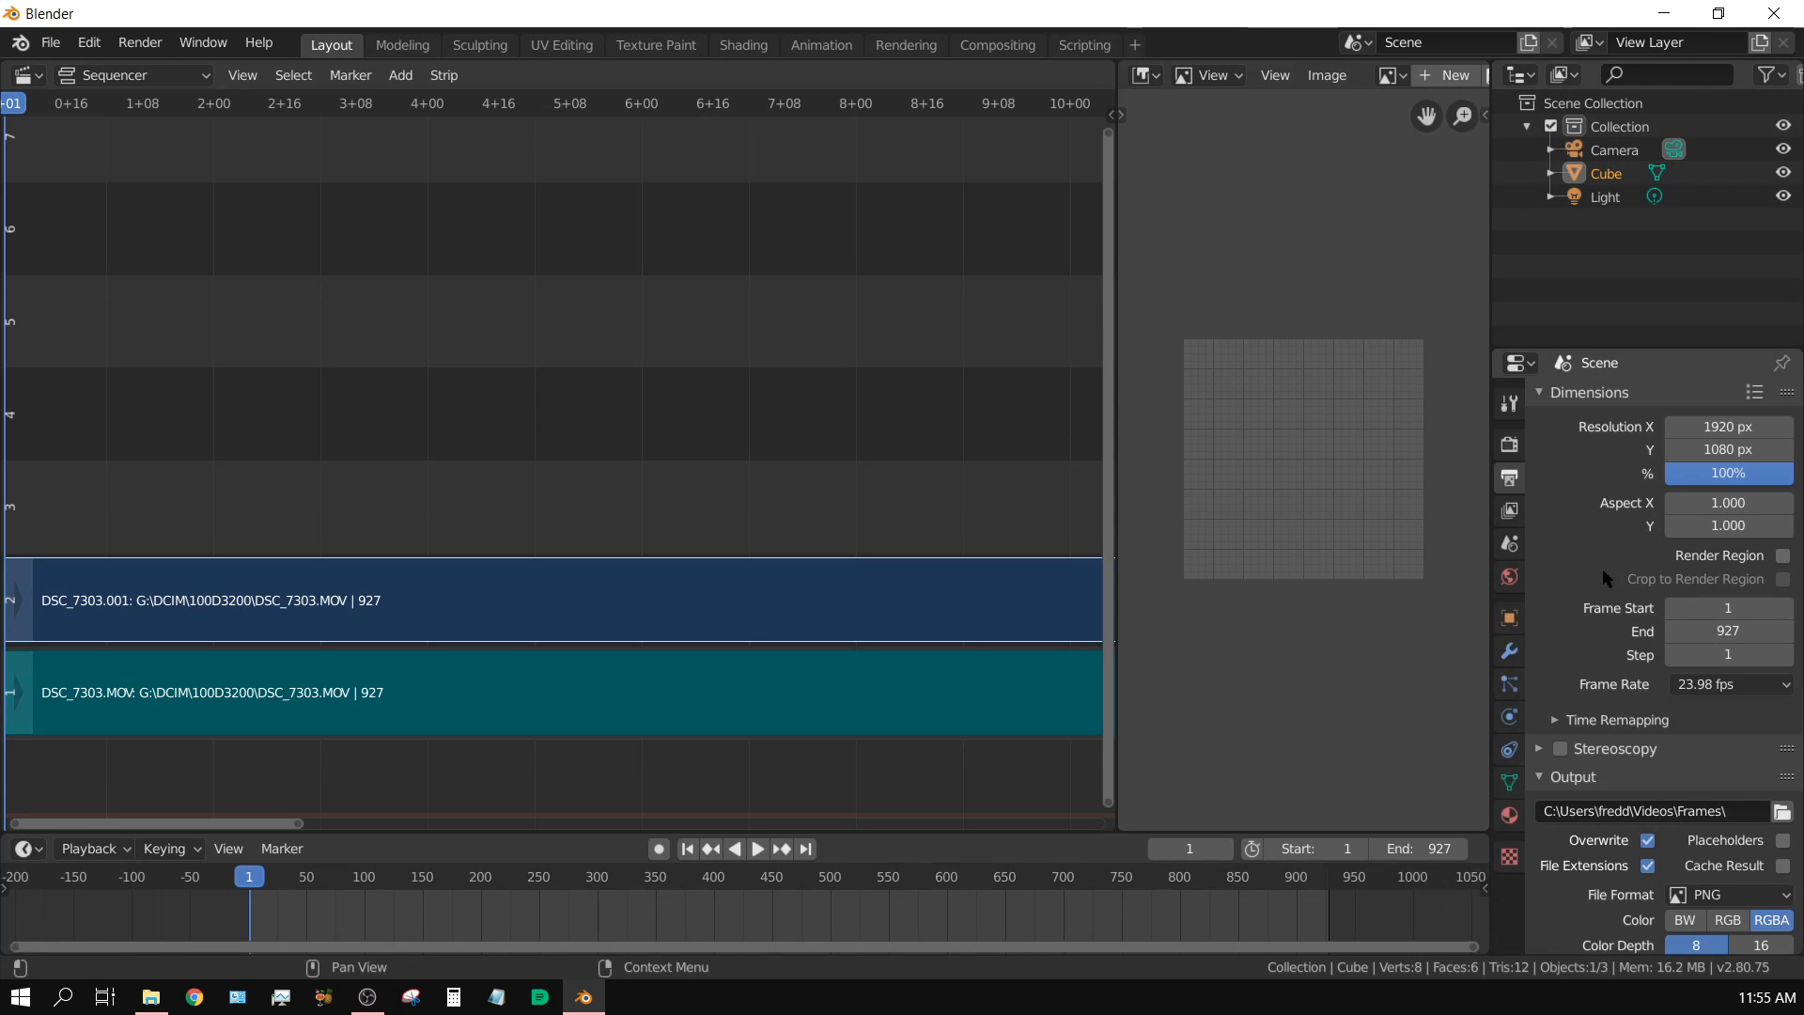
Lower the PNG output compression to 0%.
{"action": "scroll", "scroll_direction": "down", "scroll_amount": 3}
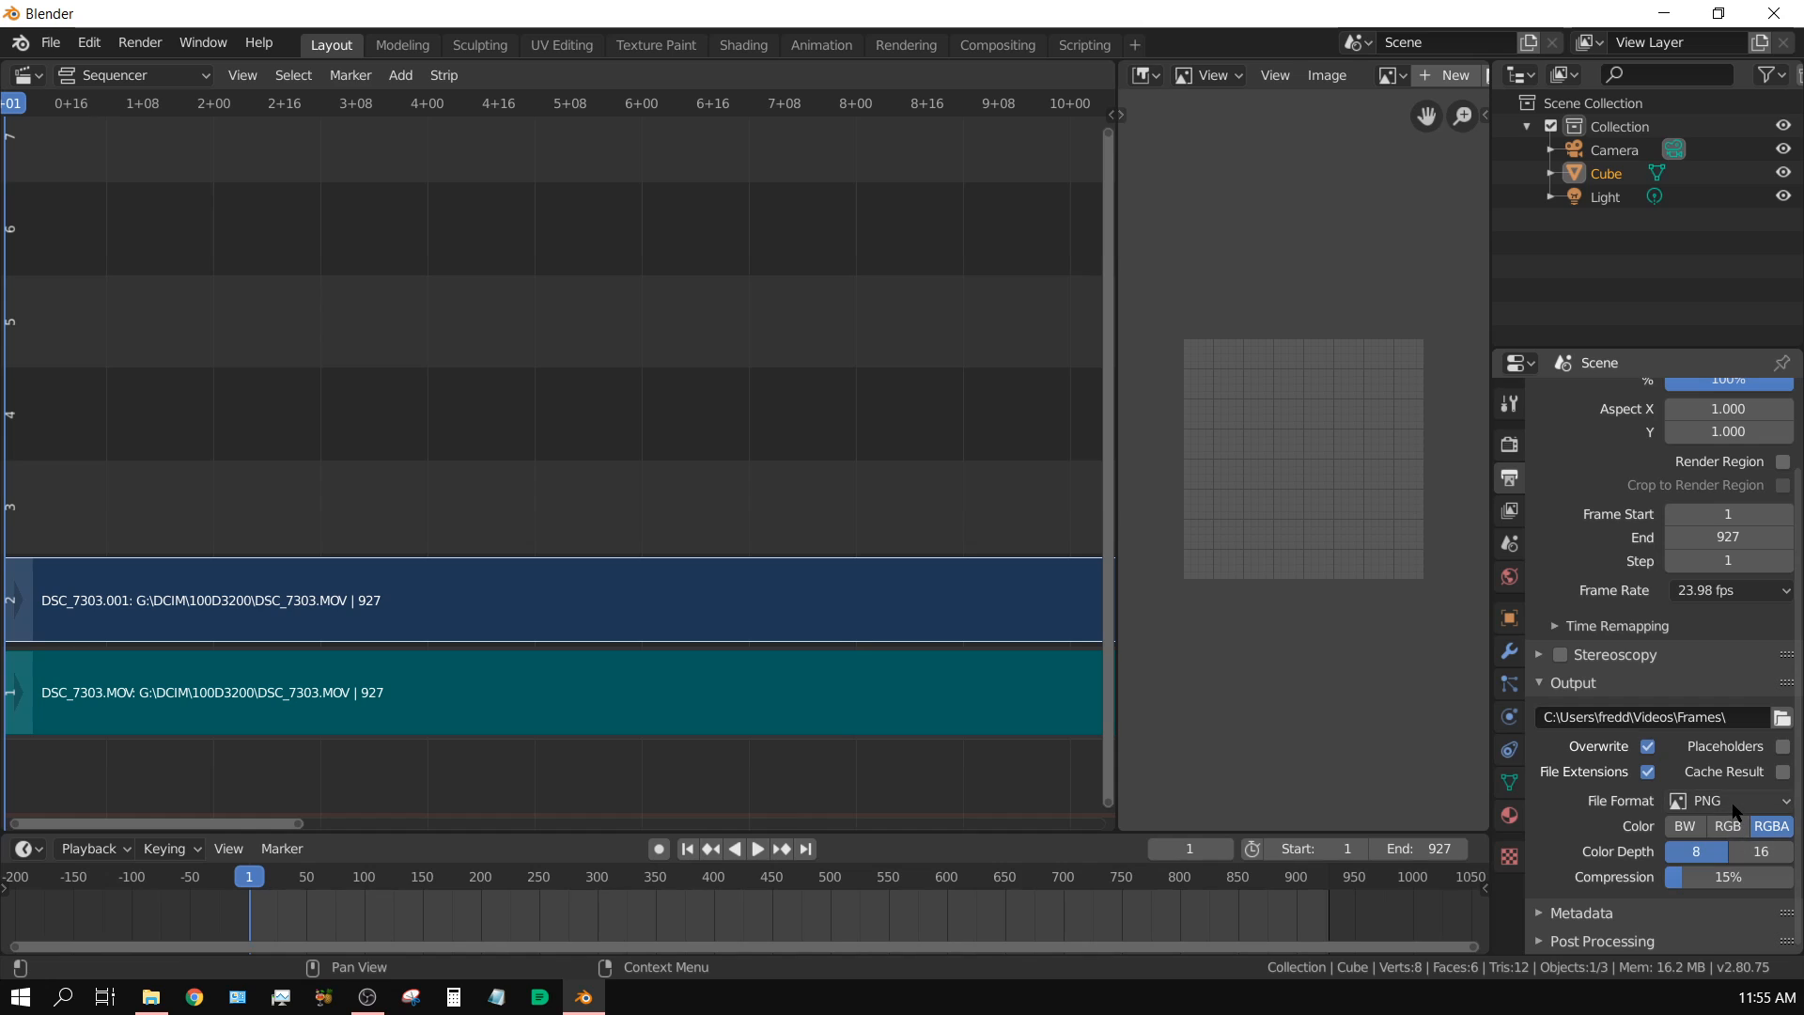
{"action": "left_click_drag", "start_coordinate": [1728, 878], "coordinate": [1674, 878]}
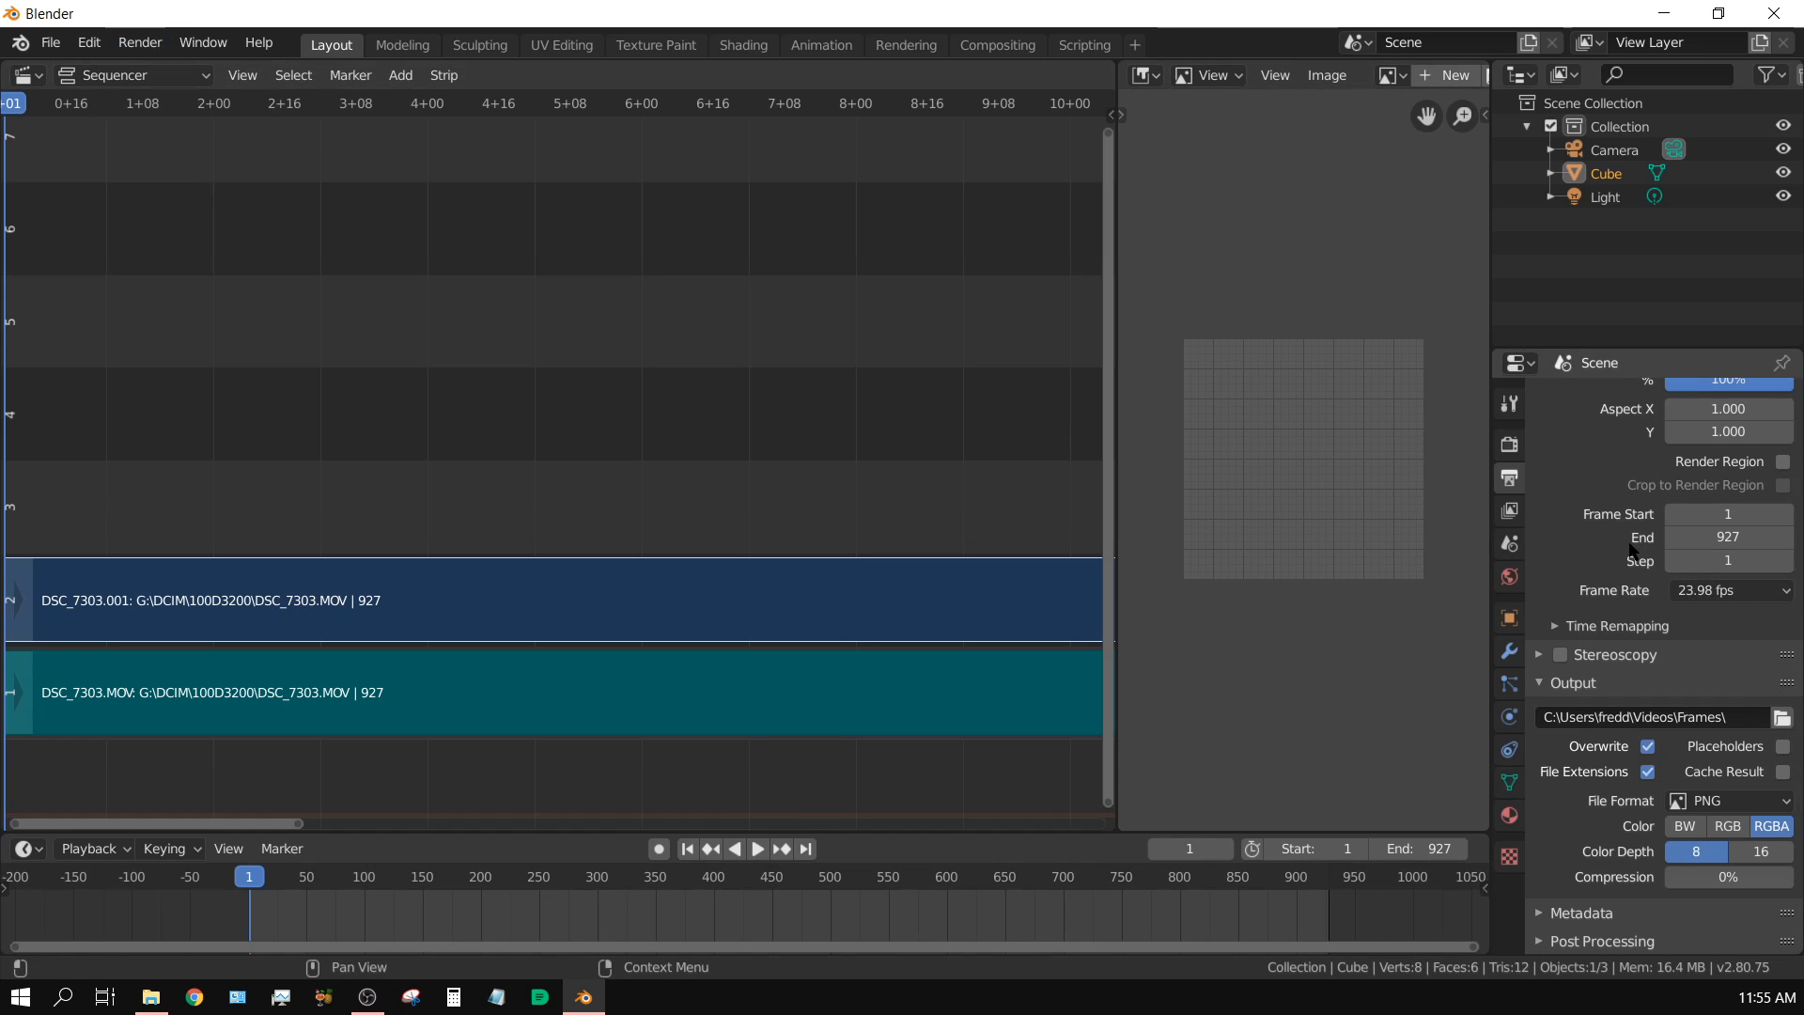
{"action": "left_click", "coordinate": [1510, 509]}
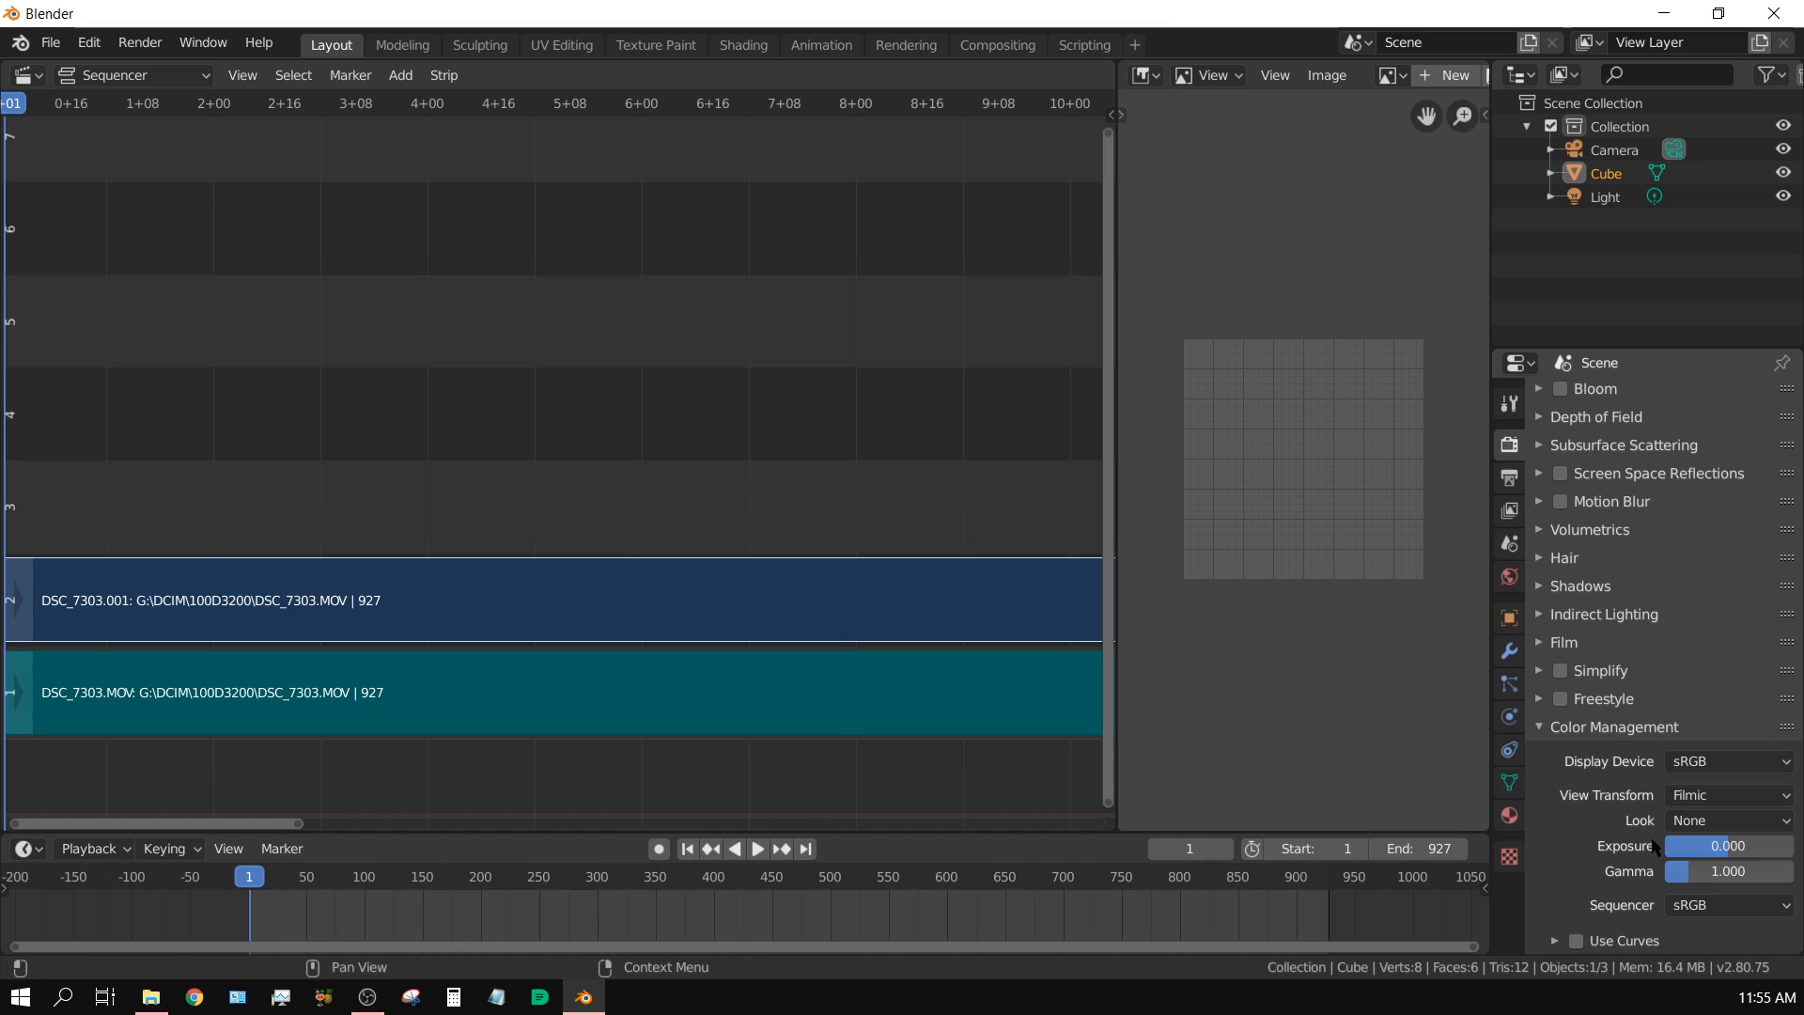
Set the Color Management view transform to Standard instead of Filmic.
{"action": "left_click", "coordinate": [1725, 795]}
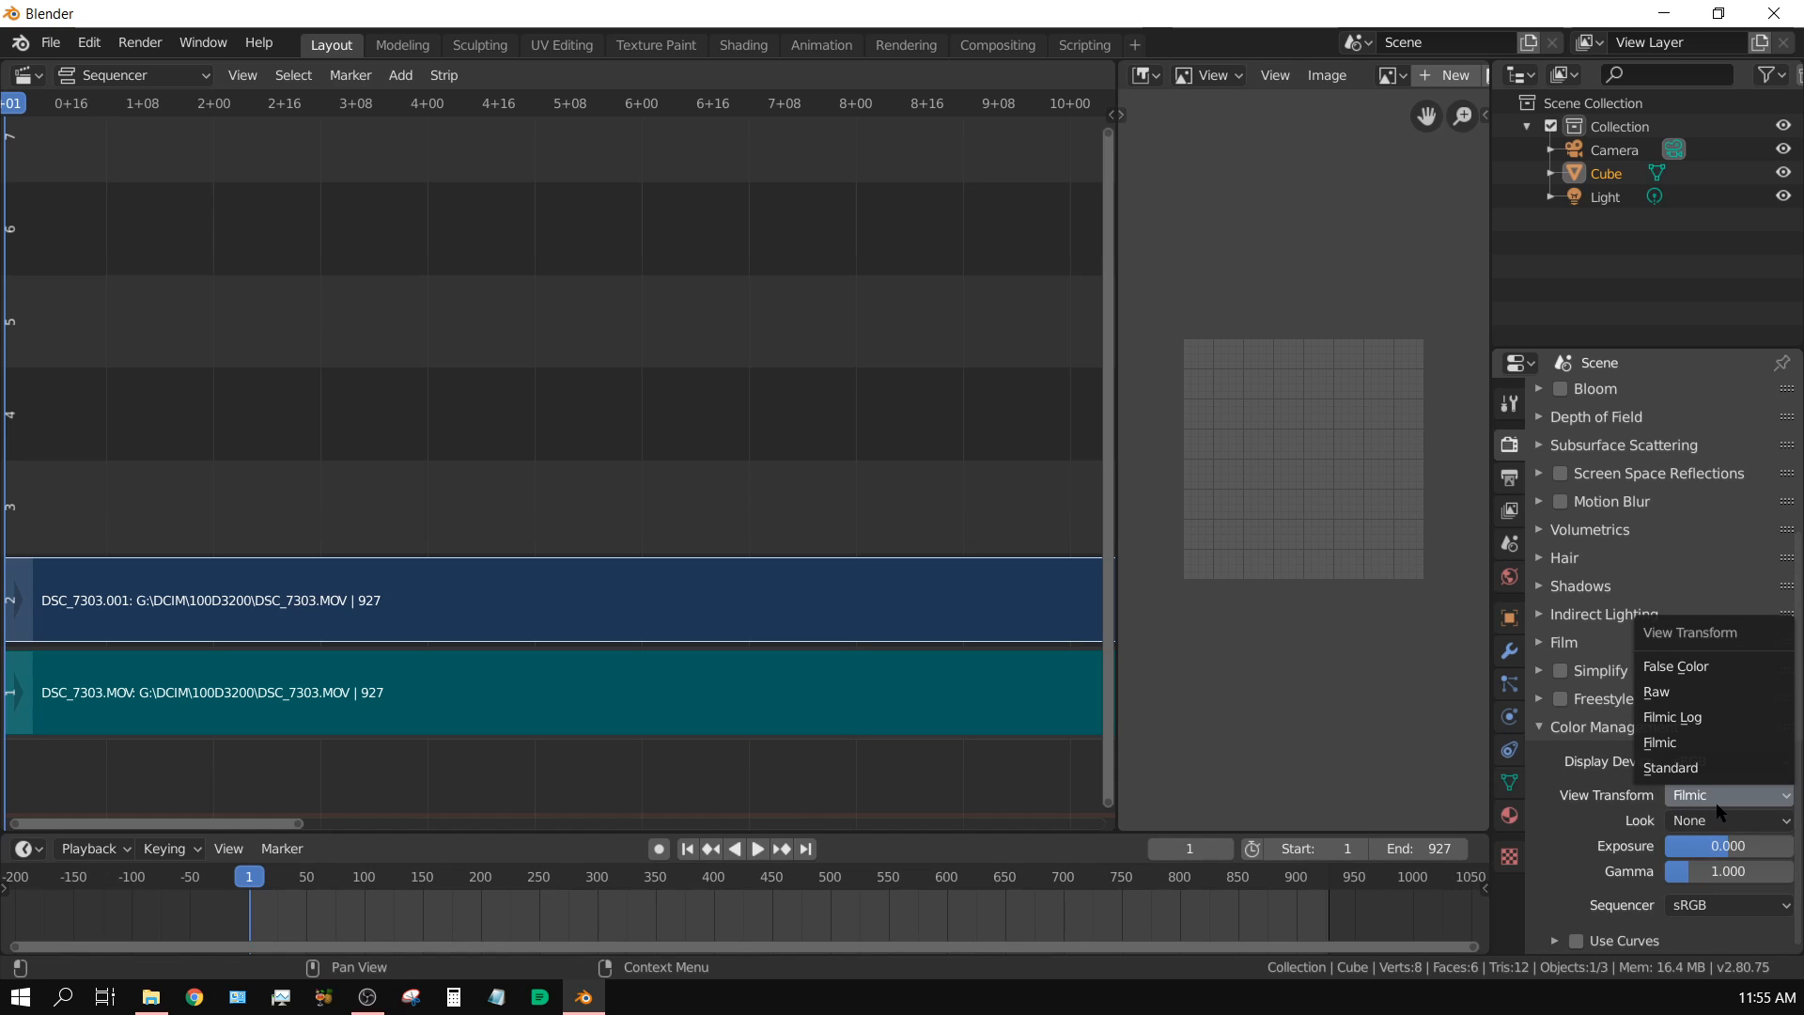
{"action": "mouse_move", "coordinate": [1671, 767]}
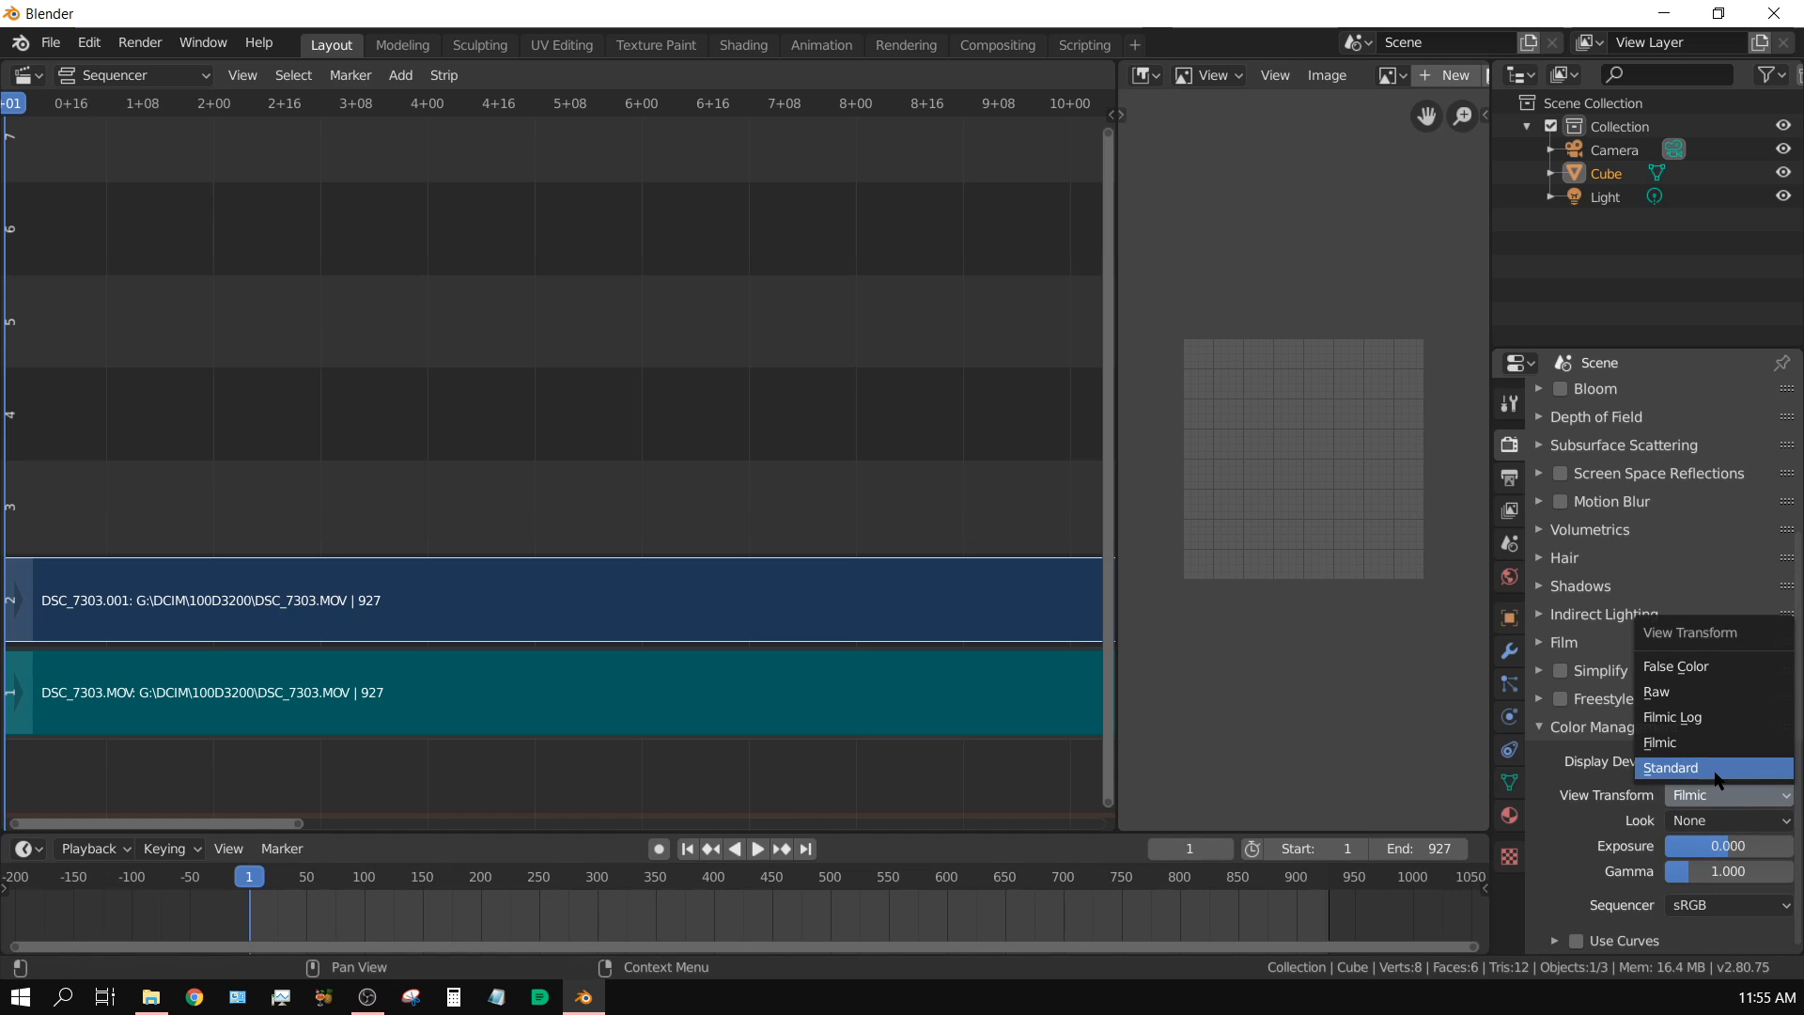
{"action": "left_click", "coordinate": [1669, 767]}
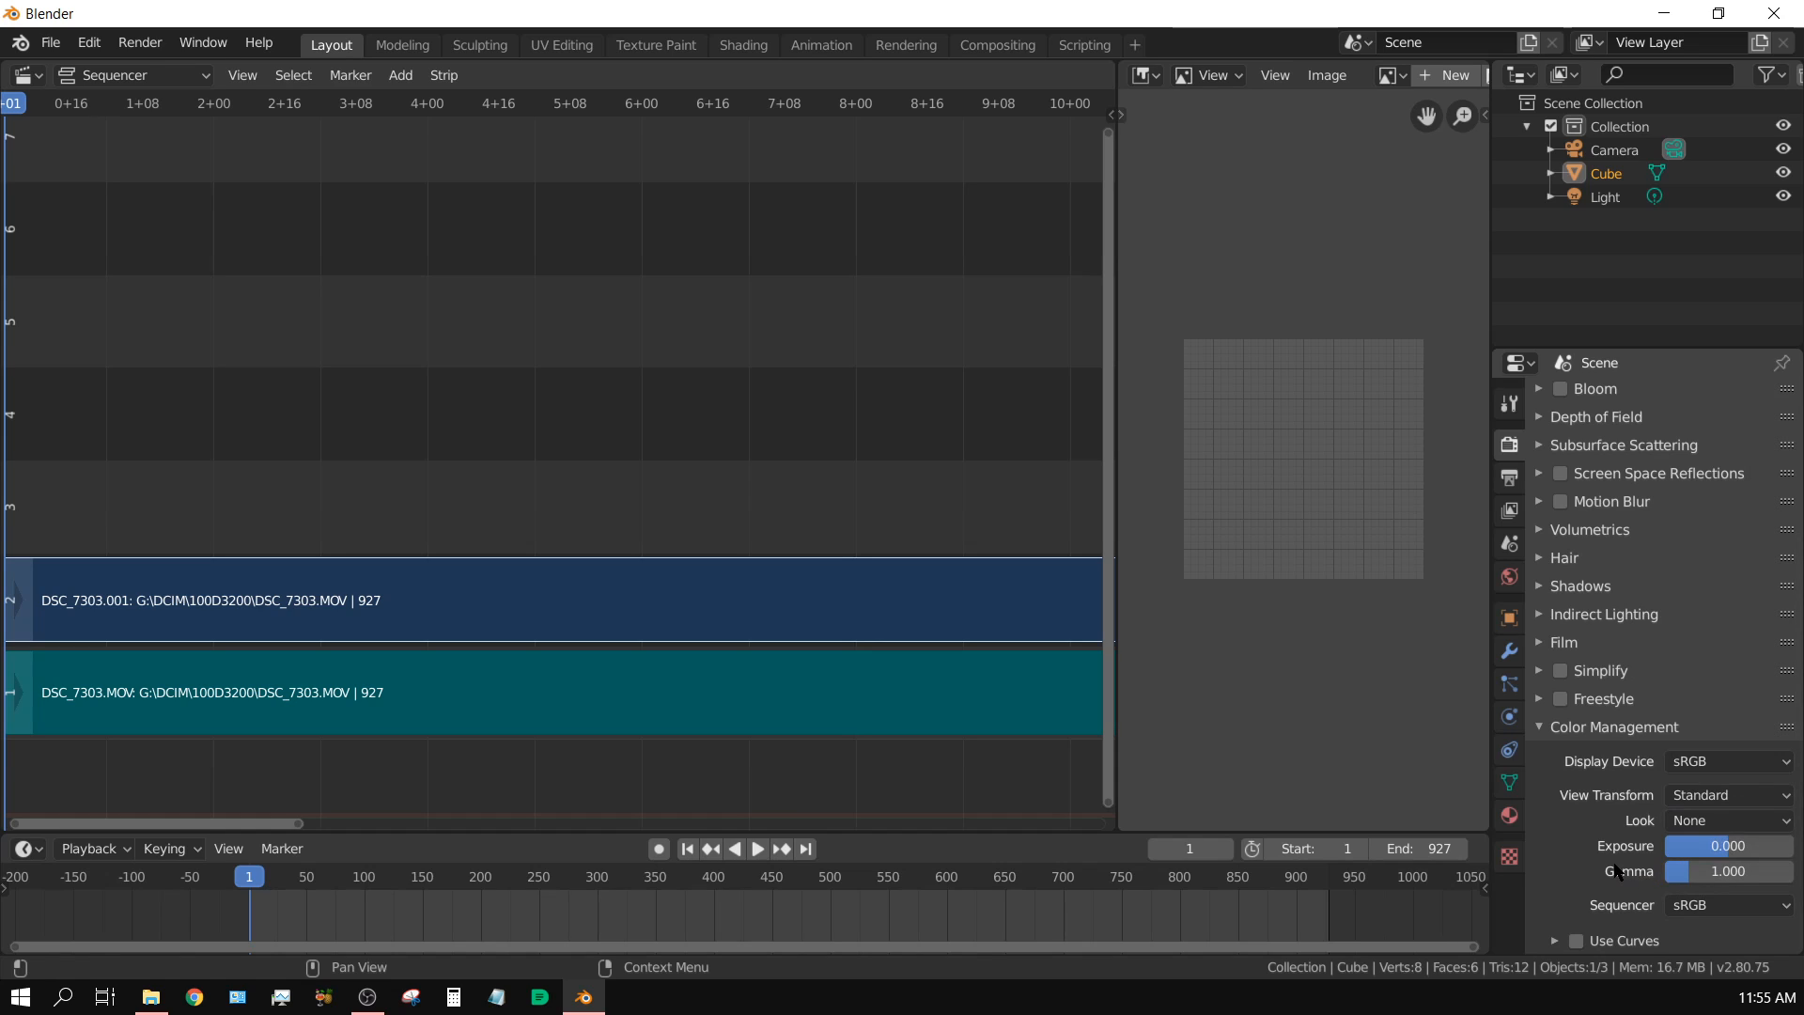
{"action": "mouse_move", "coordinate": [1624, 861]}
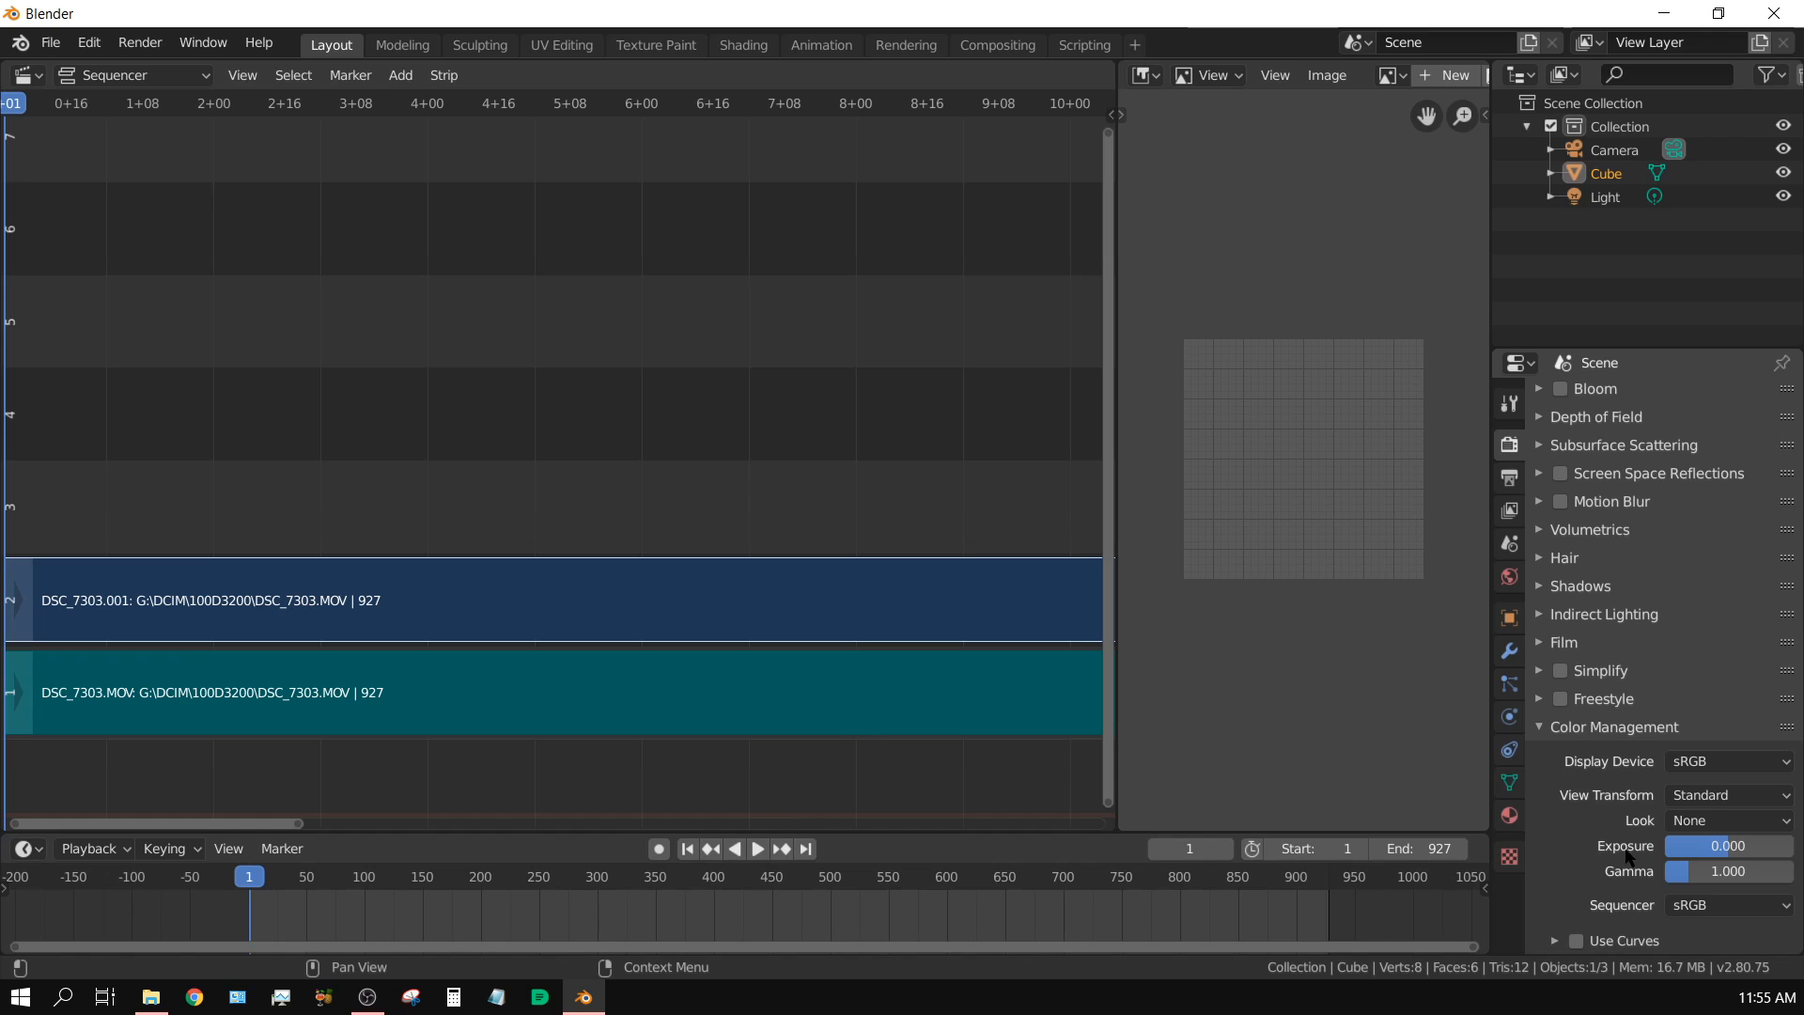
{"action": "mouse_move", "coordinate": [1632, 847]}
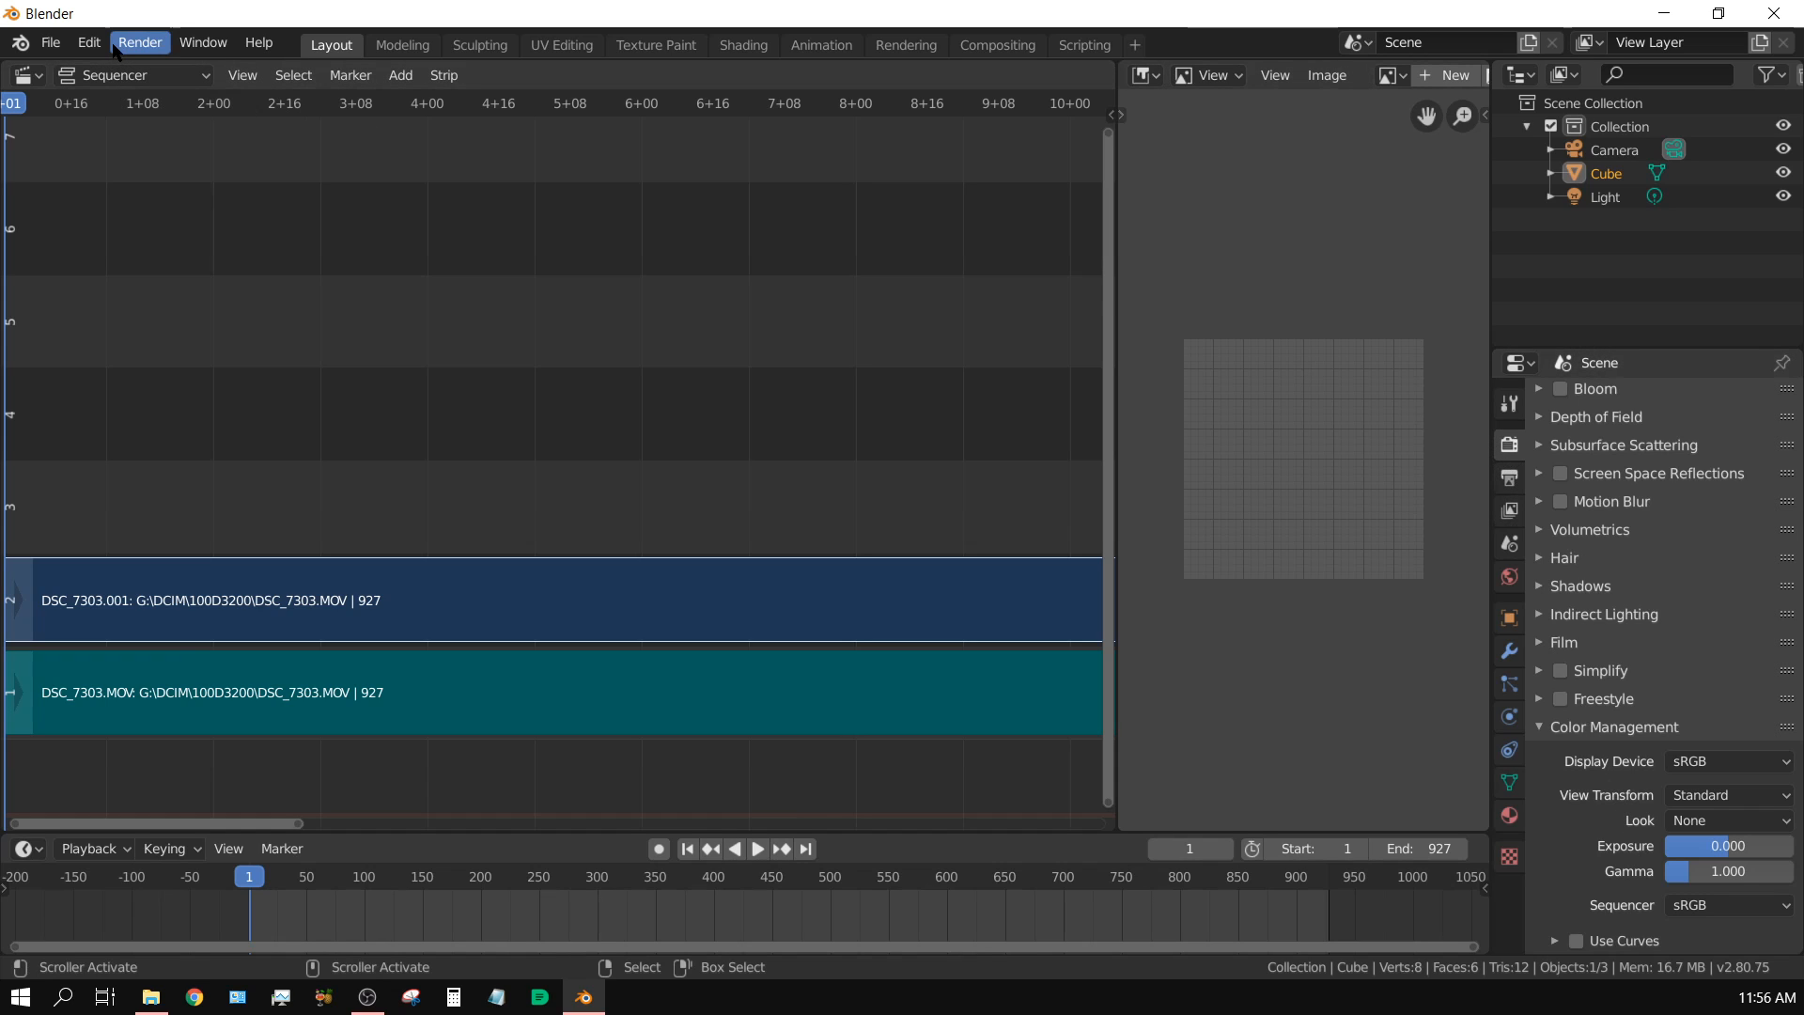
Render the whole animation out as image frames (Render Animation, Ctrl F12).
{"action": "left_click", "coordinate": [140, 43]}
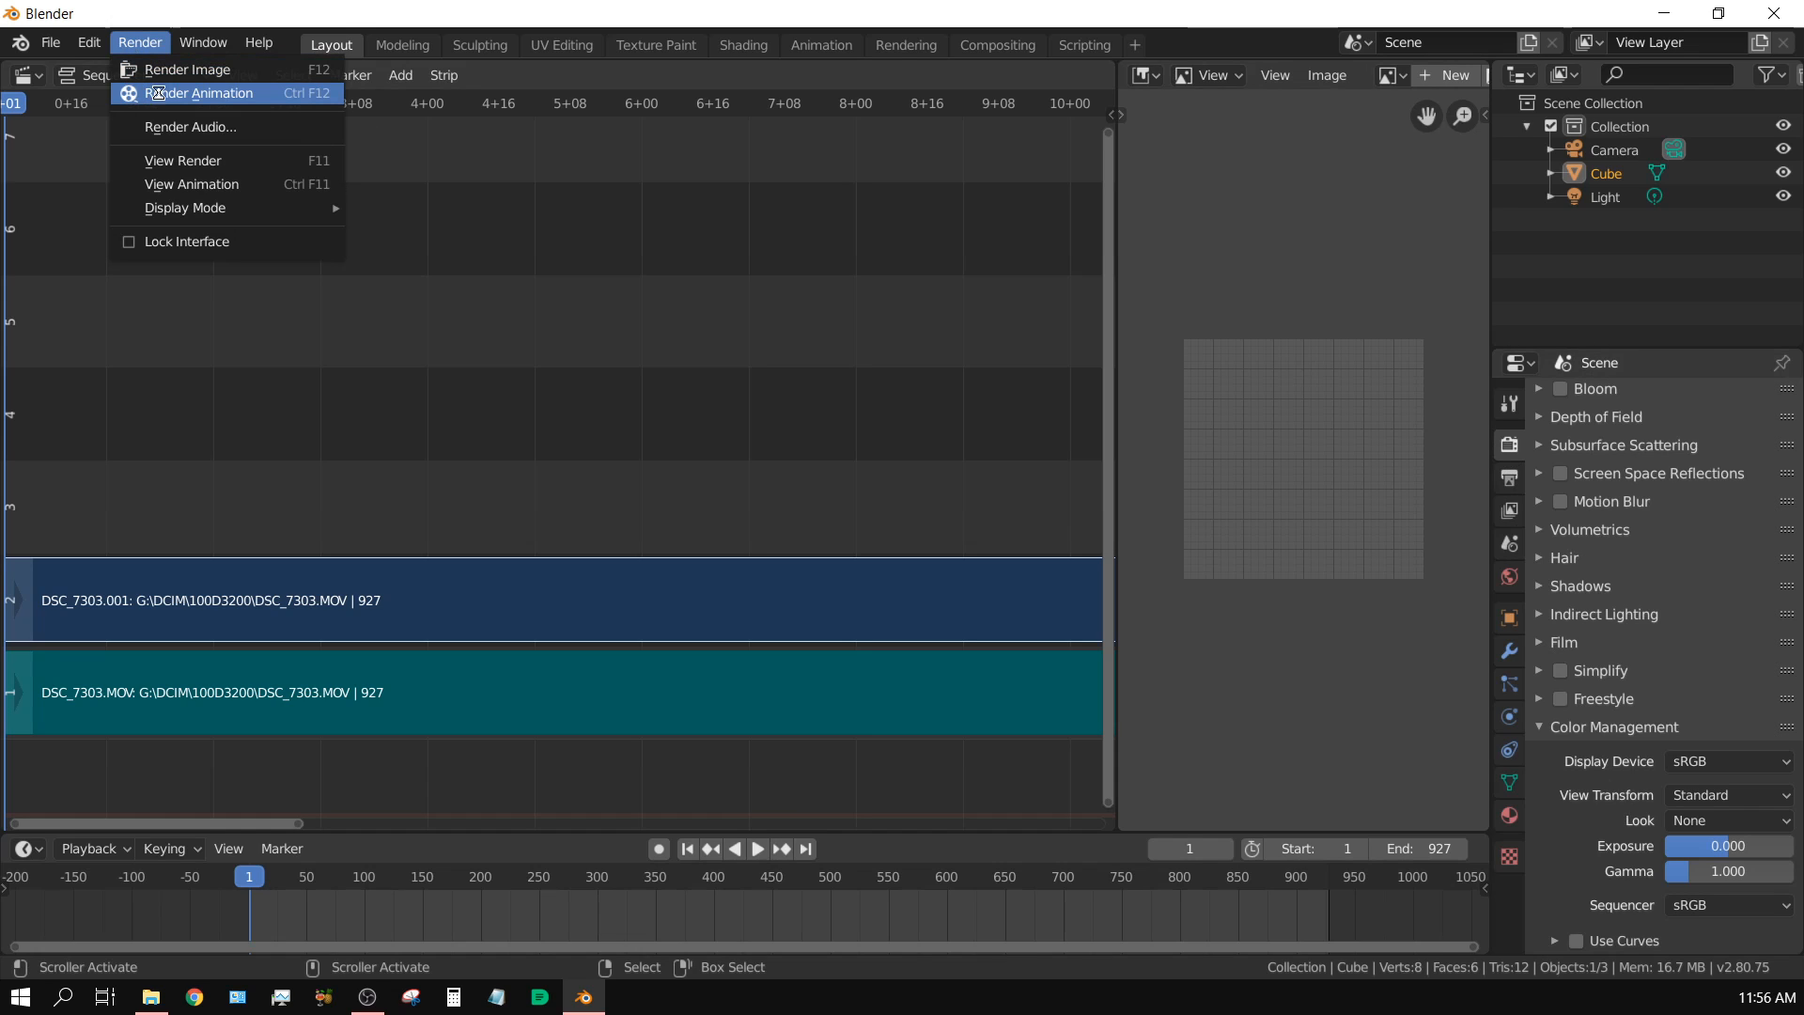
{"action": "left_click", "coordinate": [201, 94]}
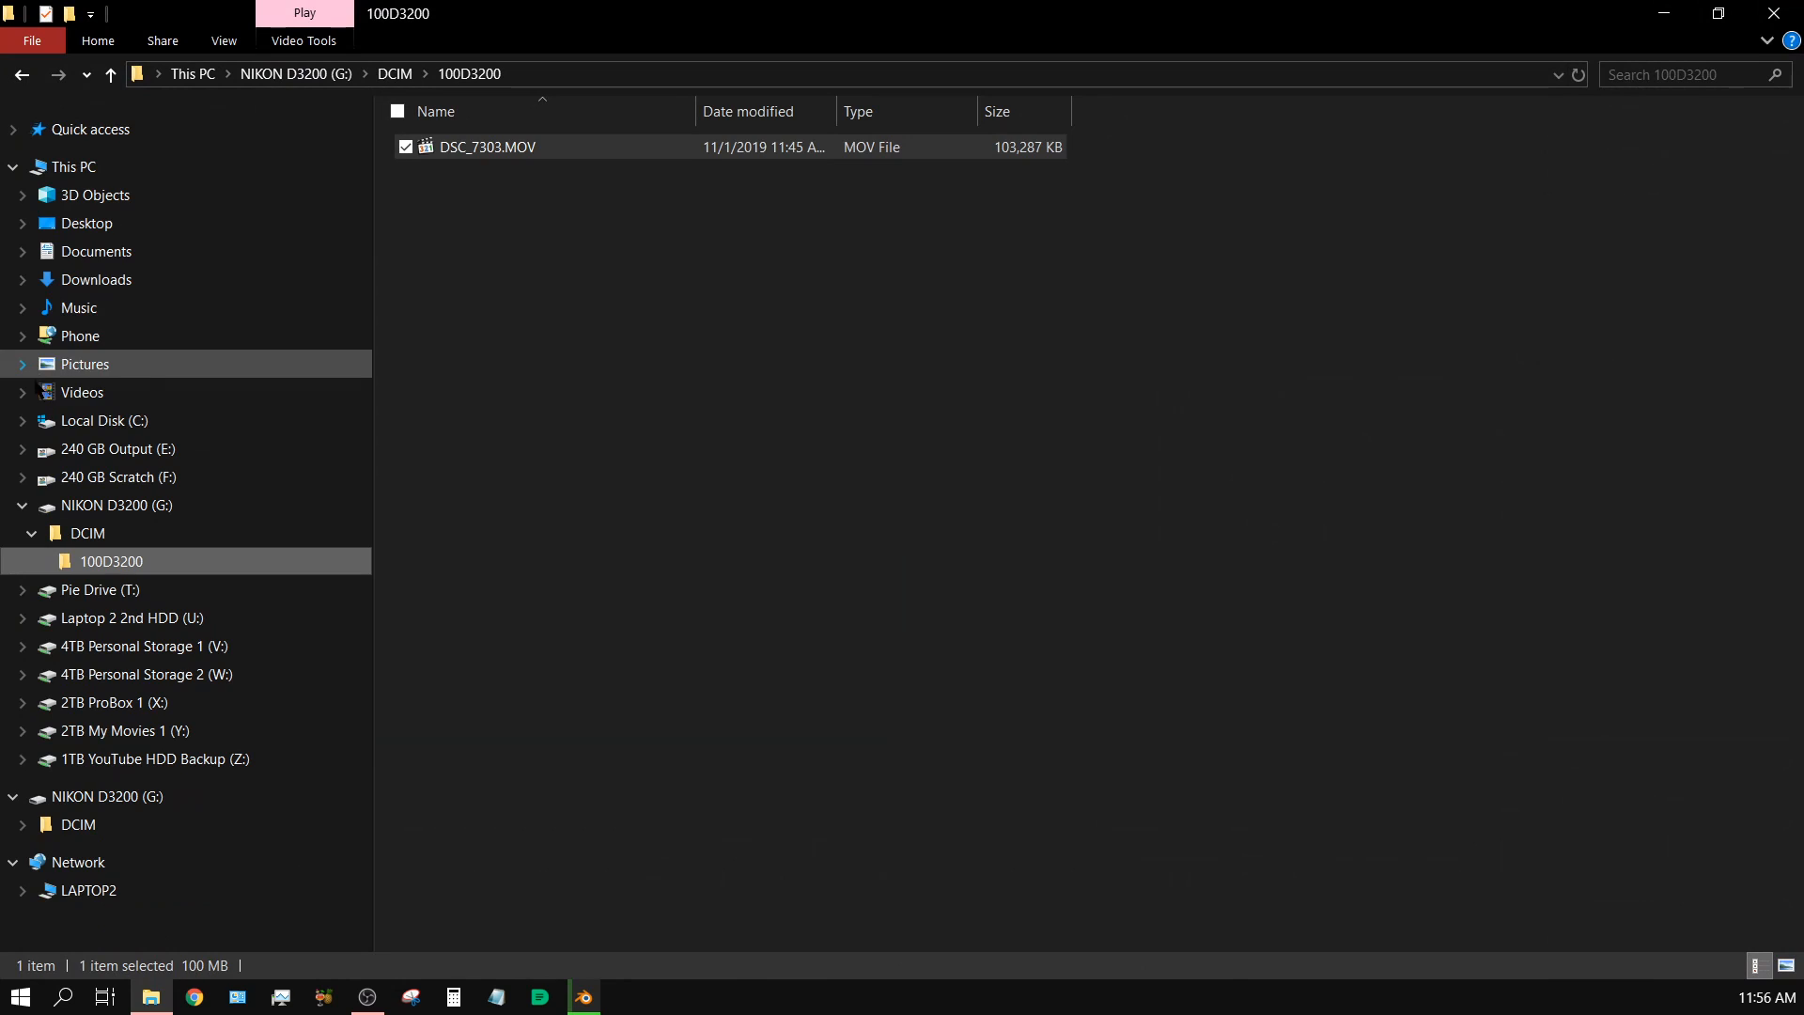
Browse into Videos > Frames to watch the rendered PNG frames filling the folder.
{"action": "left_click", "coordinate": [23, 393]}
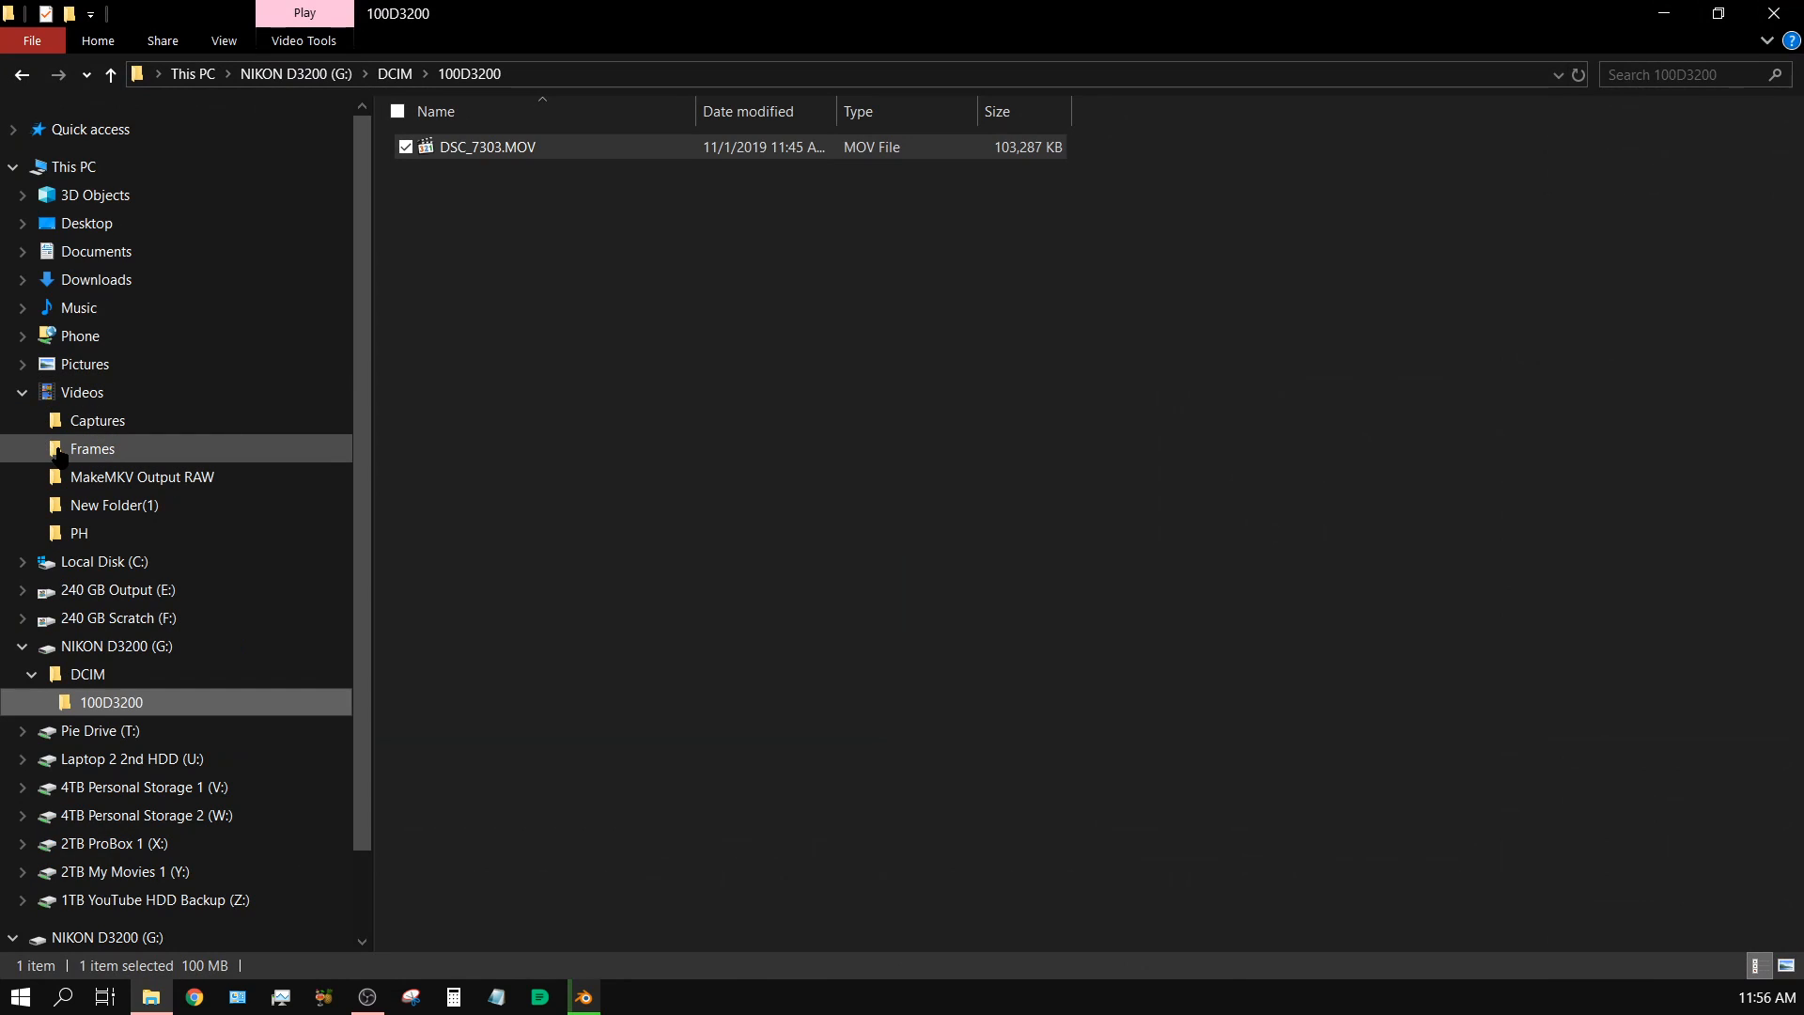
{"action": "left_click", "coordinate": [93, 449]}
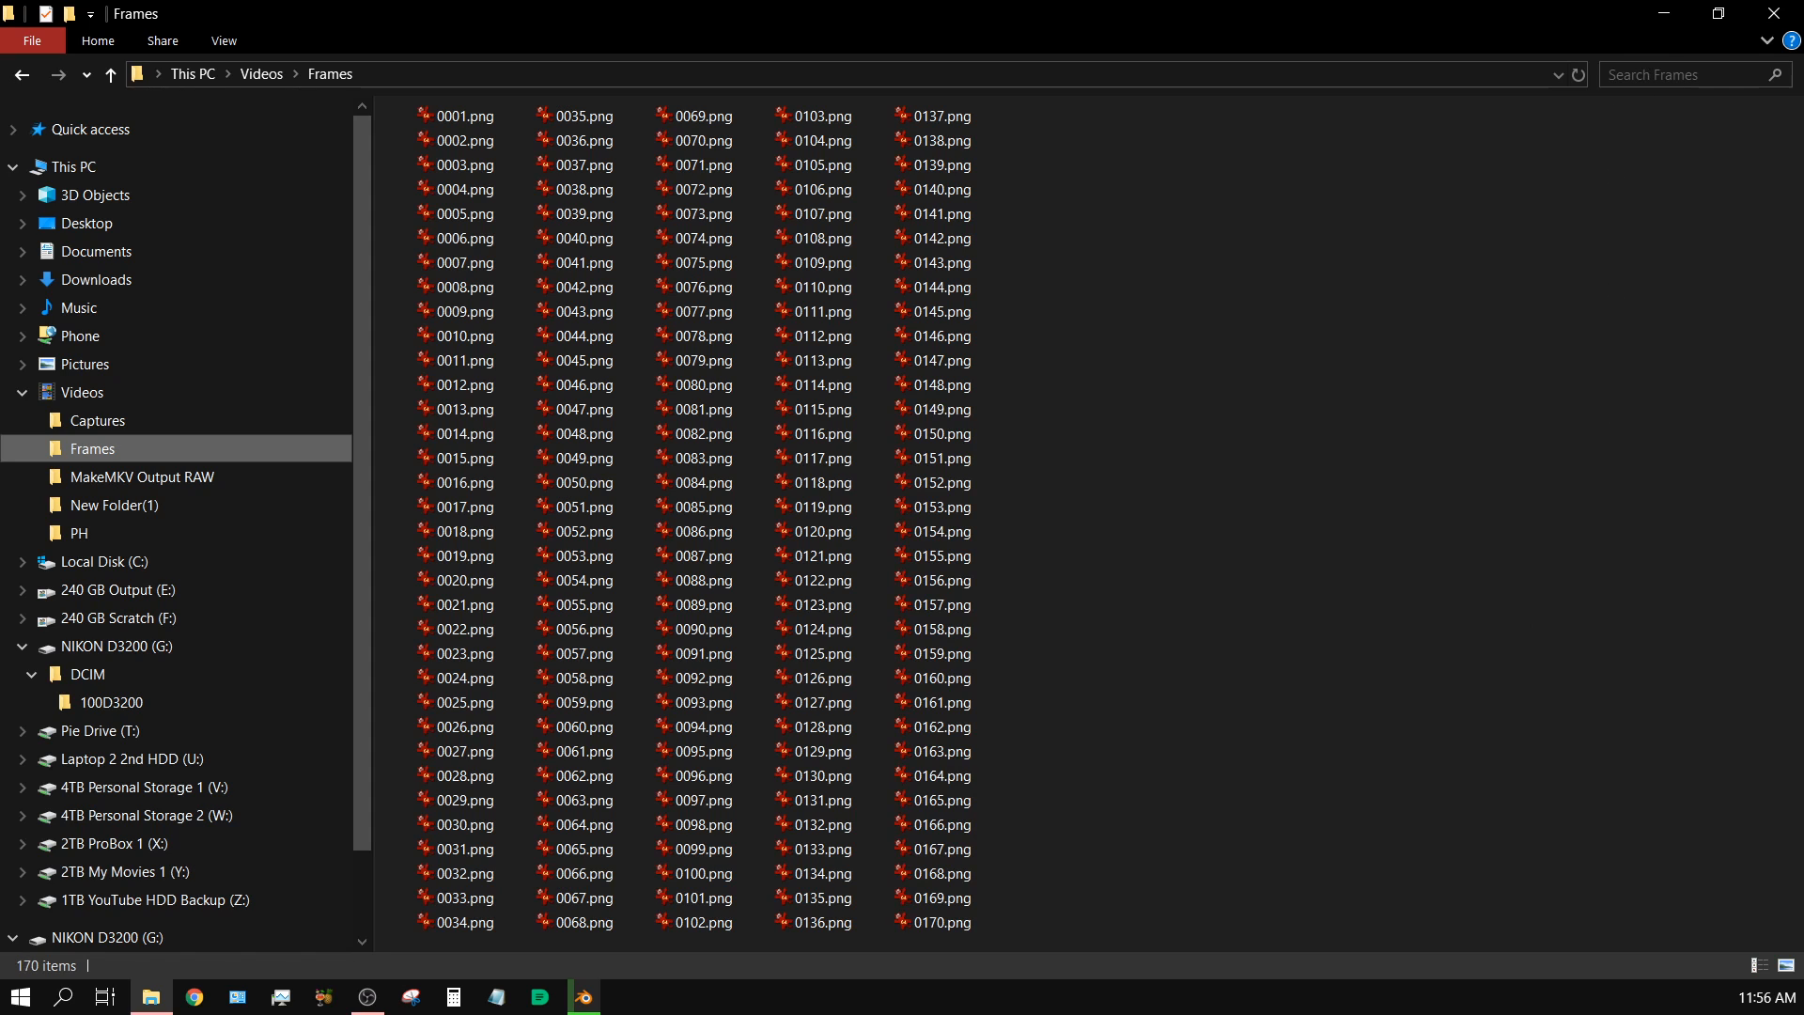
{"action": "left_click", "coordinate": [584, 998]}
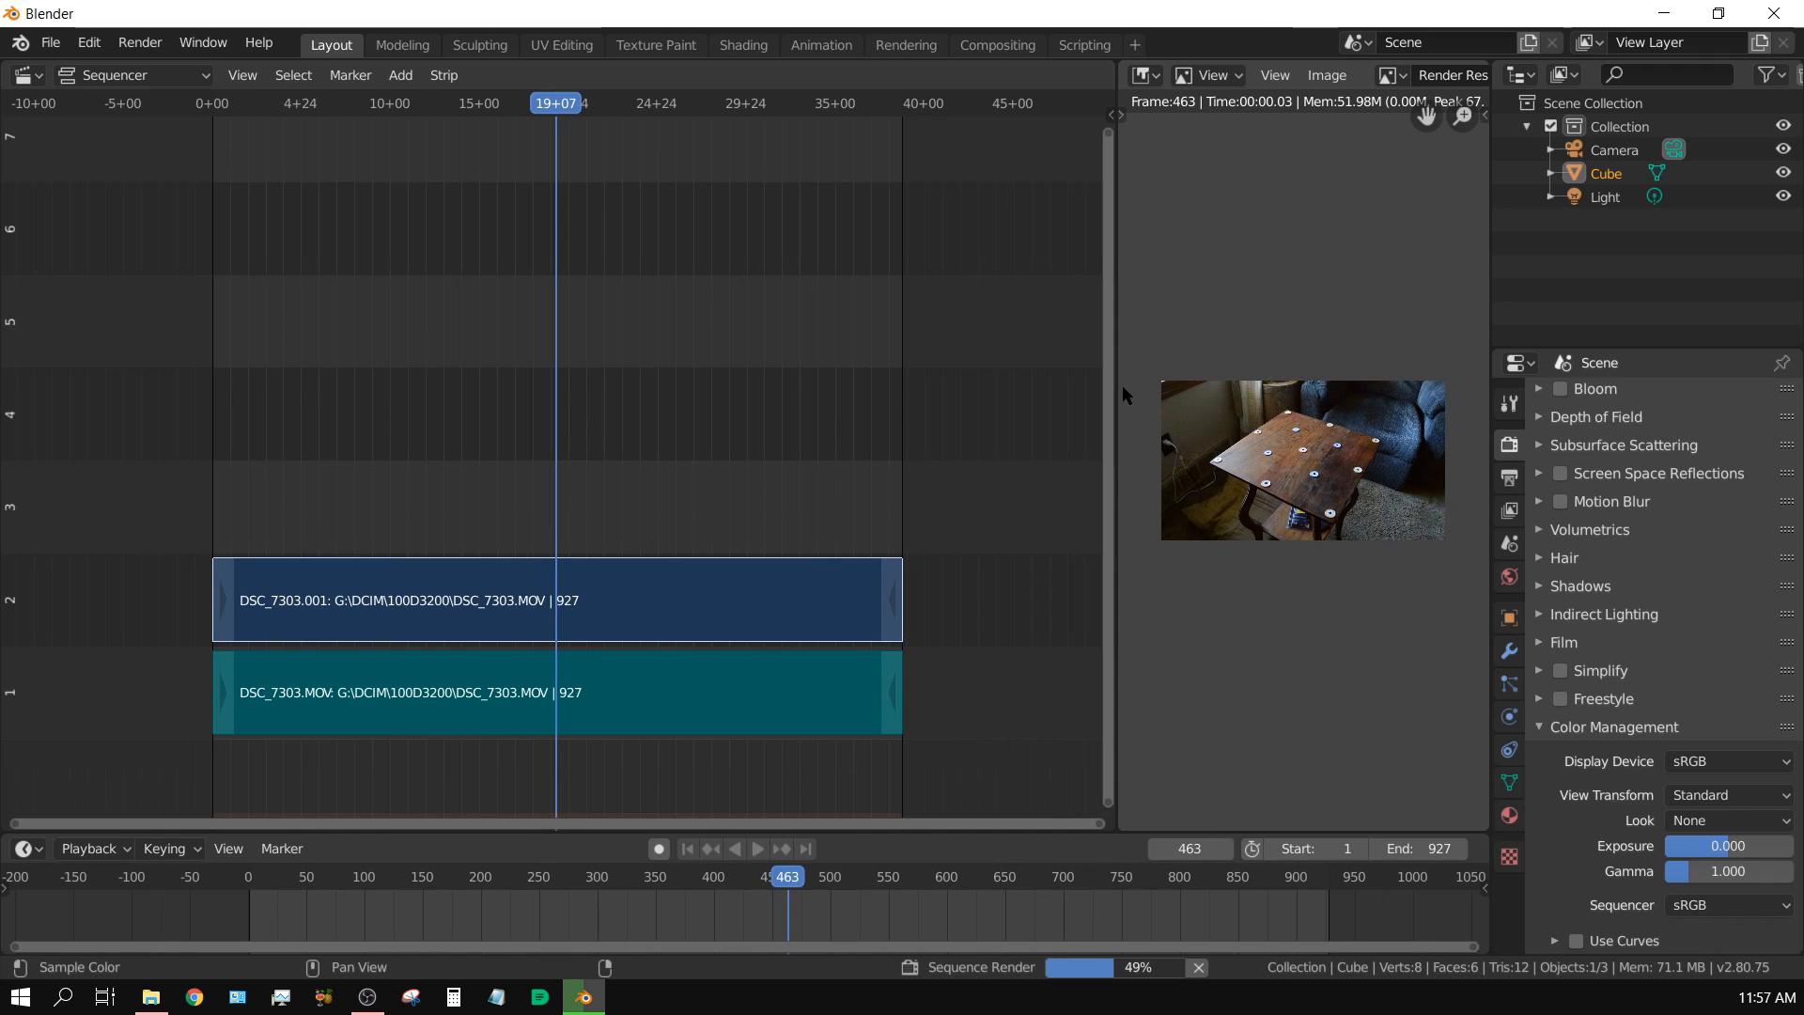
Let Blender's sequence render continue past 50% of the 927 frames.
{"action": "left_click", "coordinate": [804, 876]}
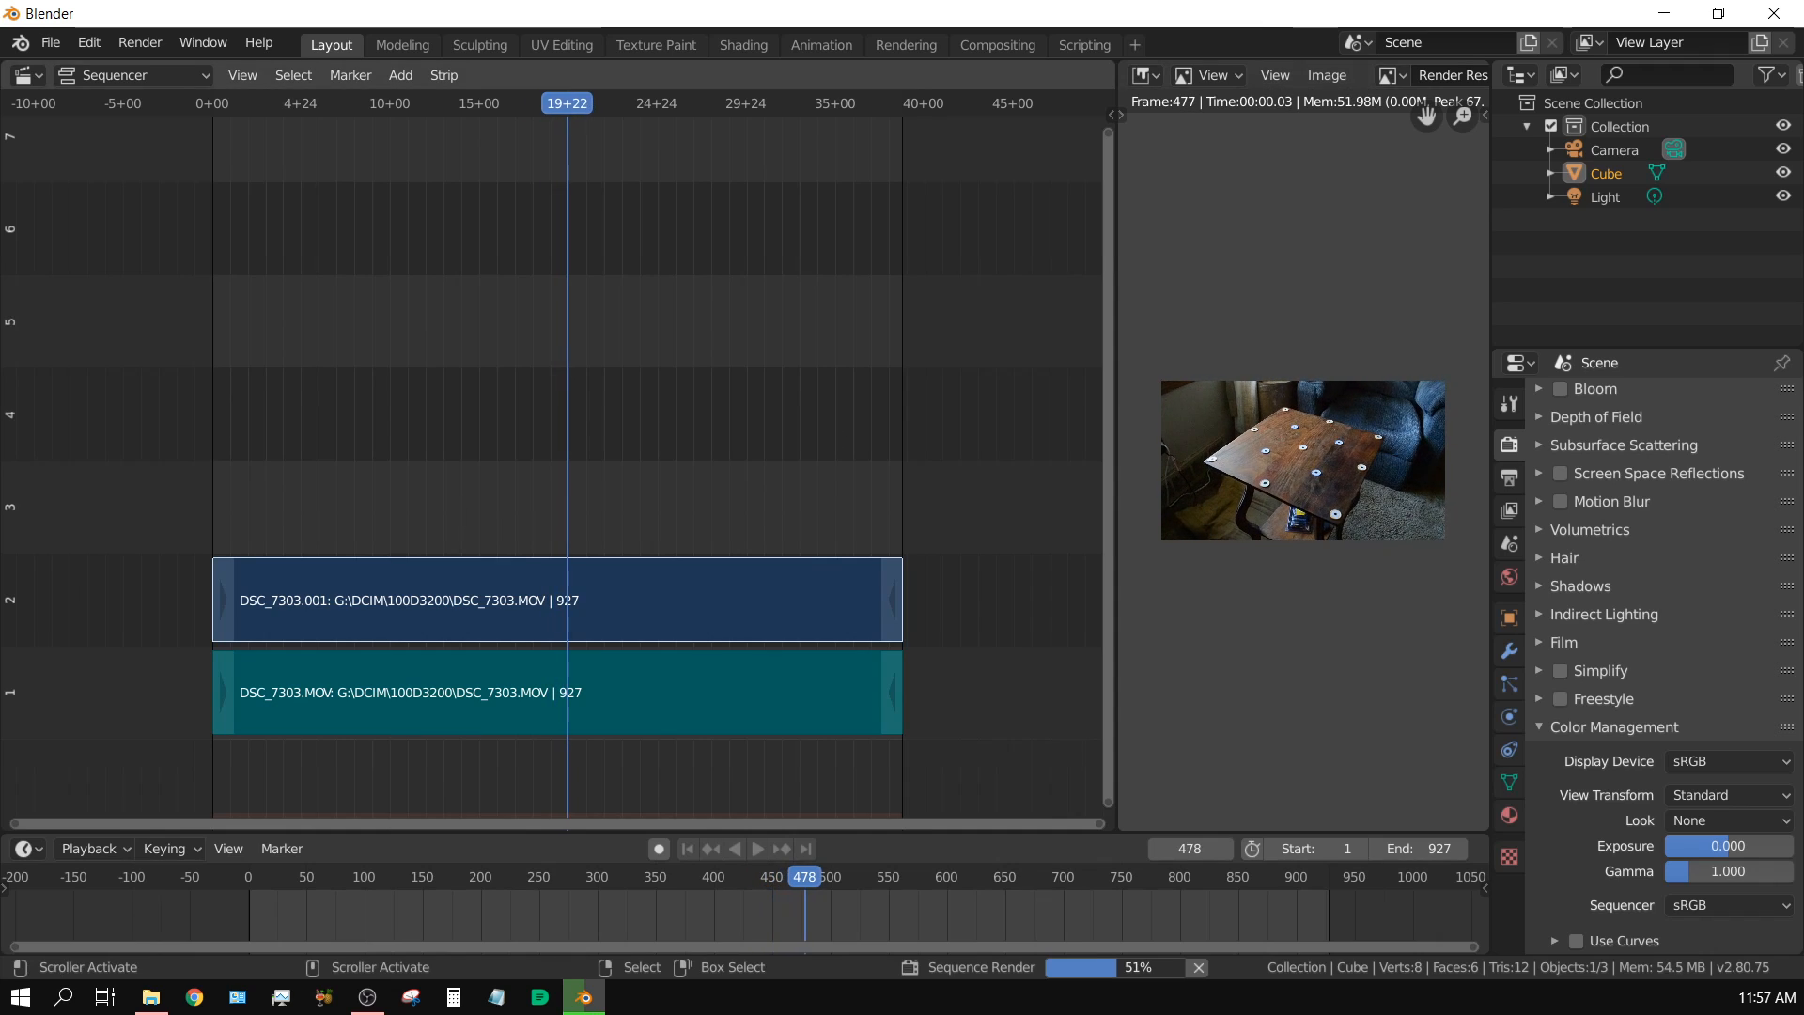